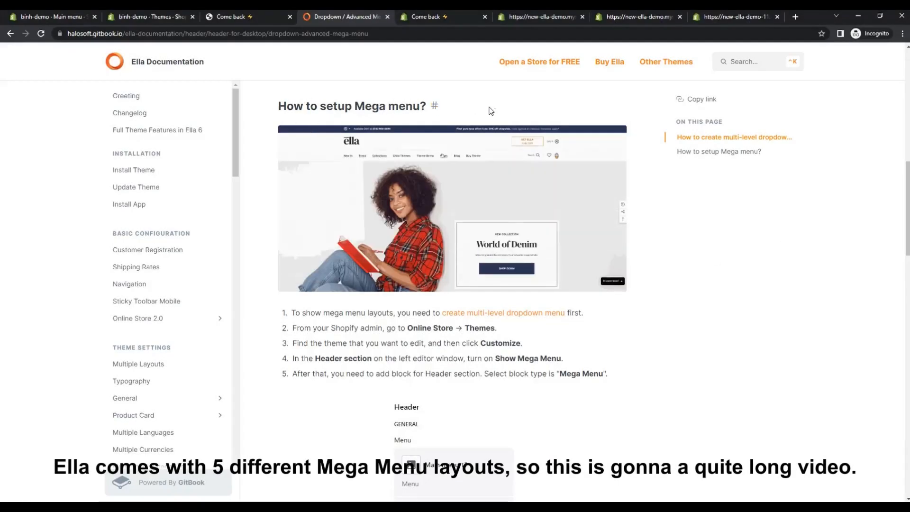
Review the Ella documentation article on setting up mega menus.
{"action": "scroll", "scroll_direction": "down", "scroll_amount": 3}
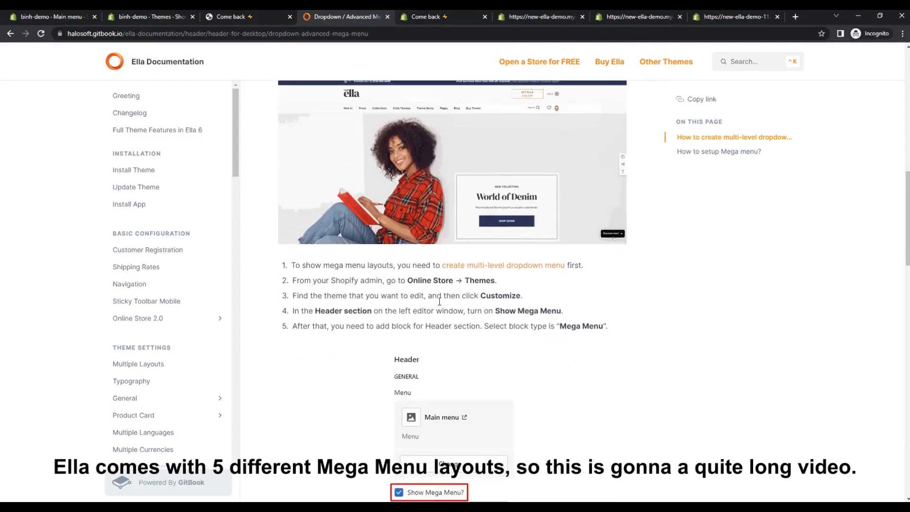
{"action": "scroll", "scroll_direction": "down", "scroll_amount": 3}
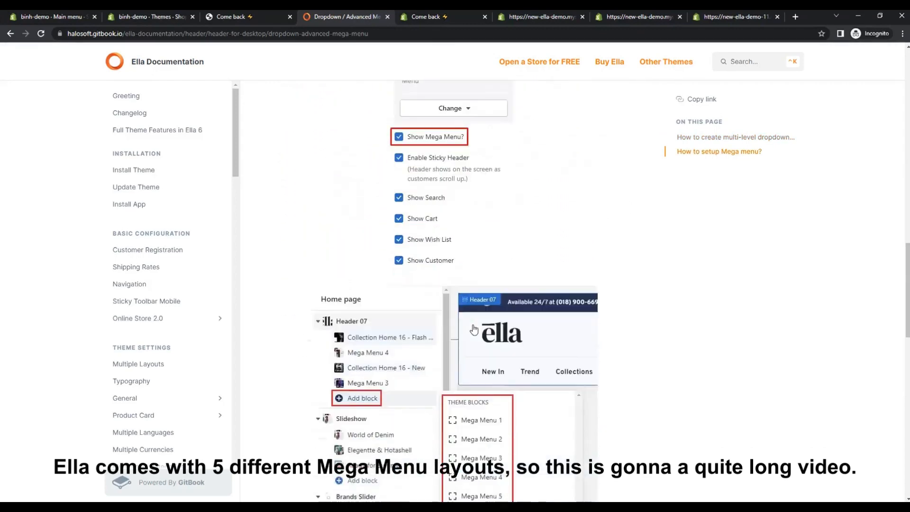
{"action": "scroll", "scroll_direction": "down", "scroll_amount": 3}
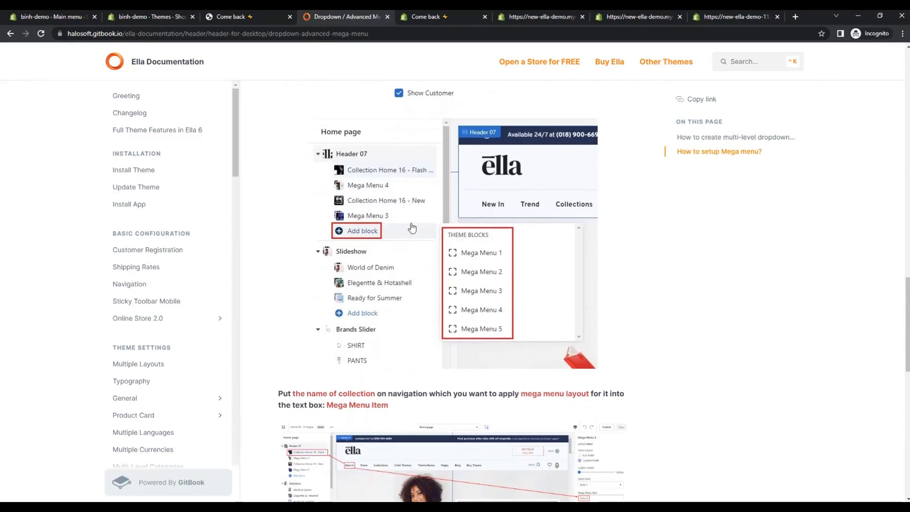
{"action": "scroll", "scroll_direction": "down", "scroll_amount": 3}
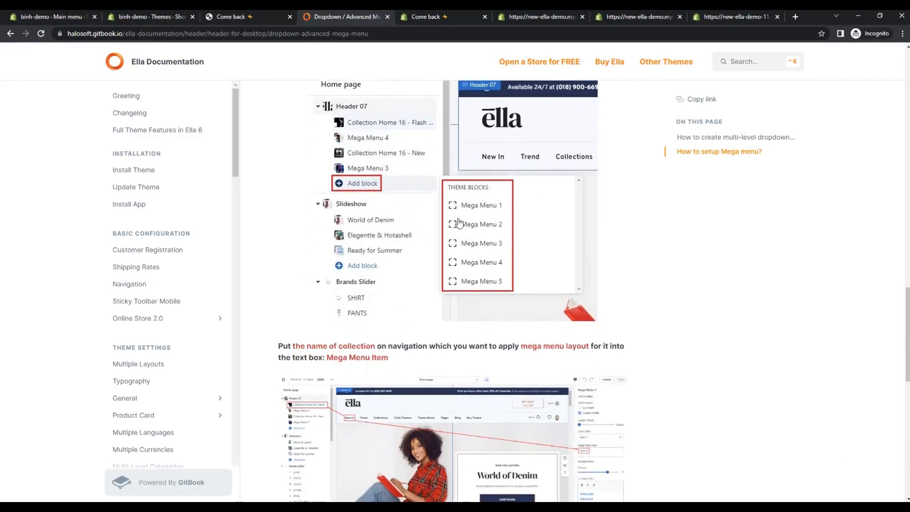
{"action": "scroll", "scroll_direction": "up", "scroll_amount": 3}
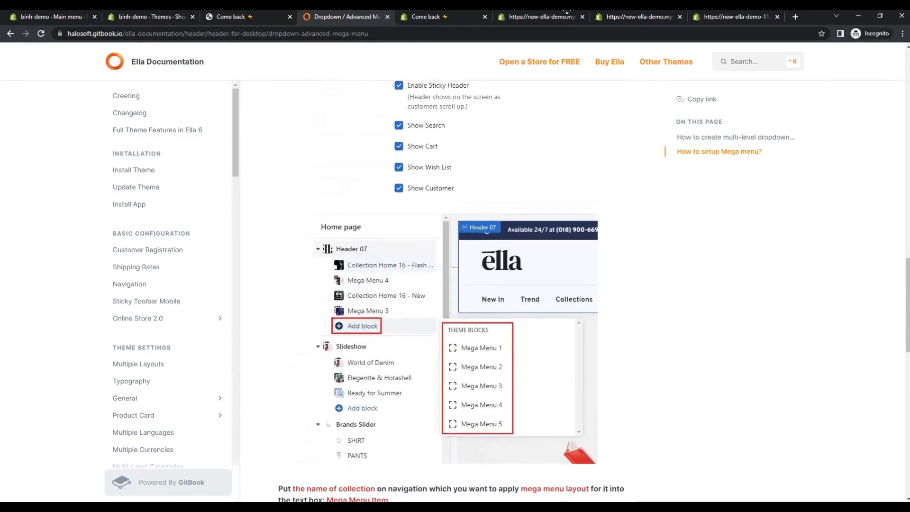
Switch to the Ella demo storefront and reveal its Collections mega menu.
{"action": "left_click", "coordinate": [443, 16]}
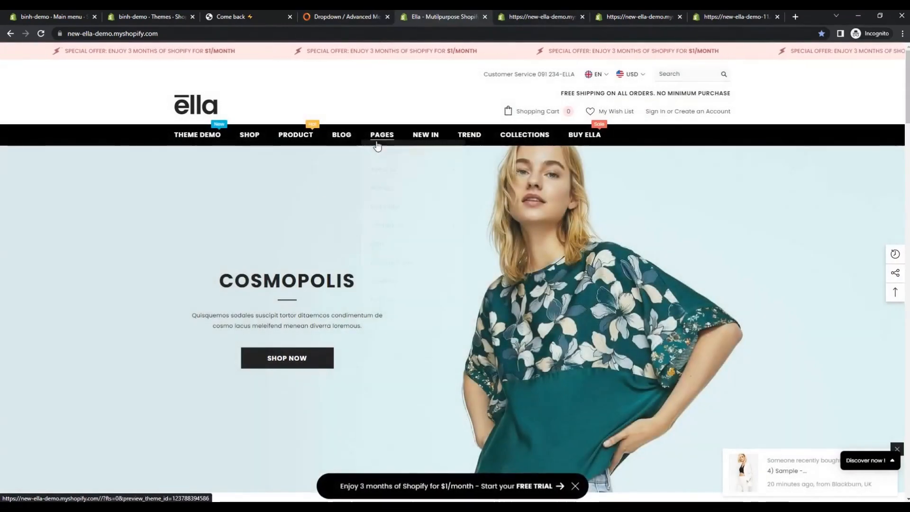
{"action": "left_click", "coordinate": [381, 134]}
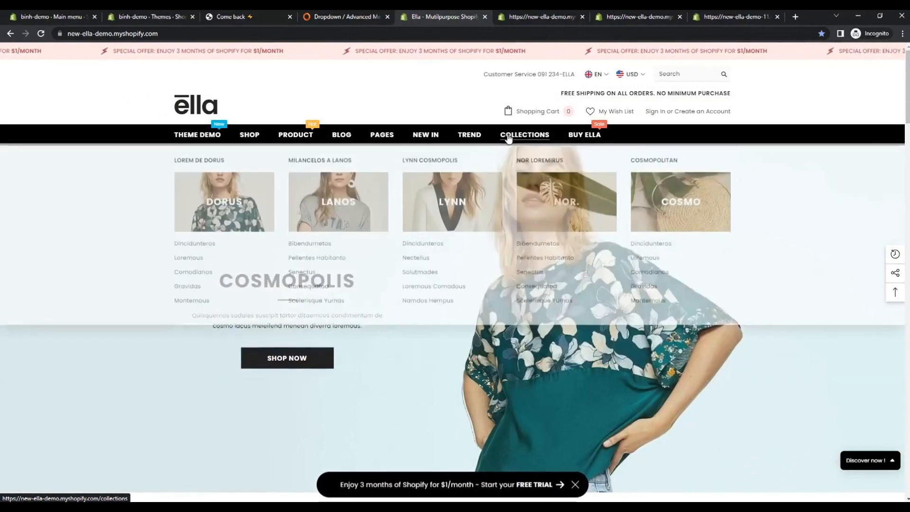
{"action": "mouse_move", "coordinate": [426, 134]}
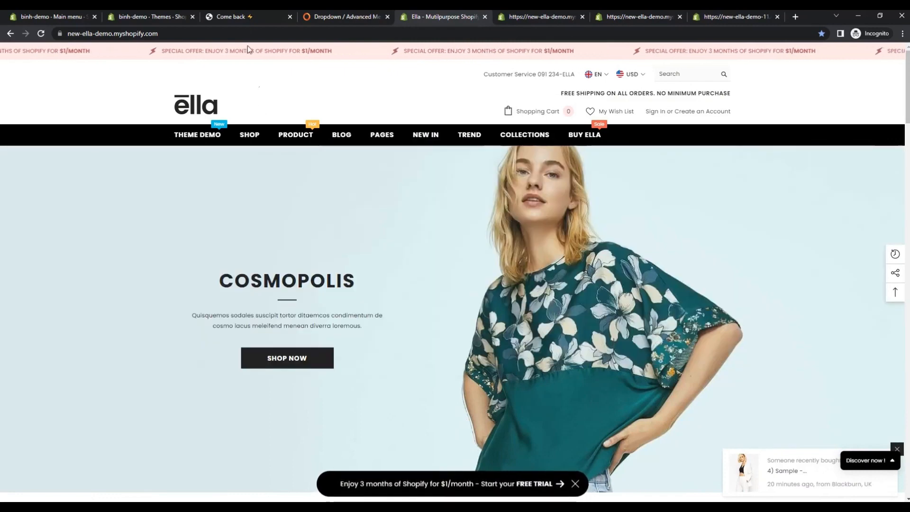
Go to the store's Themes admin page and customize the current theme.
{"action": "left_click", "coordinate": [244, 16]}
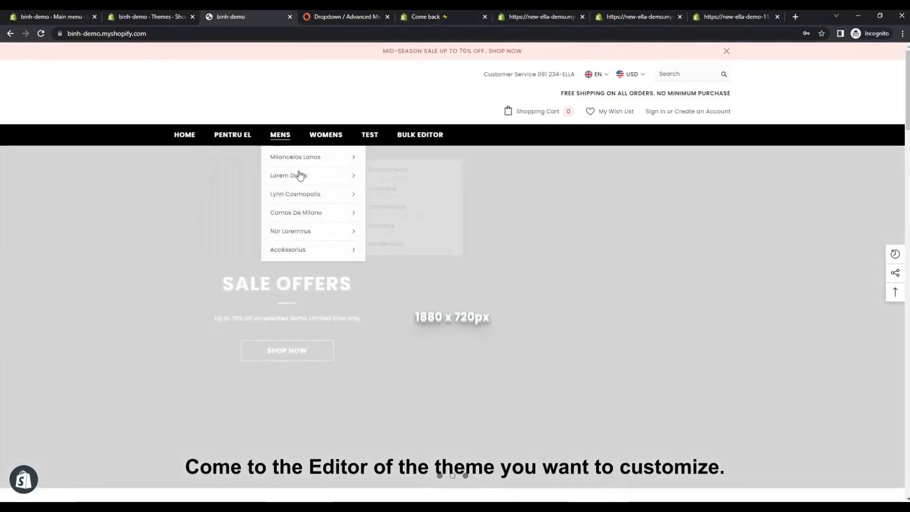
{"action": "left_click", "coordinate": [150, 16]}
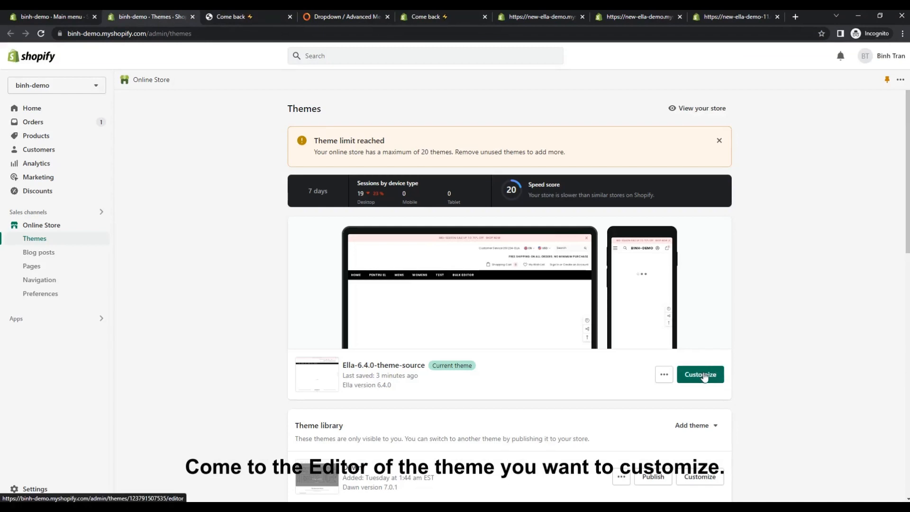
{"action": "left_click", "coordinate": [699, 375]}
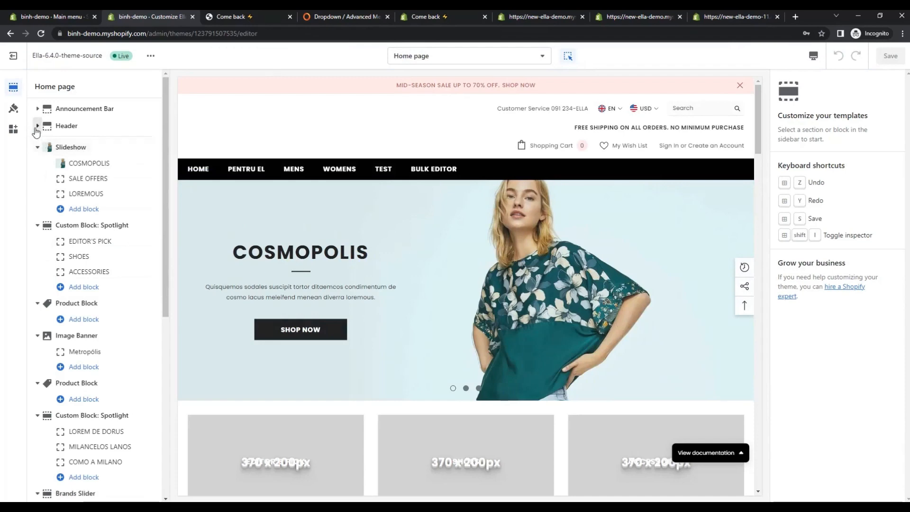
Select the Header section and bring up the list of mega menu block types.
{"action": "left_click", "coordinate": [66, 125]}
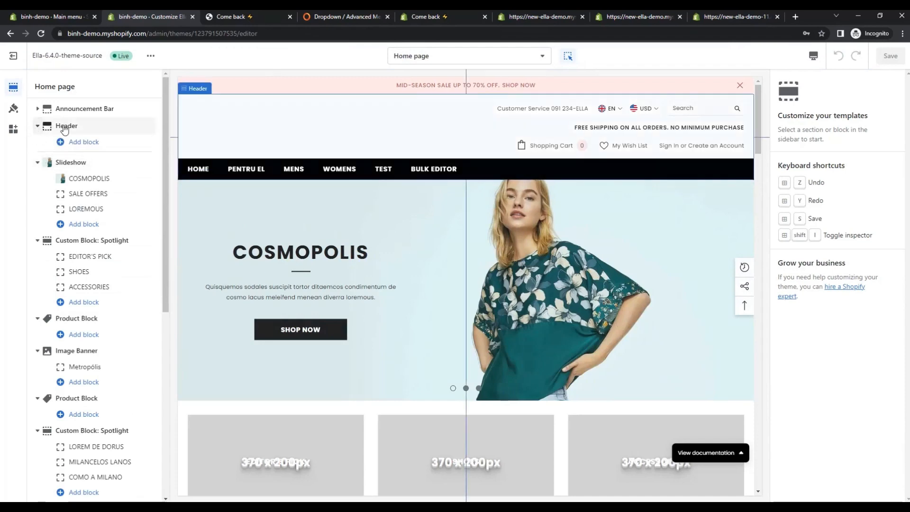
{"action": "left_click", "coordinate": [67, 126]}
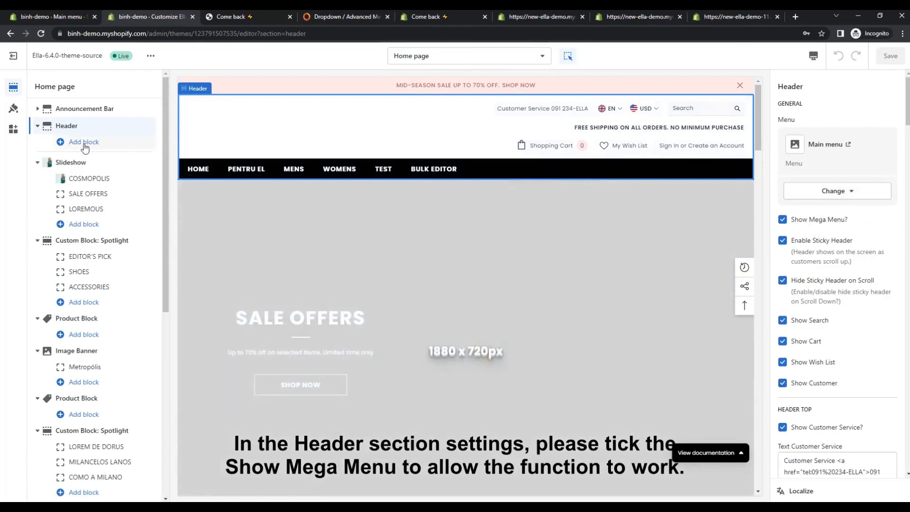
{"action": "left_click", "coordinate": [84, 142]}
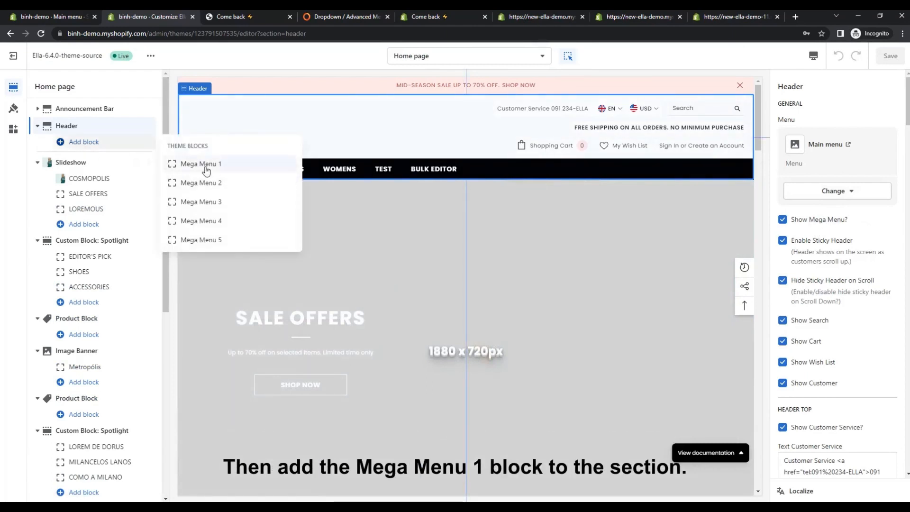
Add a Mega Menu 1 block for the Mens item with Show Banner enabled.
{"action": "left_click", "coordinate": [200, 163]}
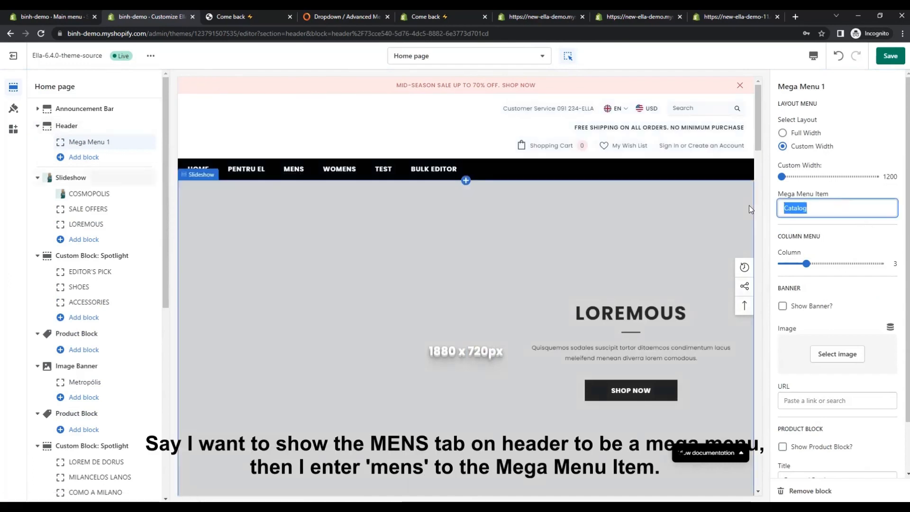
{"action": "type", "text": "Mens"}
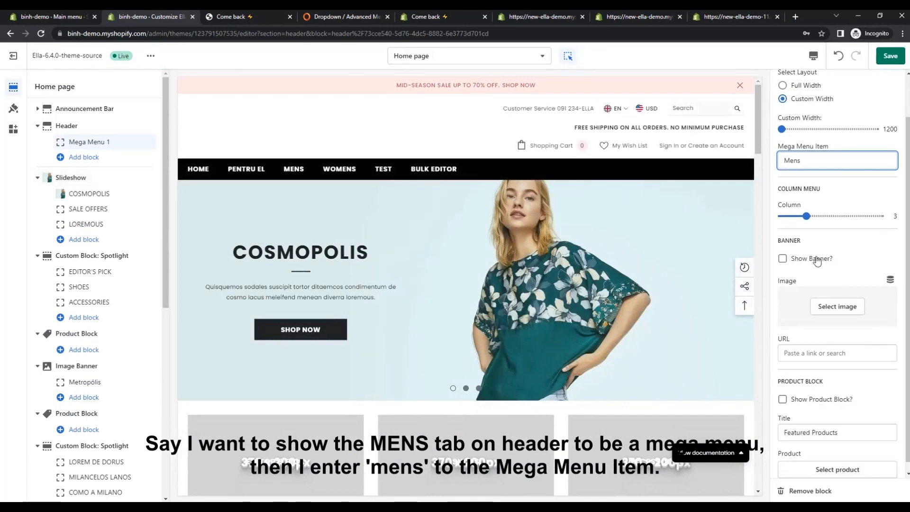
{"action": "left_click", "coordinate": [836, 306]}
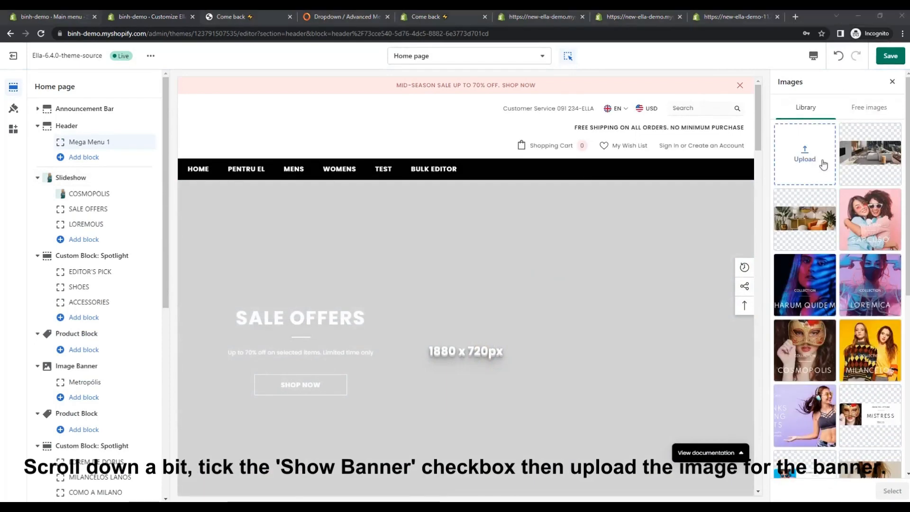
Upload mega-menu-1.jpg and assign the jumpsuits image as the banner.
{"action": "left_click", "coordinate": [804, 153]}
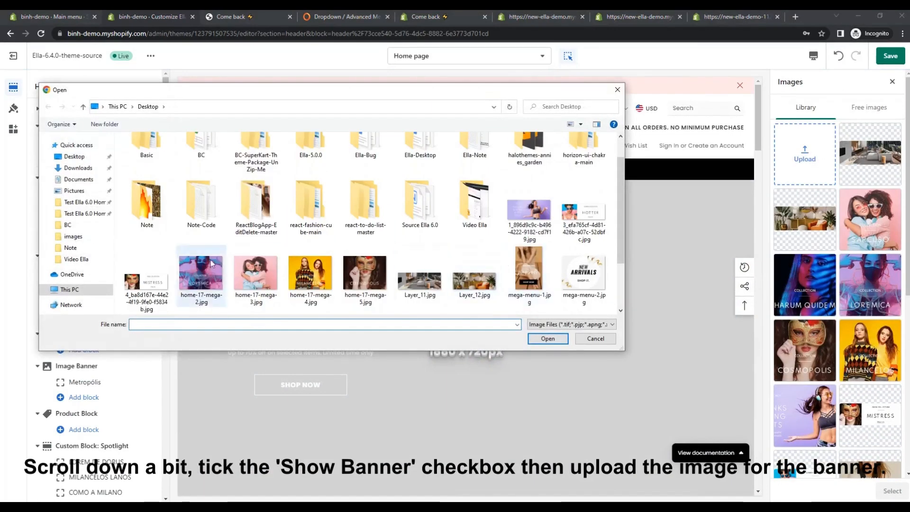
{"action": "scroll", "scroll_direction": "down", "scroll_amount": 3}
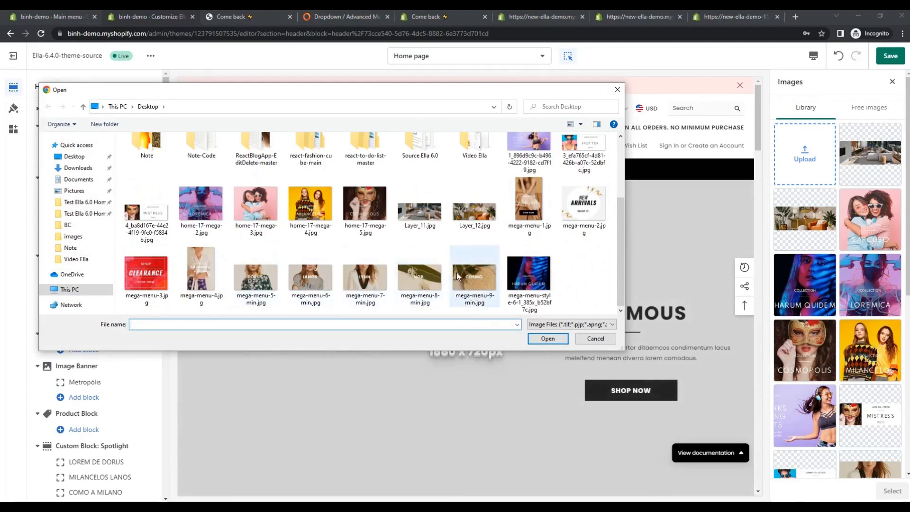
{"action": "mouse_move", "coordinate": [529, 203]}
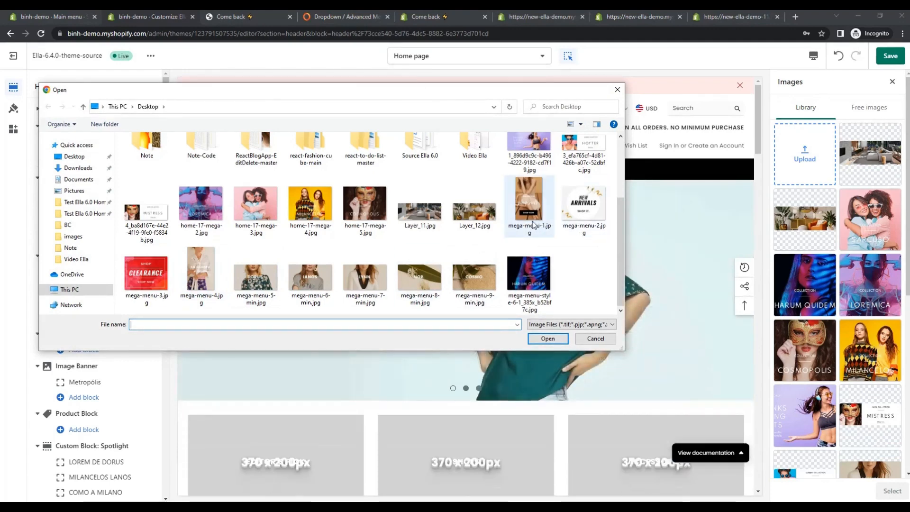
{"action": "left_click", "coordinate": [594, 338]}
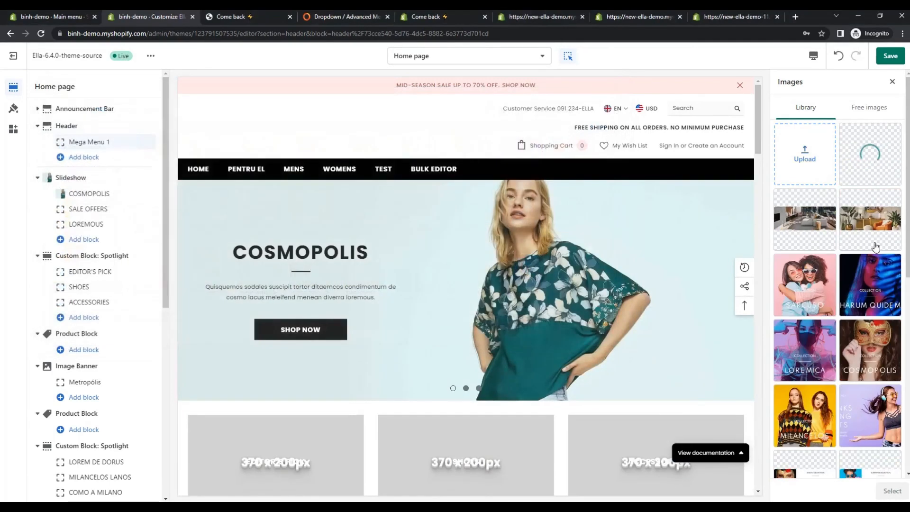
{"action": "left_click", "coordinate": [869, 152]}
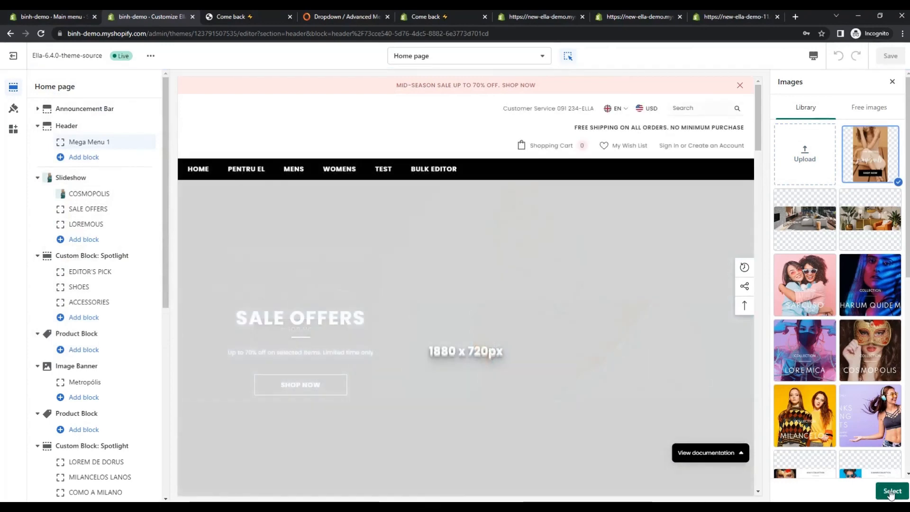
{"action": "left_click", "coordinate": [889, 491]}
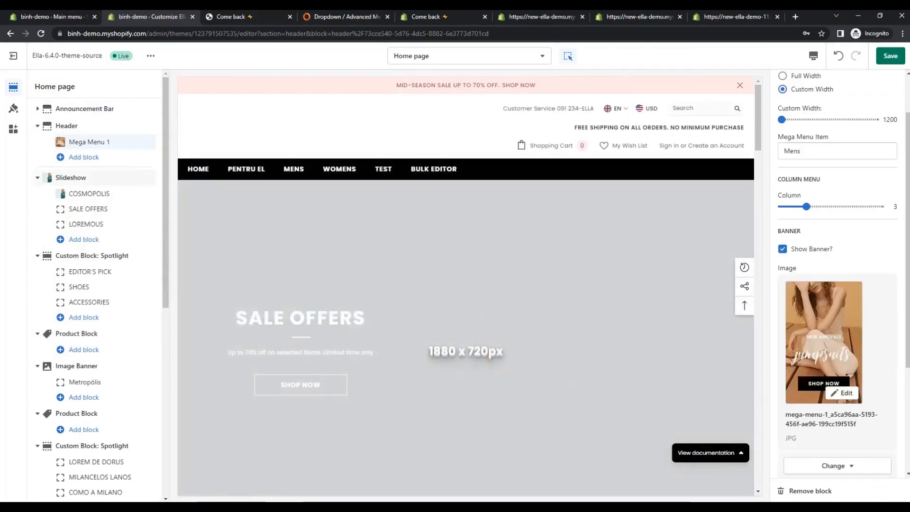
Choose a product for the Mens mega menu's product block and save the theme.
{"action": "scroll", "scroll_direction": "down", "scroll_amount": 3}
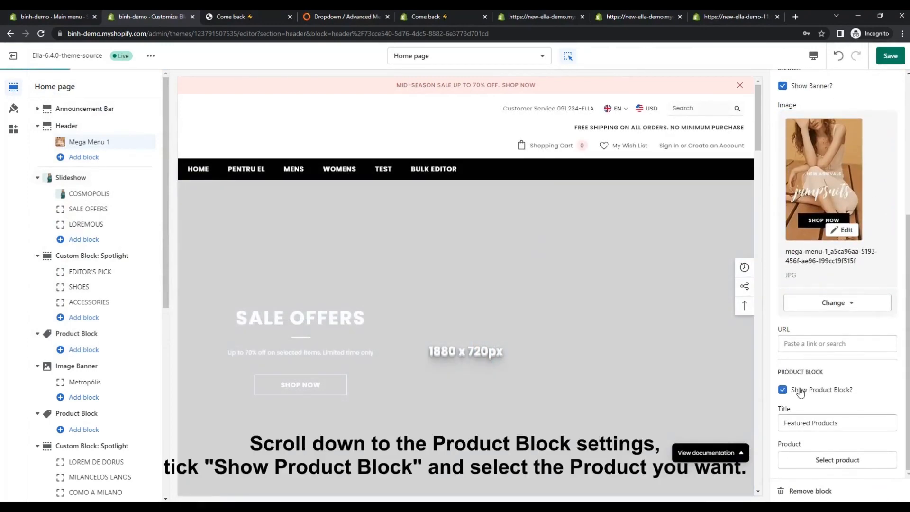
{"action": "left_click", "coordinate": [836, 459]}
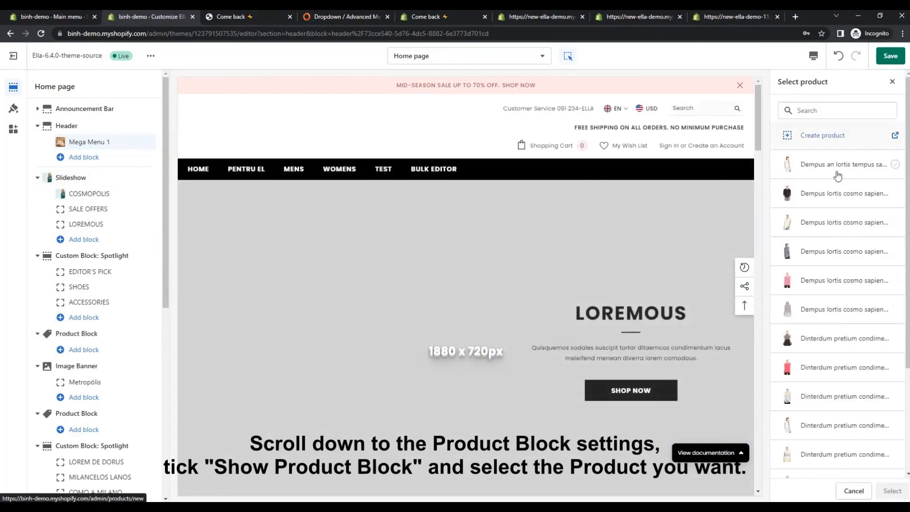
{"action": "left_click", "coordinate": [843, 194]}
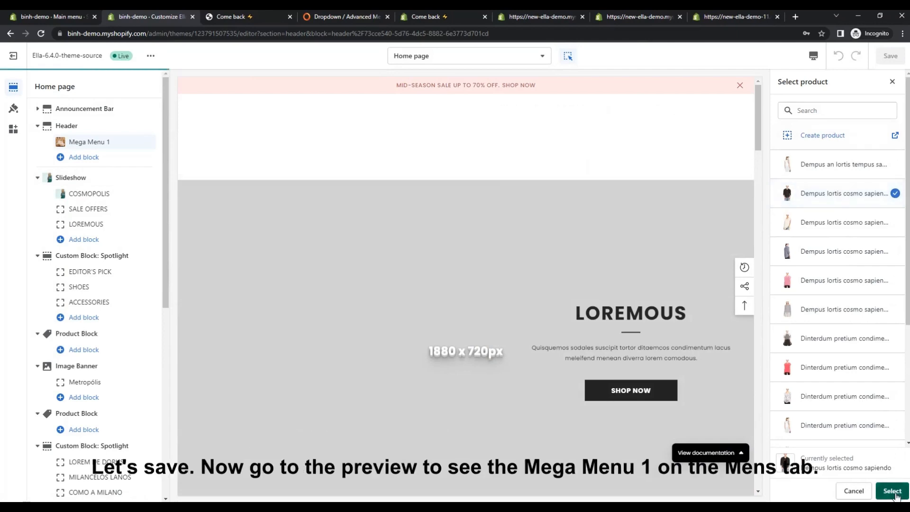
{"action": "left_click", "coordinate": [890, 490]}
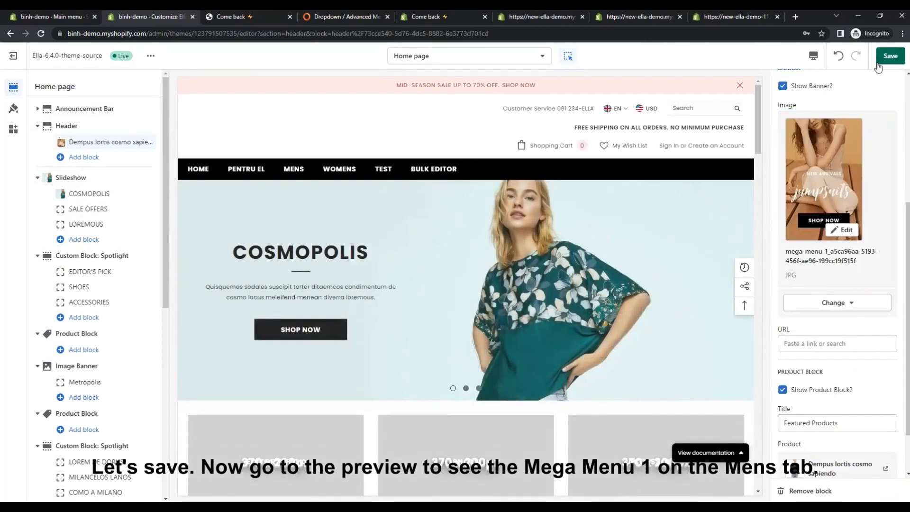
{"action": "left_click", "coordinate": [889, 56]}
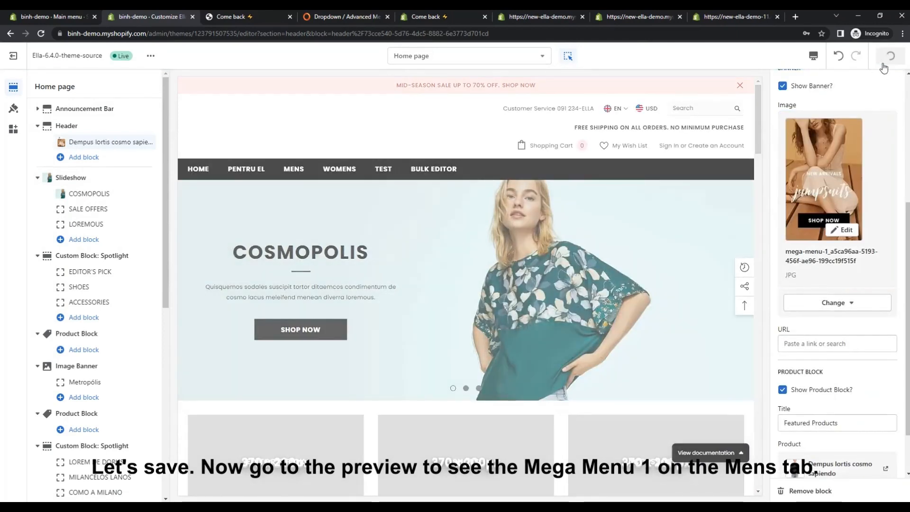
{"action": "left_click", "coordinate": [890, 56]}
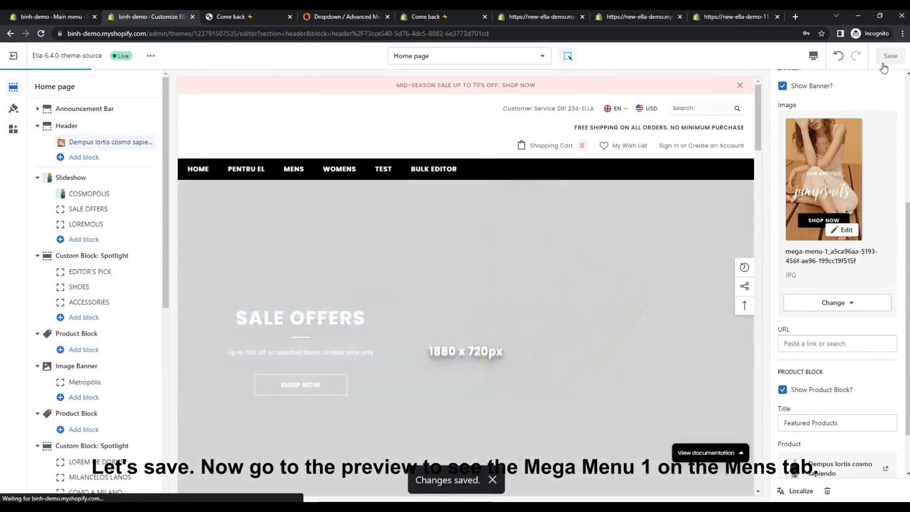
Check the Mens mega menu in the preview, then inspect the Ella demo's TREND menu layout.
{"action": "left_click", "coordinate": [248, 16]}
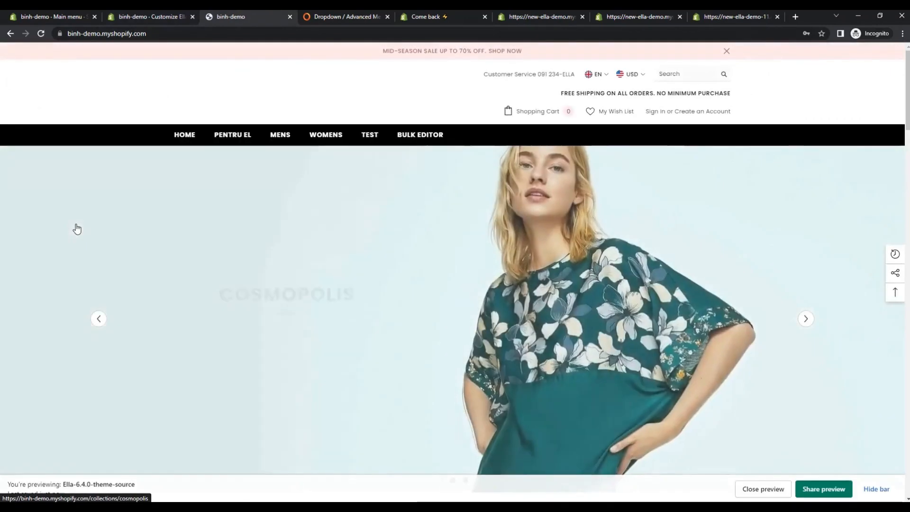
{"action": "mouse_move", "coordinate": [280, 135]}
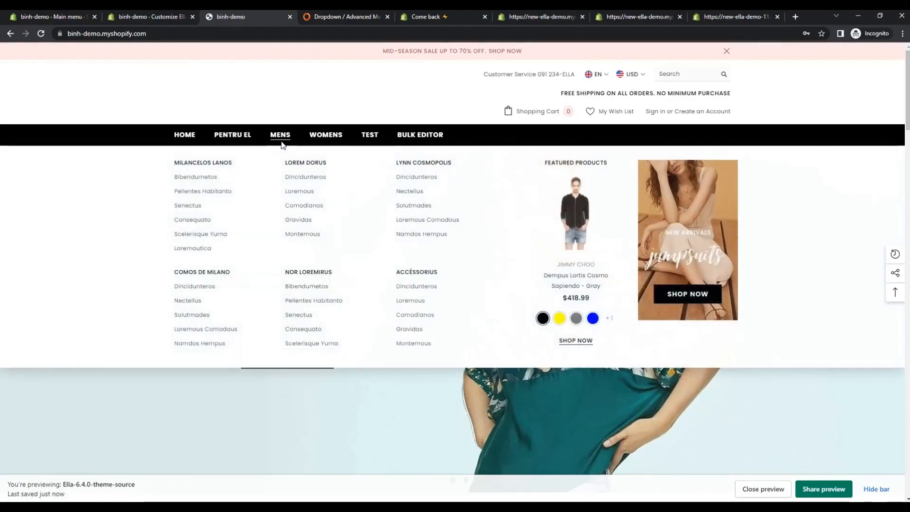
{"action": "mouse_move", "coordinate": [421, 234]}
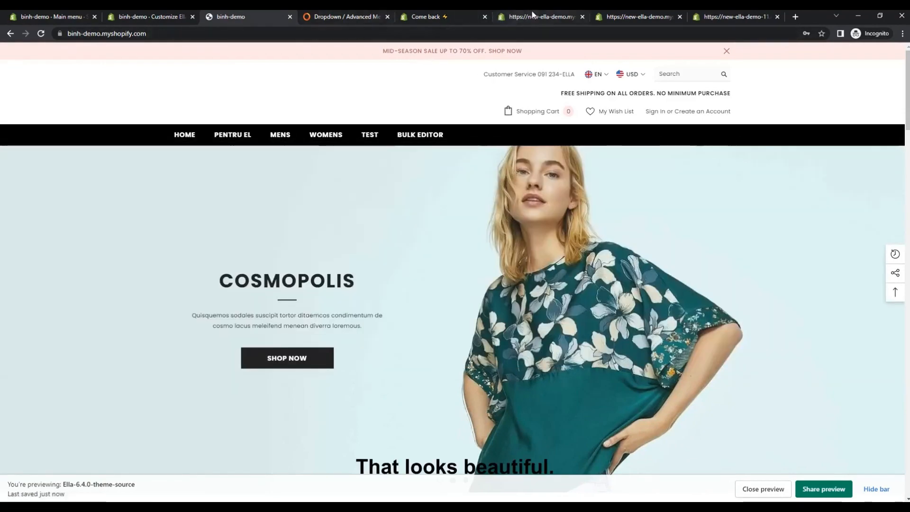
{"action": "left_click", "coordinate": [441, 16]}
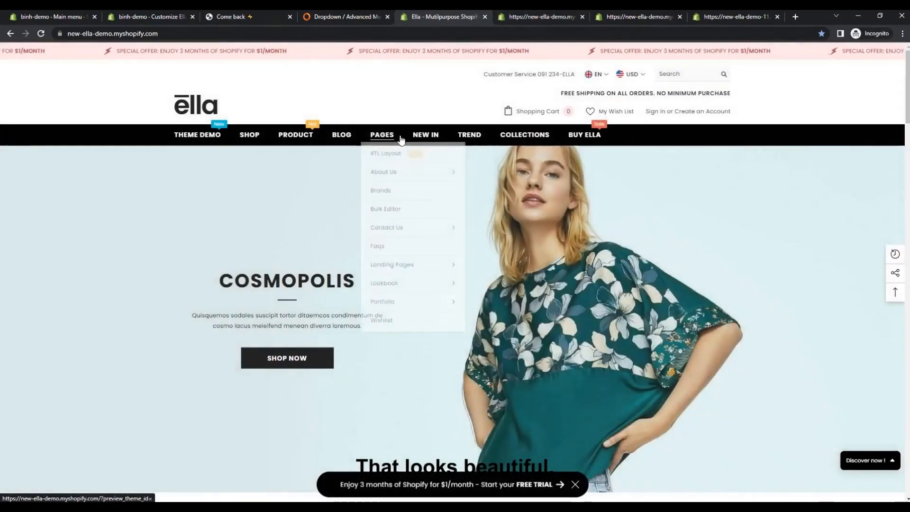
{"action": "mouse_move", "coordinate": [469, 134]}
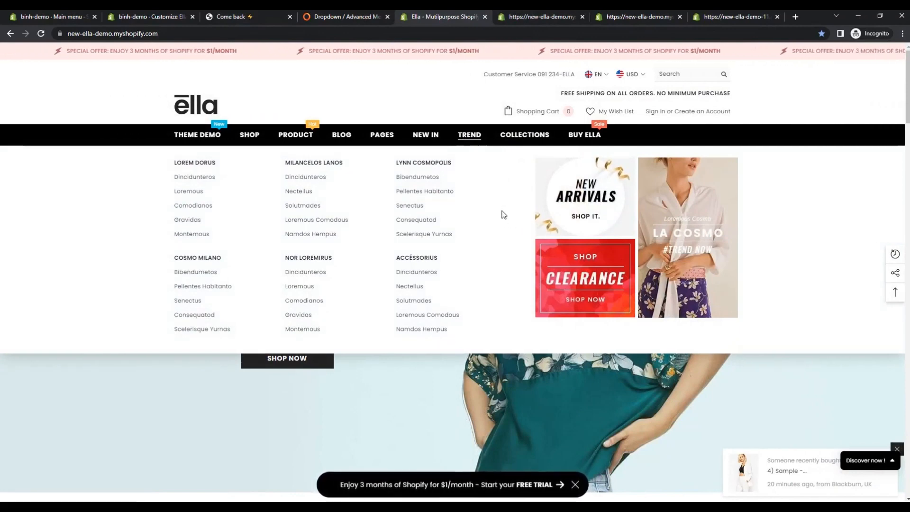
{"action": "mouse_move", "coordinate": [150, 16]}
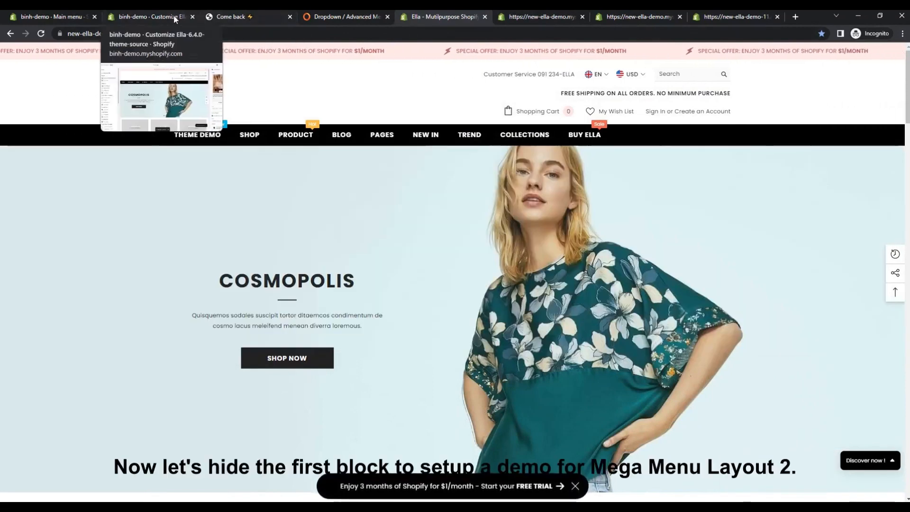
Hide the header's existing mega menu block and add a Mega Menu 2 block.
{"action": "left_click", "coordinate": [150, 16]}
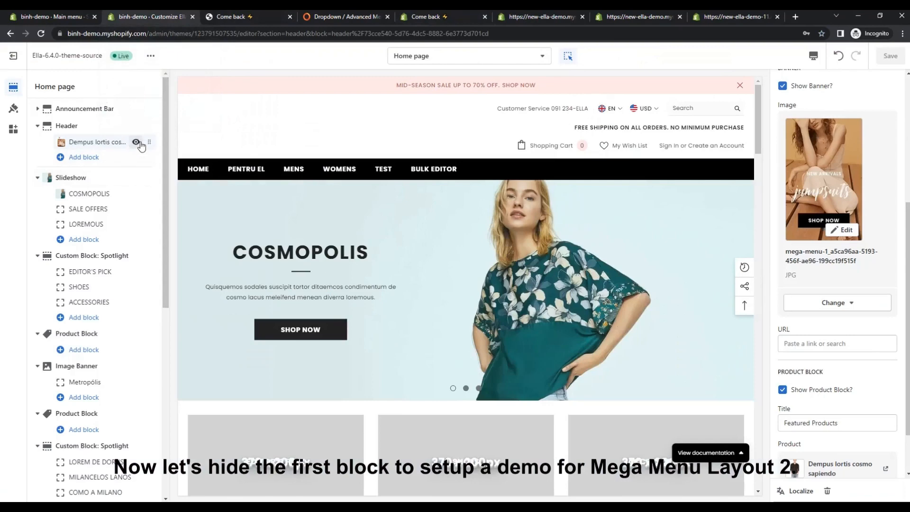
{"action": "left_click", "coordinate": [83, 156]}
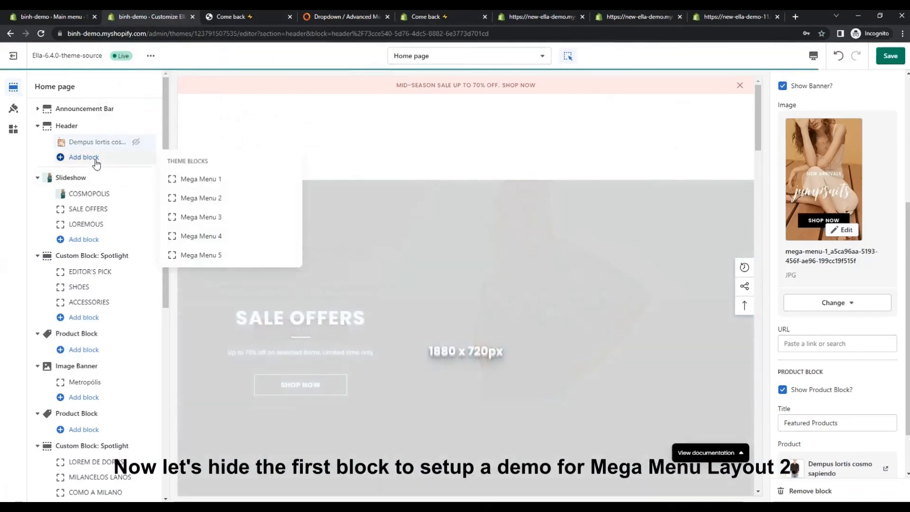
{"action": "left_click", "coordinate": [201, 198]}
{"action": "type", "text": "Mens"}
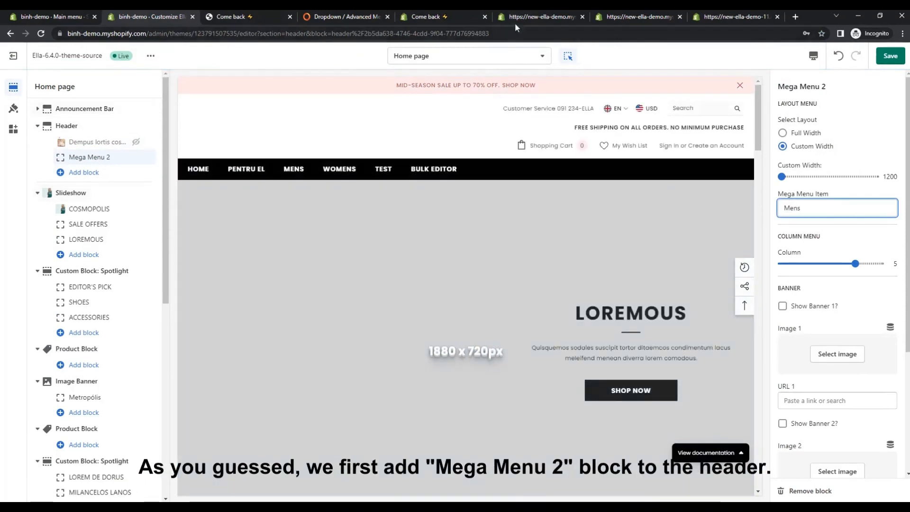
{"action": "left_click", "coordinate": [440, 16]}
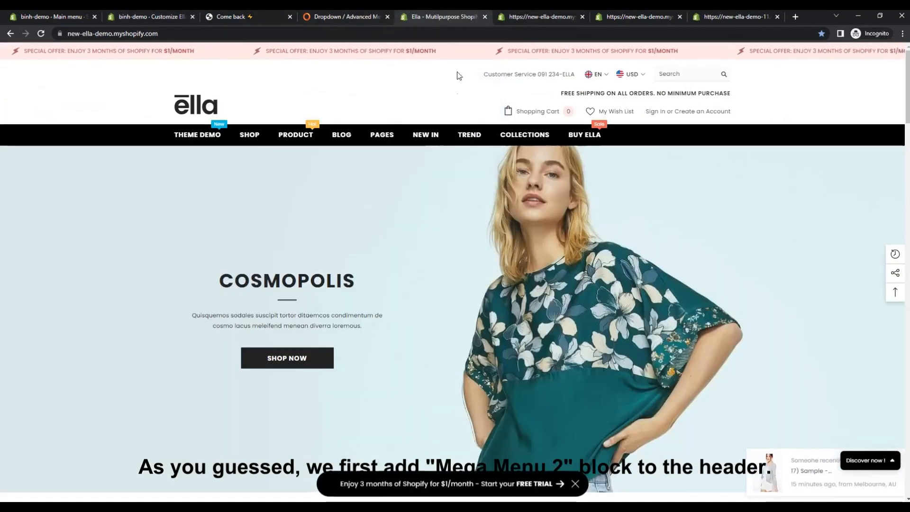
{"action": "mouse_move", "coordinate": [469, 134]}
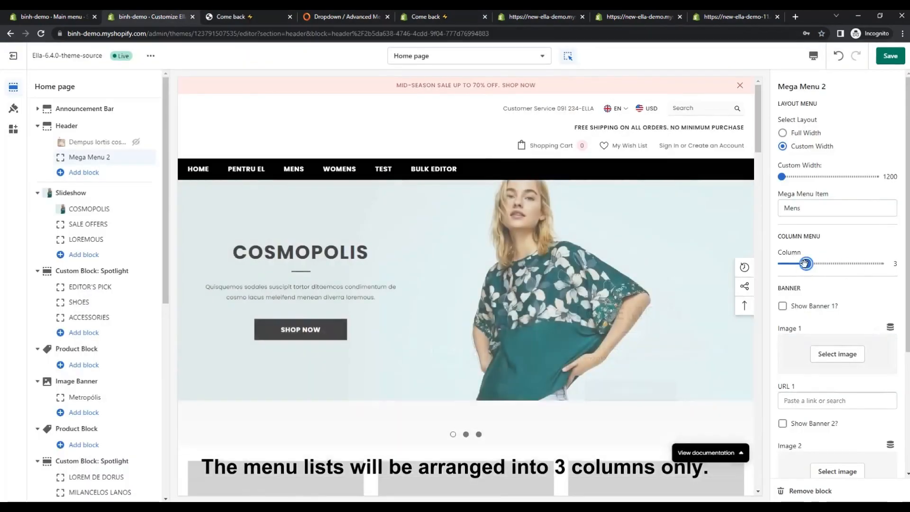
Enable banners 1–3 with New Arrivals, Clearance and La Cosmo images.
{"action": "left_click", "coordinate": [782, 210]}
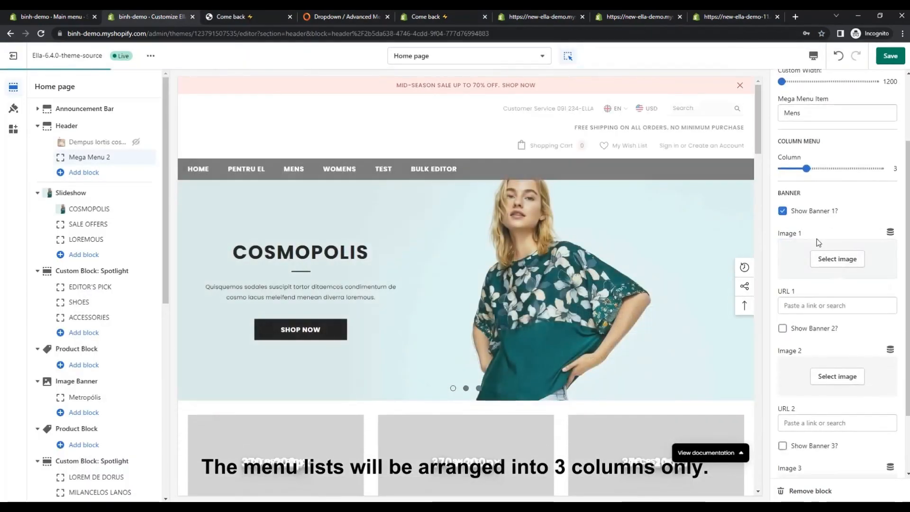
{"action": "left_click", "coordinate": [837, 259]}
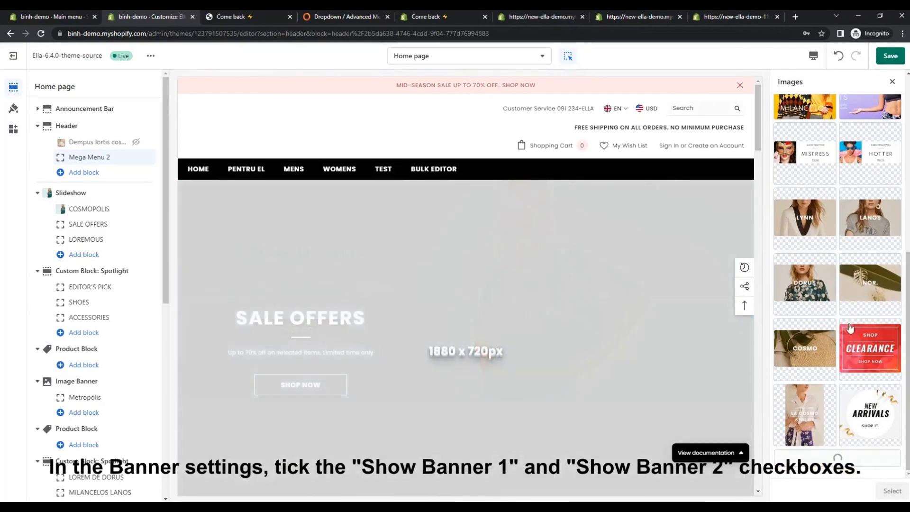
{"action": "scroll", "scroll_direction": "down", "scroll_amount": 3}
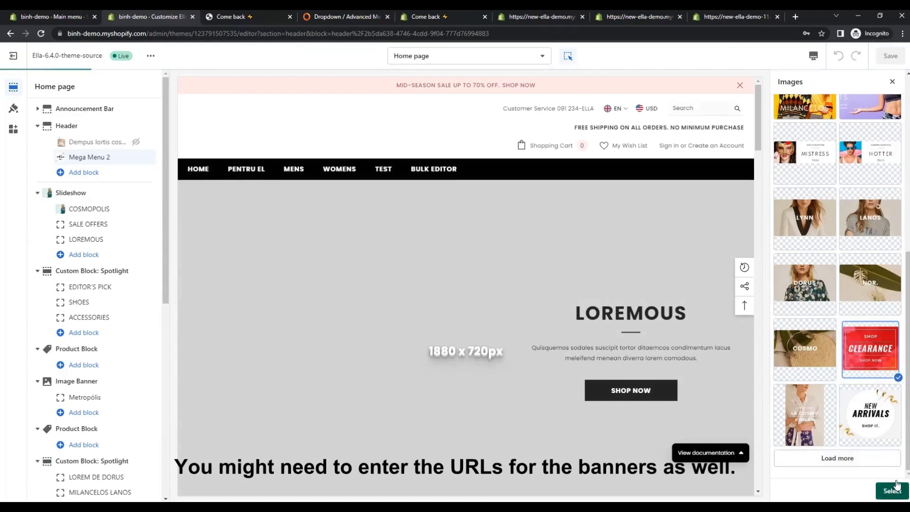
{"action": "left_click", "coordinate": [891, 489]}
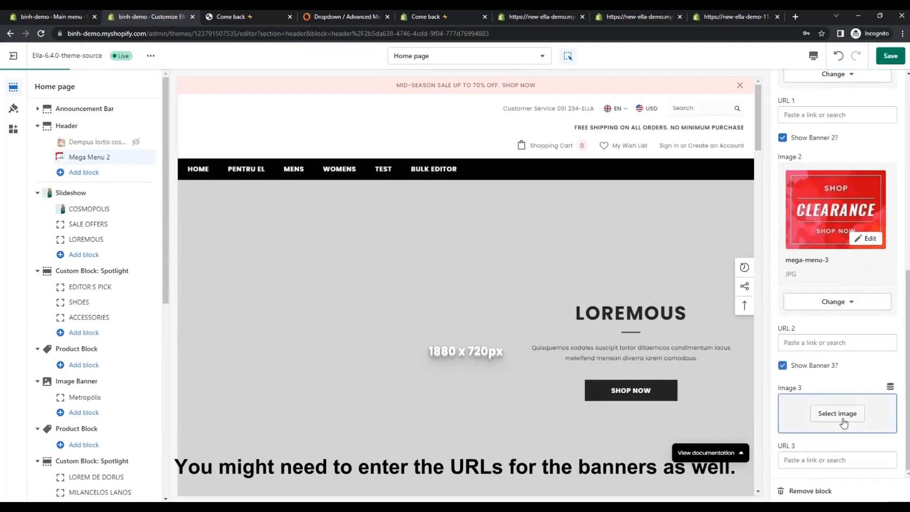
{"action": "left_click", "coordinate": [836, 412]}
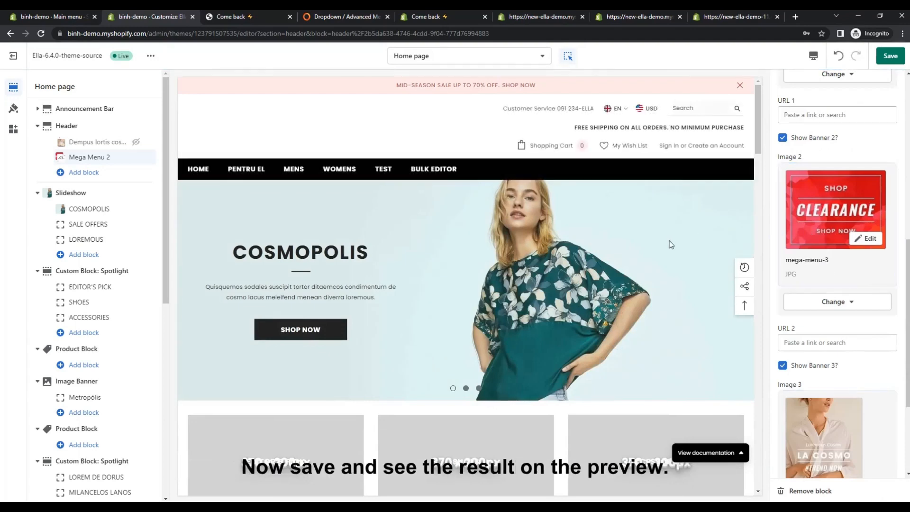
{"action": "scroll", "scroll_direction": "up", "scroll_amount": 3}
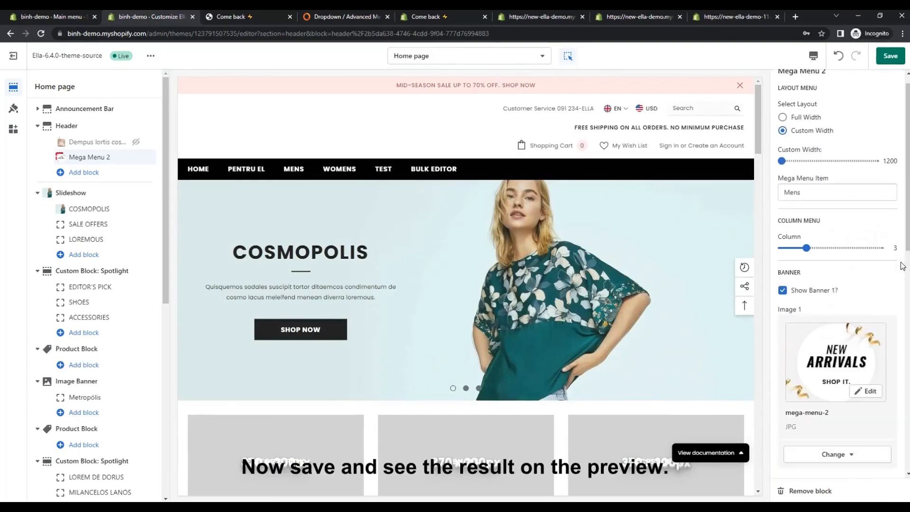
Save the header changes and compare the preview against the Ella demo store.
{"action": "left_click", "coordinate": [889, 56]}
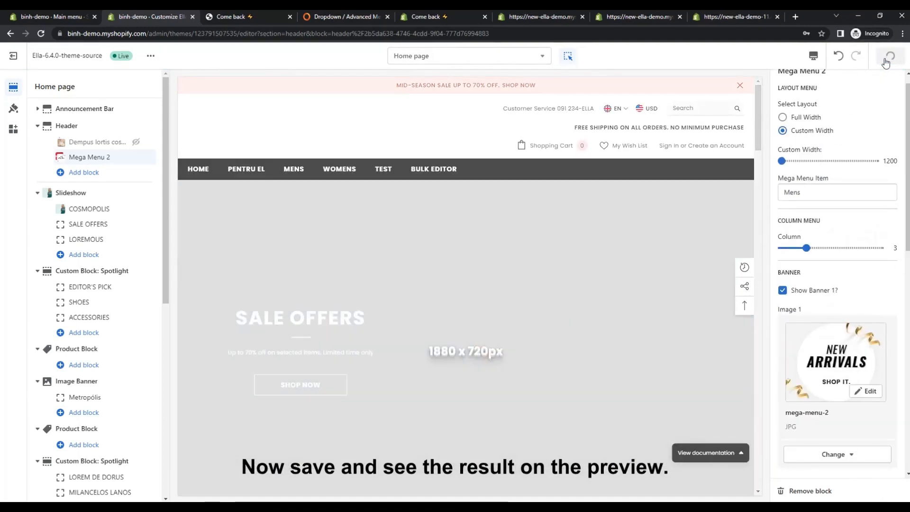
{"action": "left_click", "coordinate": [889, 56]}
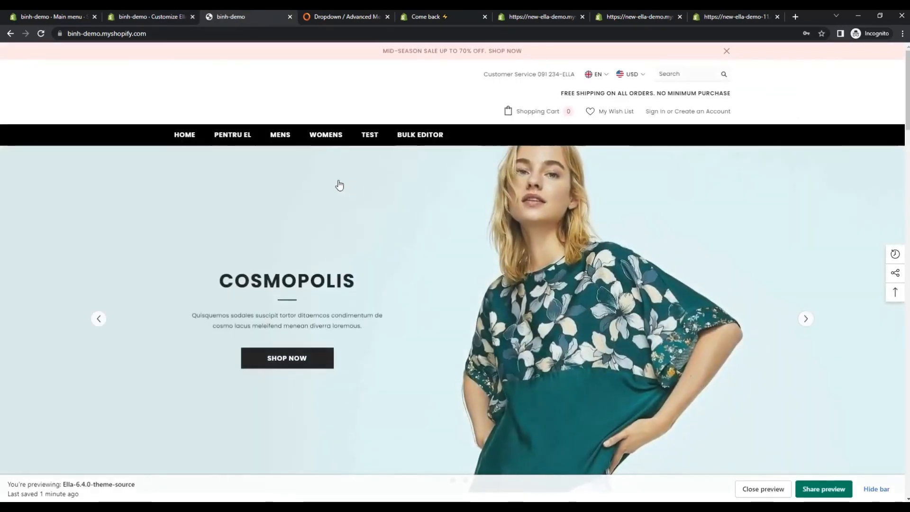
{"action": "mouse_move", "coordinate": [280, 134]}
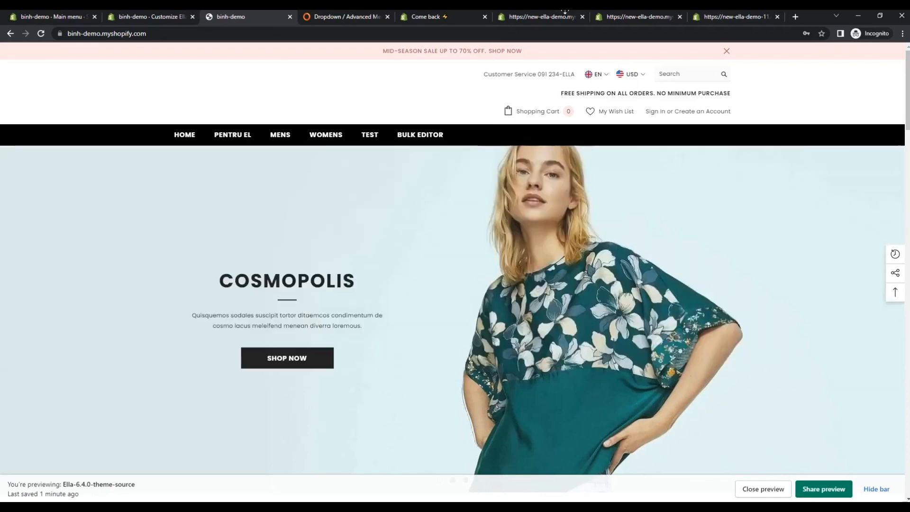
{"action": "left_click", "coordinate": [444, 16]}
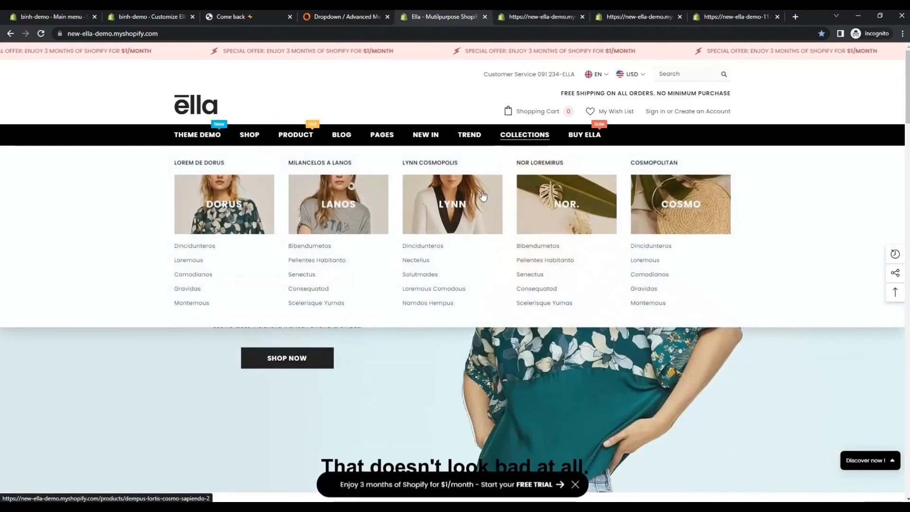
{"action": "mouse_move", "coordinate": [218, 157]}
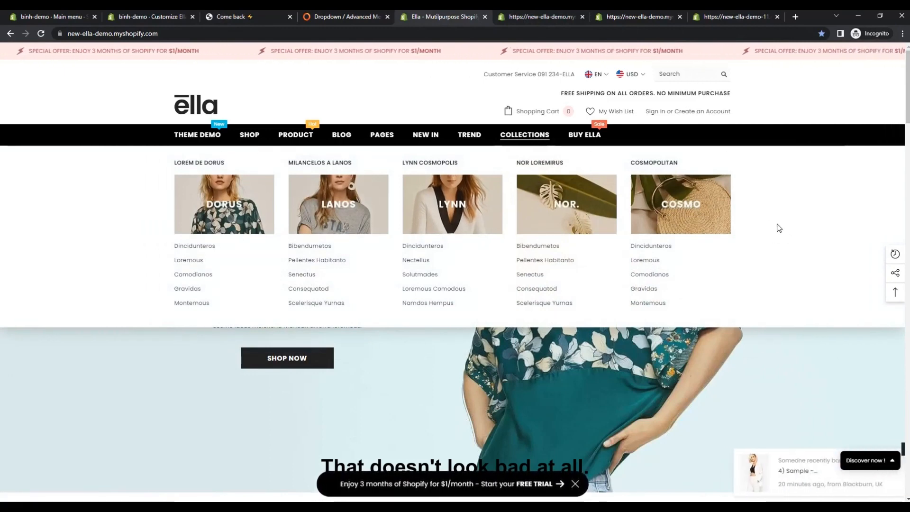
{"action": "left_click", "coordinate": [244, 16]}
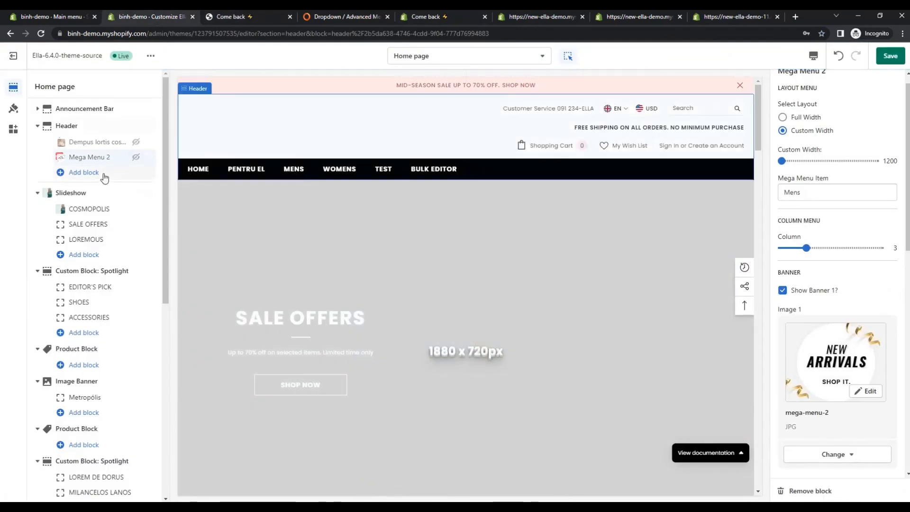
Add a Mega Menu 3 block for the Mens item and check the store preview.
{"action": "left_click", "coordinate": [84, 171]}
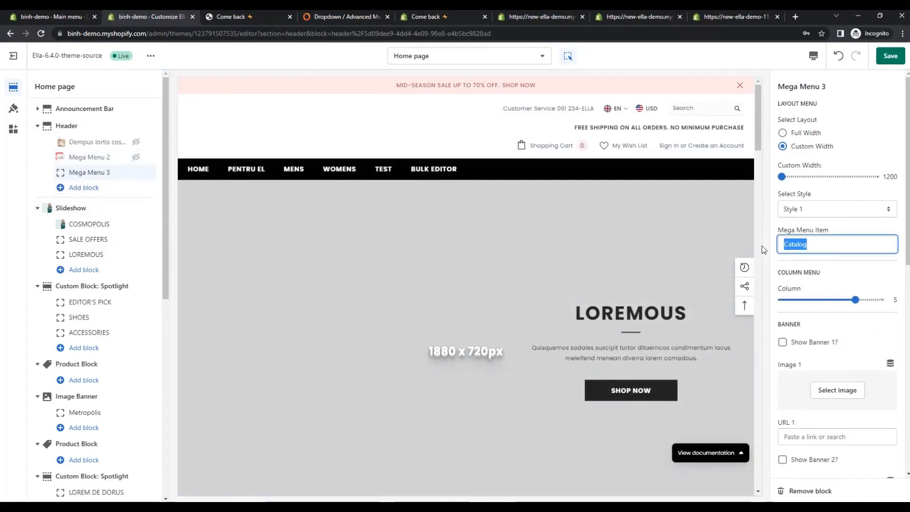
{"action": "type", "text": "Mens"}
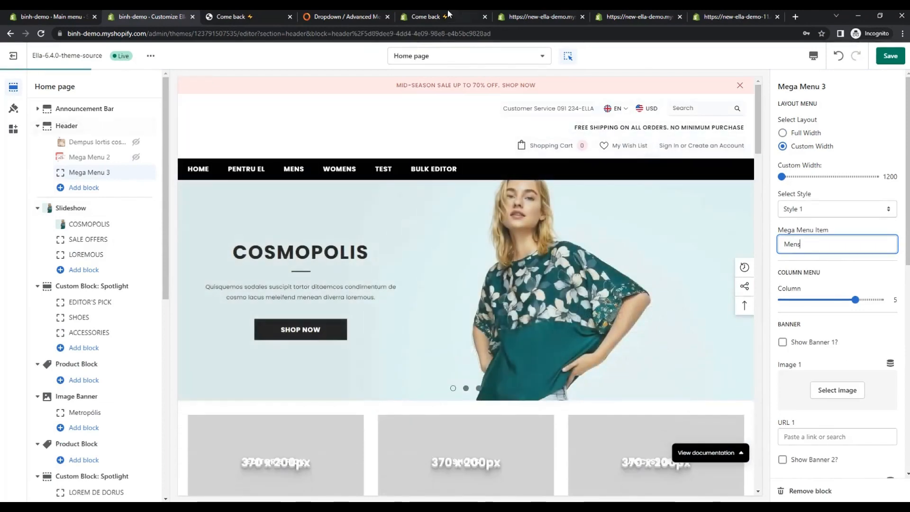
{"action": "left_click", "coordinate": [441, 16]}
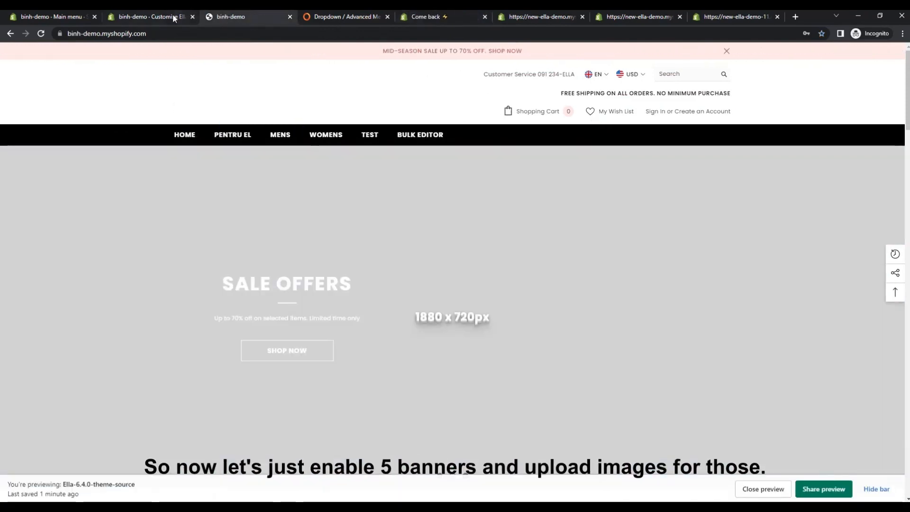
{"action": "left_click", "coordinate": [148, 16]}
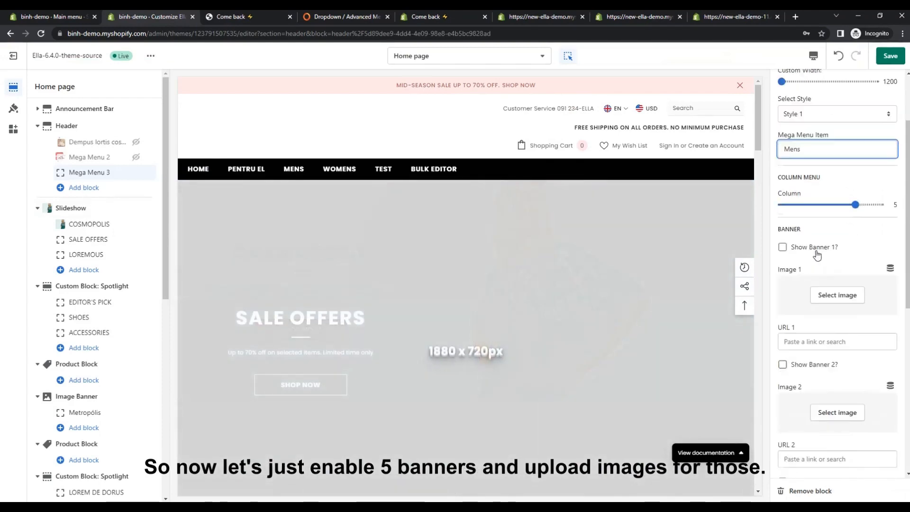
Assign library images such as COSMO, LANOS and LYNN to the Mega Menu 3 banners.
{"action": "left_click", "coordinate": [836, 294]}
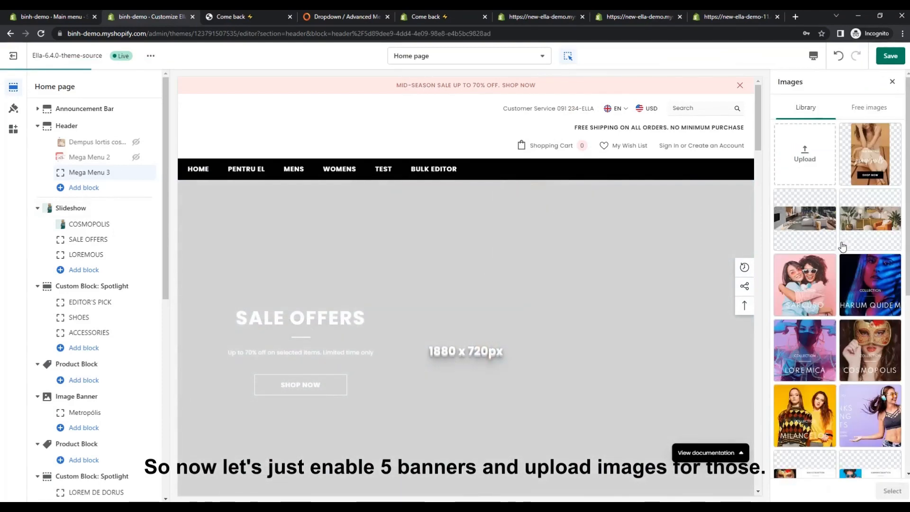
{"action": "scroll", "scroll_direction": "down", "scroll_amount": 3}
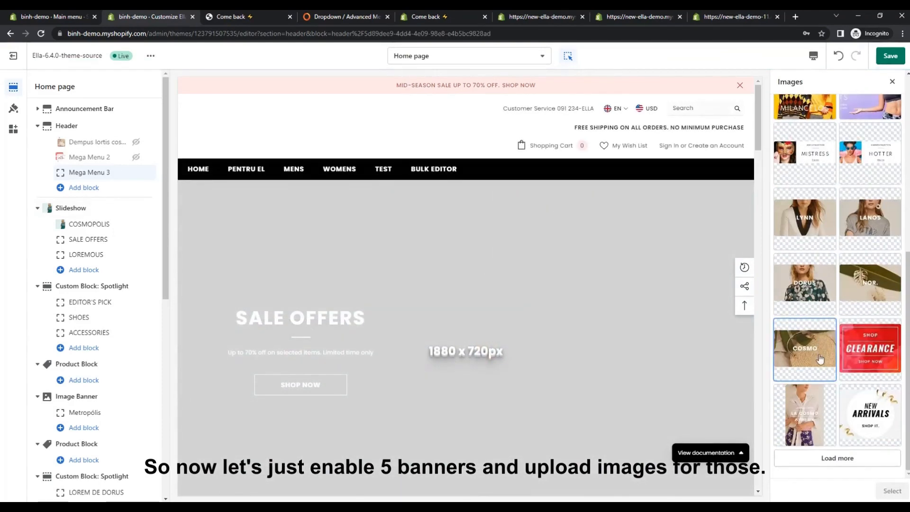
{"action": "left_click", "coordinate": [804, 347]}
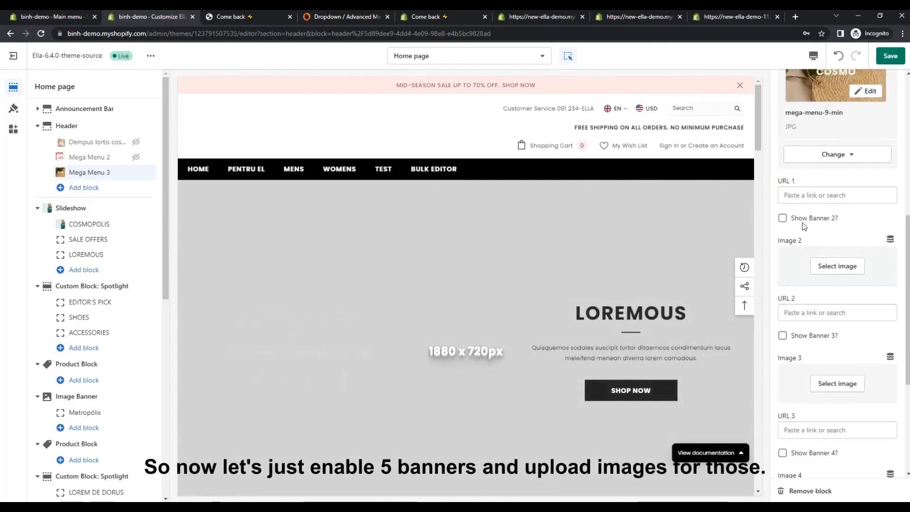
{"action": "left_click", "coordinate": [836, 265]}
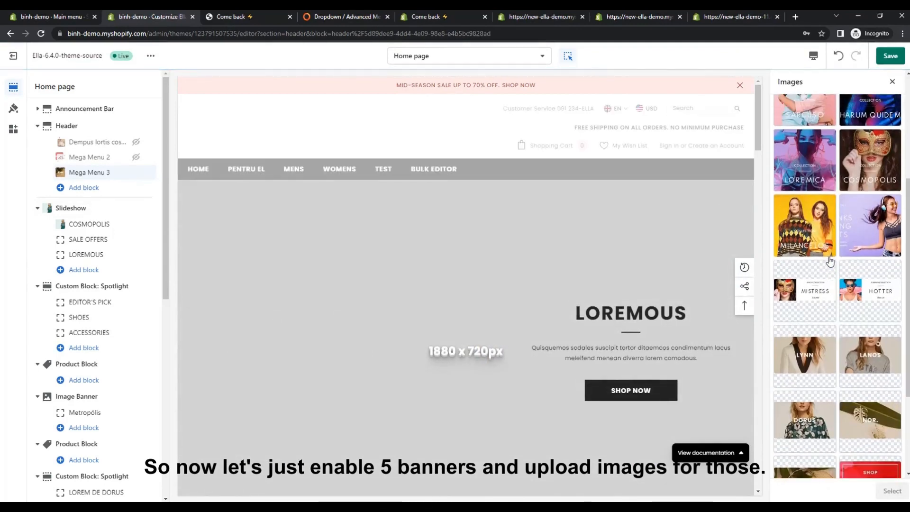
{"action": "scroll", "scroll_direction": "down", "scroll_amount": 3}
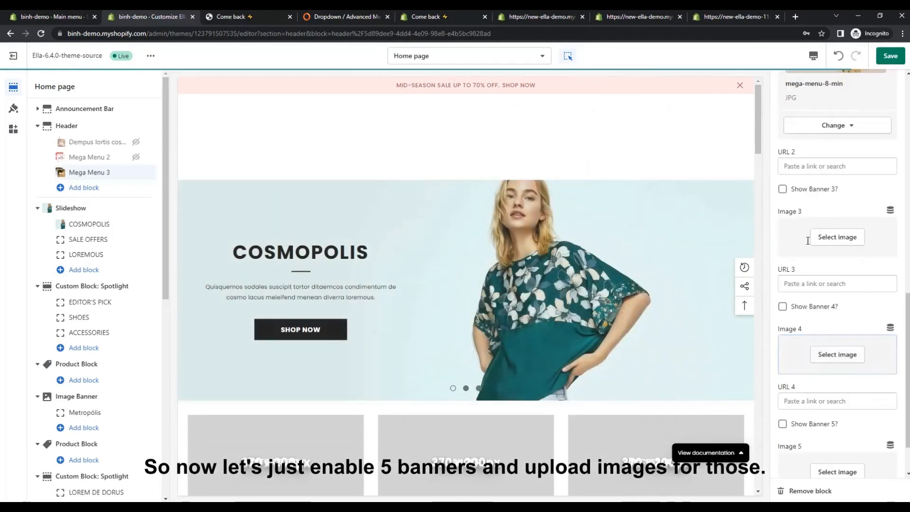
{"action": "left_click", "coordinate": [836, 237]}
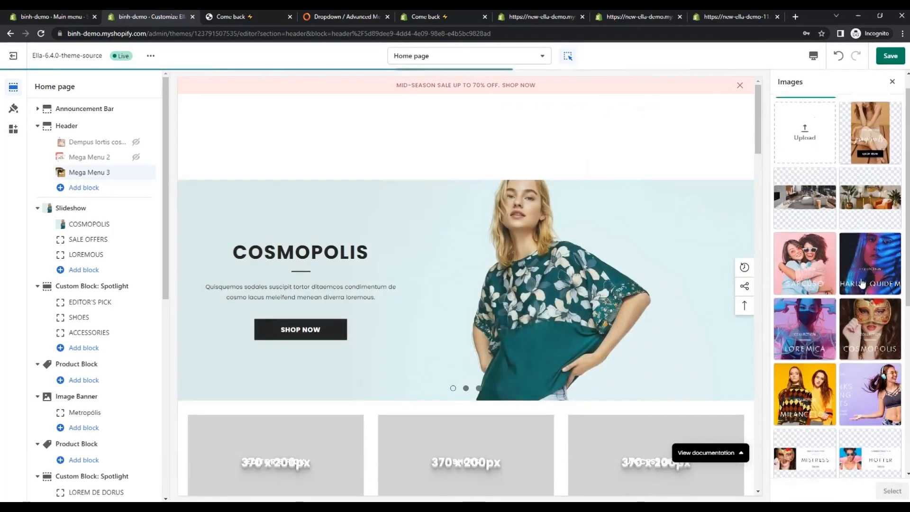
{"action": "scroll", "scroll_direction": "down", "scroll_amount": 3}
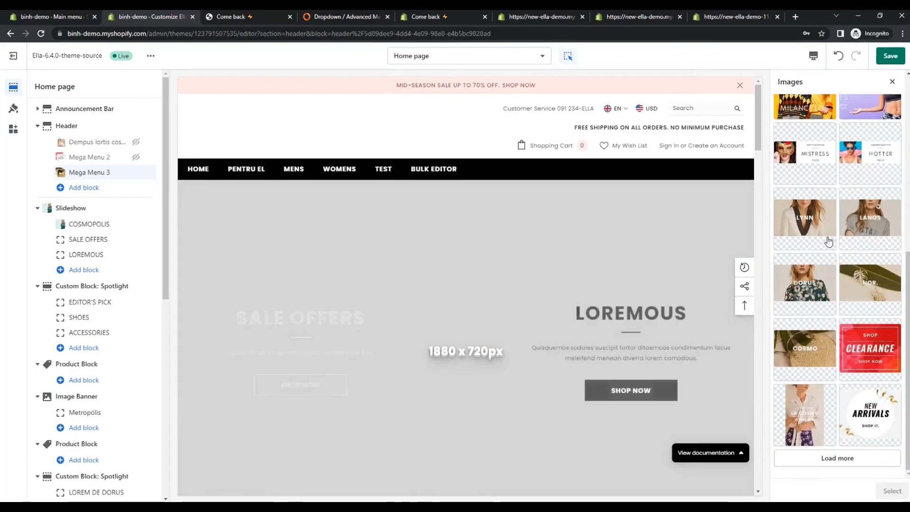
{"action": "left_click", "coordinate": [869, 218]}
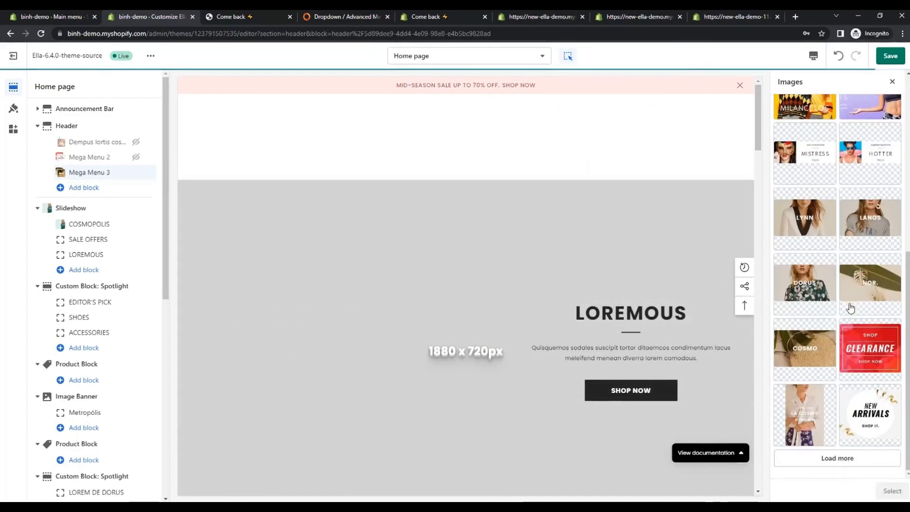
{"action": "left_click", "coordinate": [804, 218]}
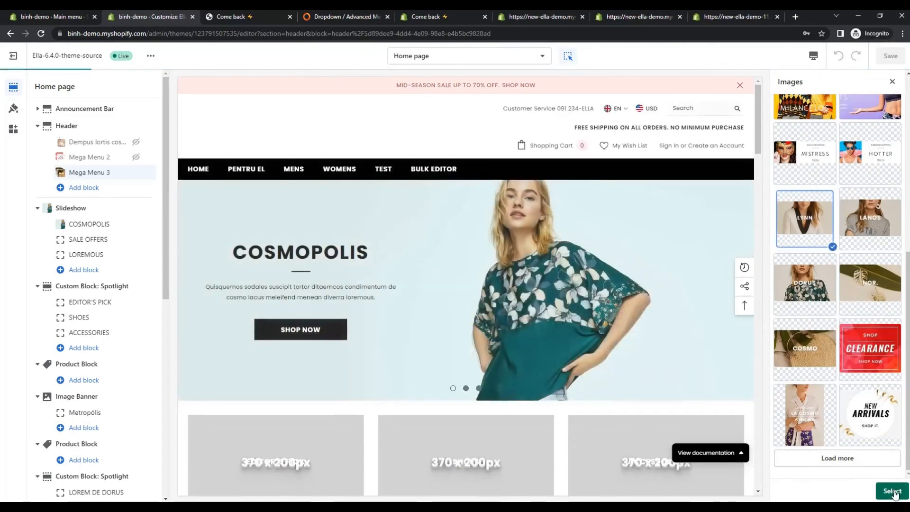
{"action": "left_click", "coordinate": [892, 490]}
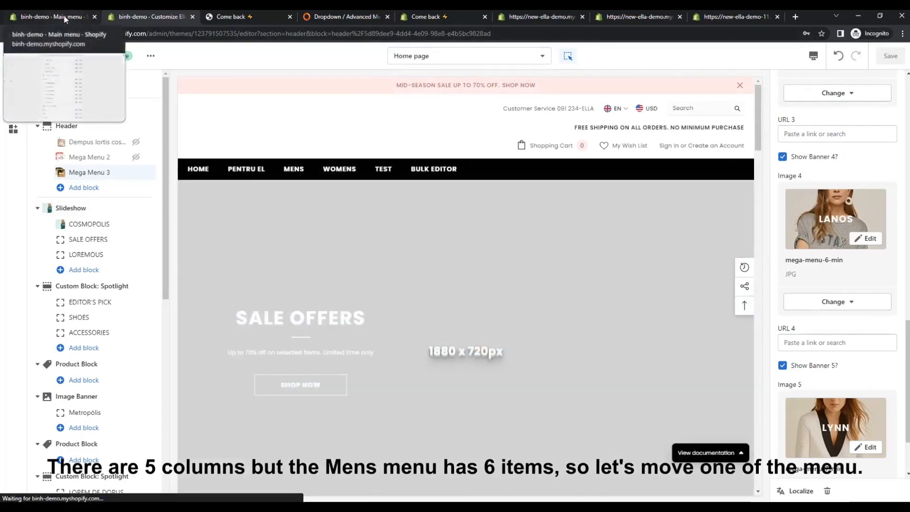
Move Milancelos Lanos from Mens under Pentru El in Navigation and save the menu.
{"action": "left_click", "coordinate": [51, 16]}
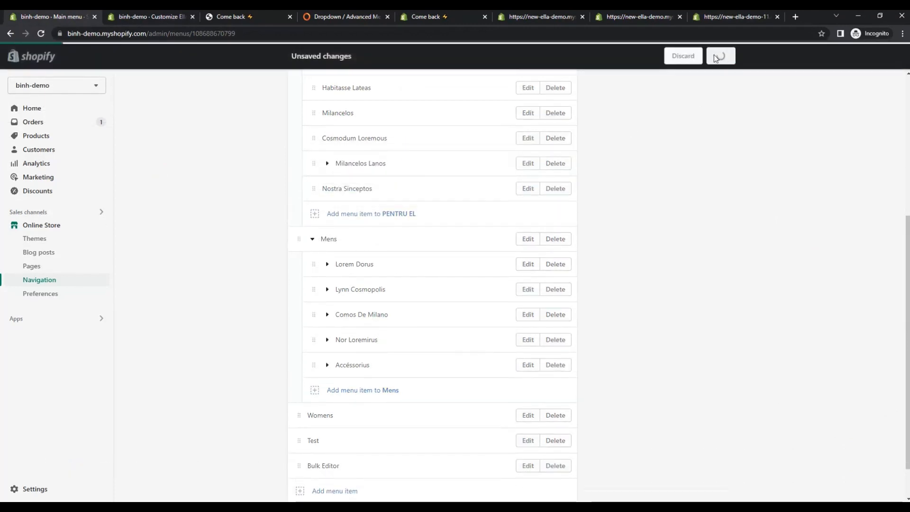
{"action": "left_click", "coordinate": [719, 56]}
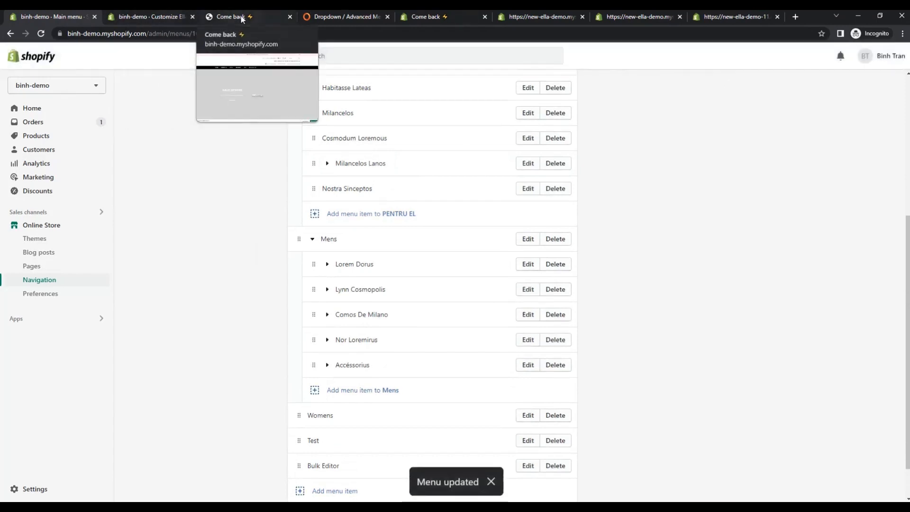
{"action": "left_click", "coordinate": [238, 16]}
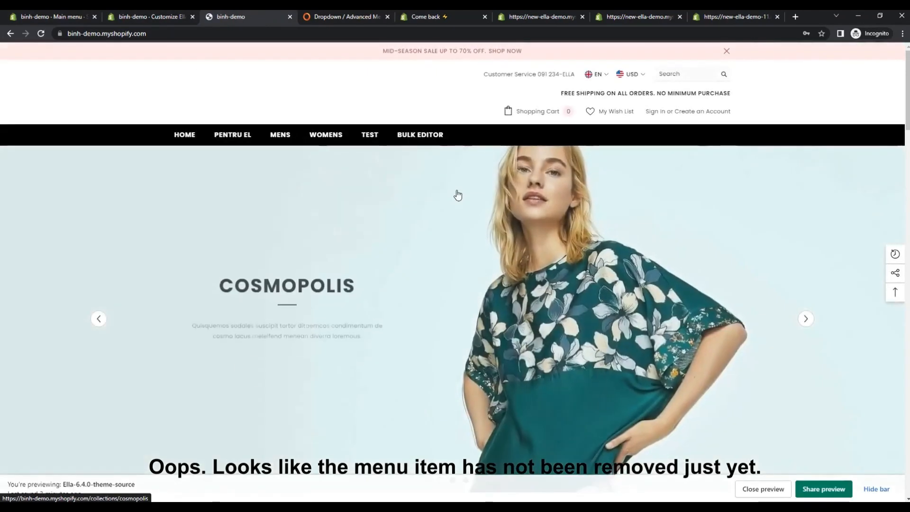
{"action": "mouse_move", "coordinate": [280, 135]}
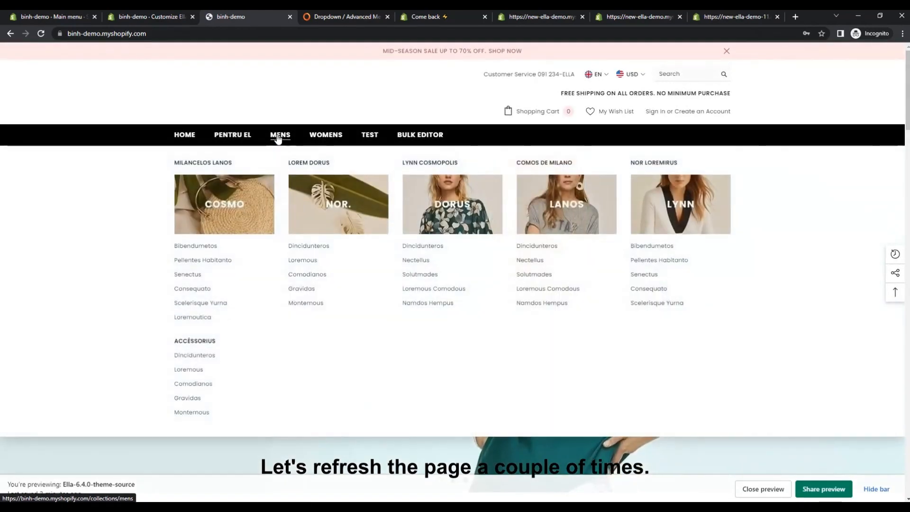
{"action": "mouse_move", "coordinate": [666, 206]}
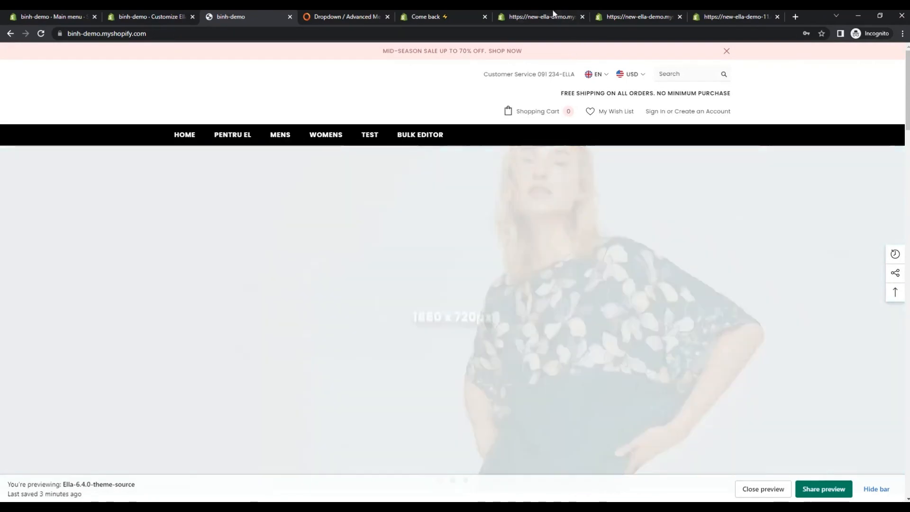
Recheck the navigation page and confirm the storefront MENS dropdown shows five image columns.
{"action": "left_click", "coordinate": [443, 17]}
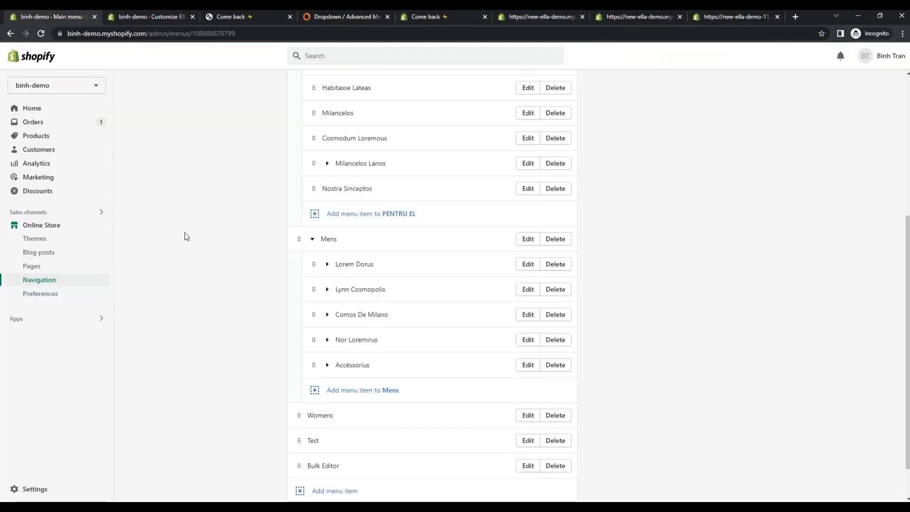
{"action": "scroll", "scroll_direction": "up", "scroll_amount": 3}
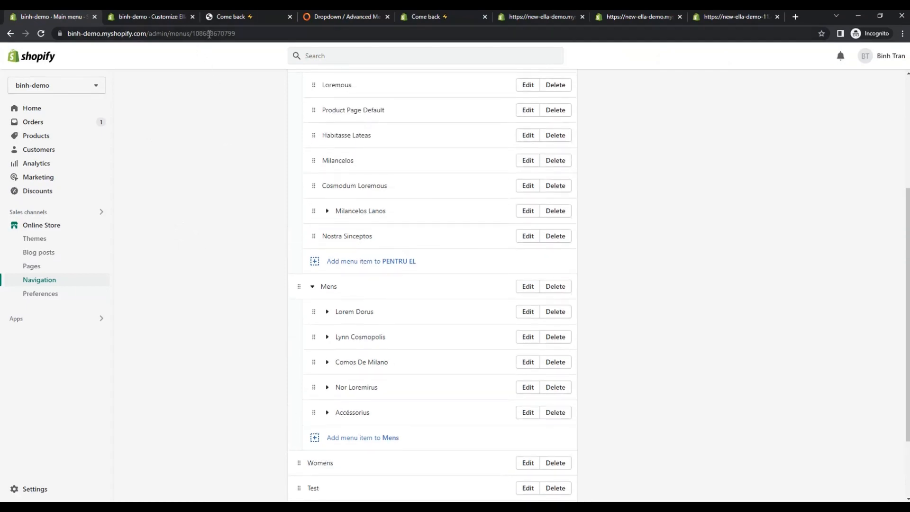
{"action": "left_click", "coordinate": [246, 16]}
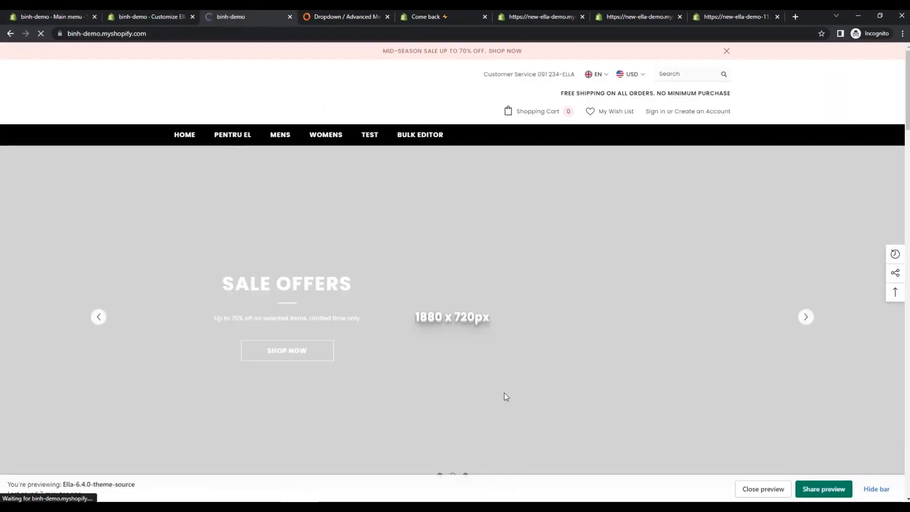
{"action": "mouse_move", "coordinate": [279, 134]}
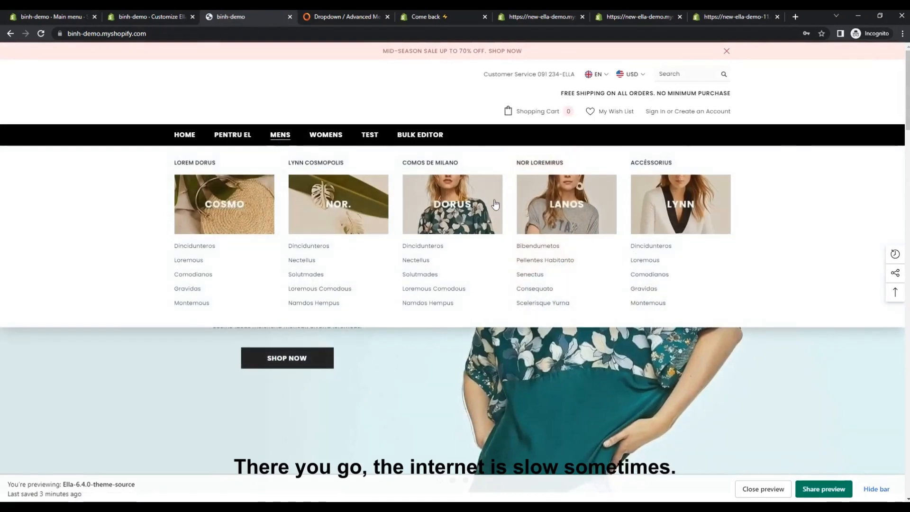
{"action": "mouse_move", "coordinate": [150, 16]}
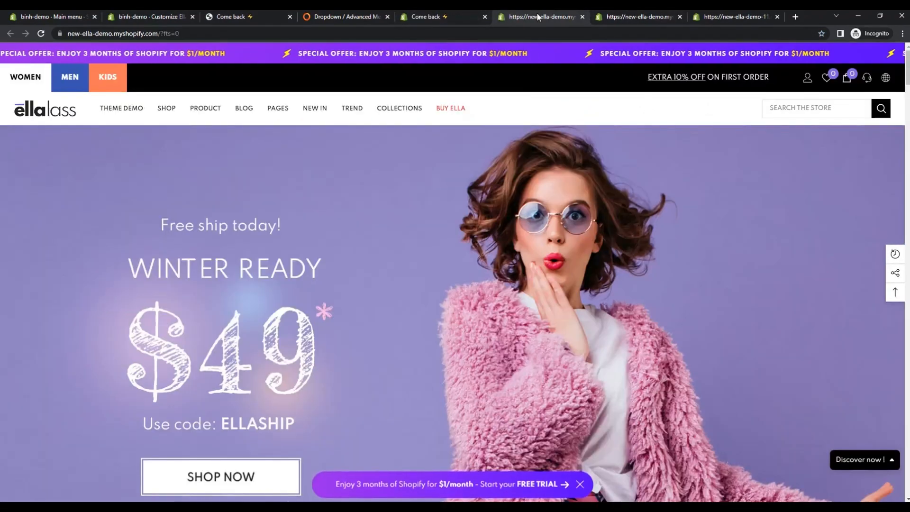
Review the Ella demo's puzzle-style Collections menu, then return to the theme editor header.
{"action": "left_click", "coordinate": [165, 108]}
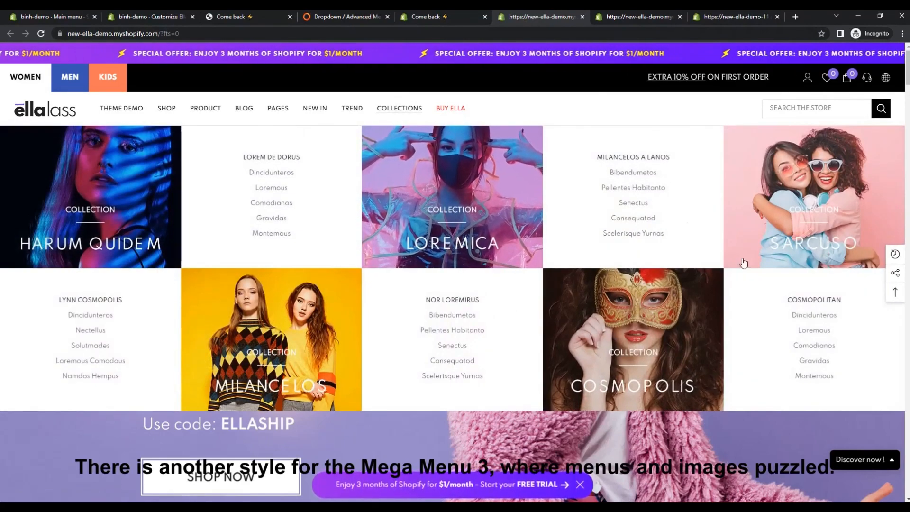
{"action": "mouse_move", "coordinate": [451, 257]}
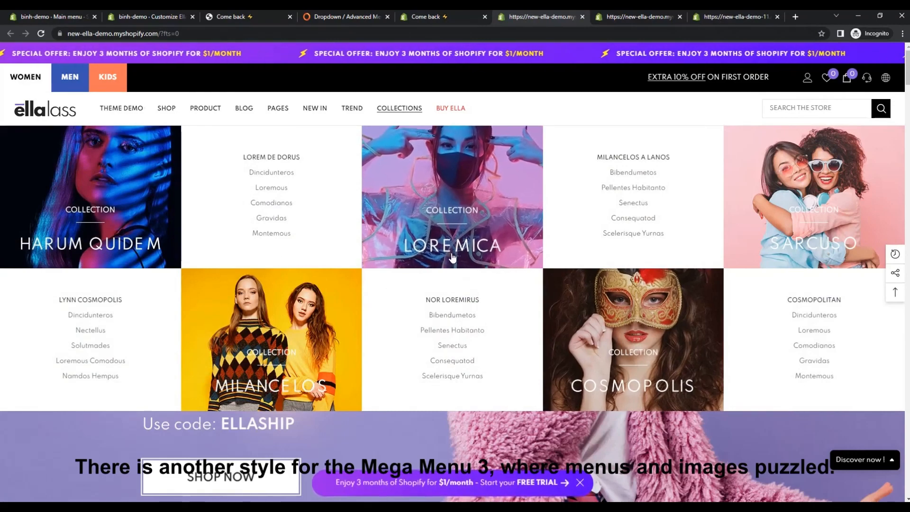
{"action": "mouse_move", "coordinate": [466, 220]}
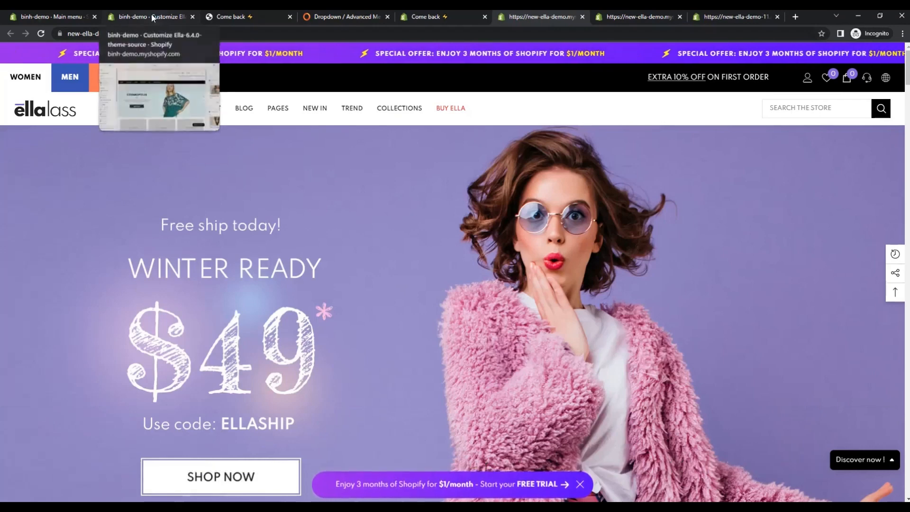
{"action": "left_click", "coordinate": [148, 16]}
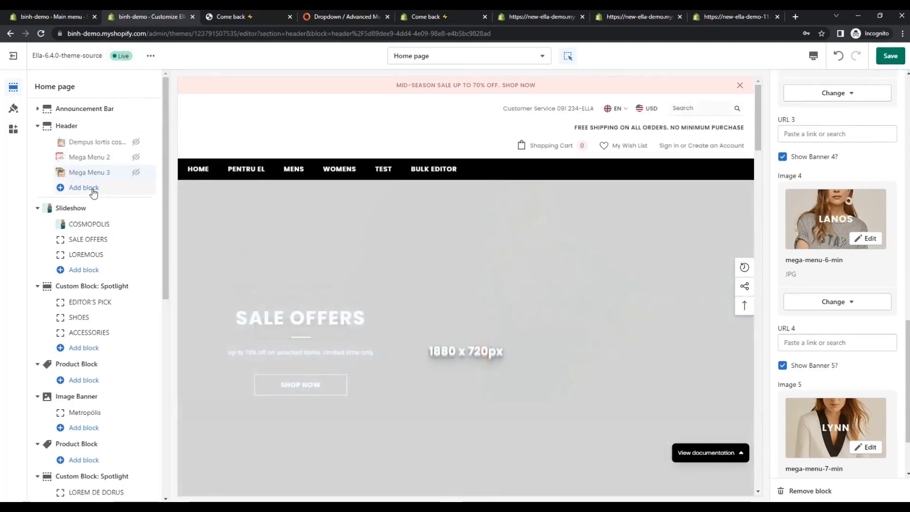
Add another Mega Menu 3 block for Mens with its first banner enabled and an image chosen.
{"action": "left_click", "coordinate": [83, 187]}
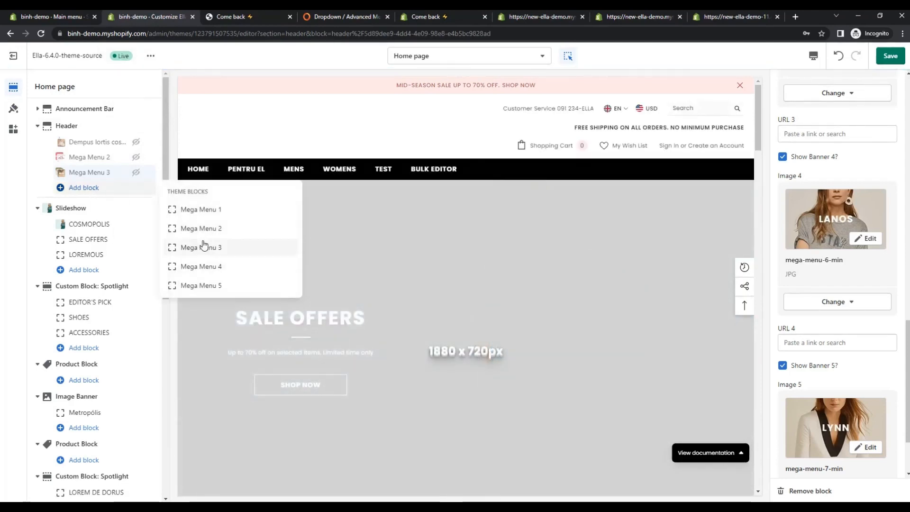
{"action": "left_click", "coordinate": [201, 246]}
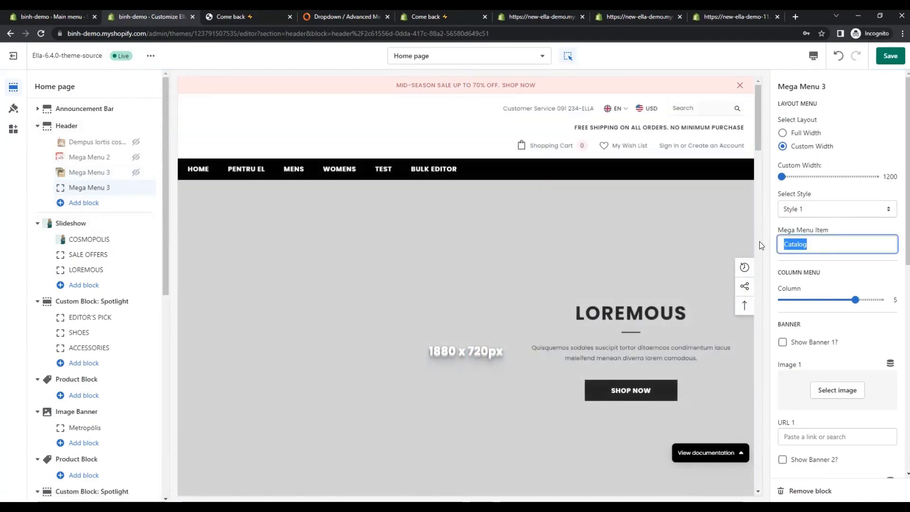
{"action": "type", "text": "Mens"}
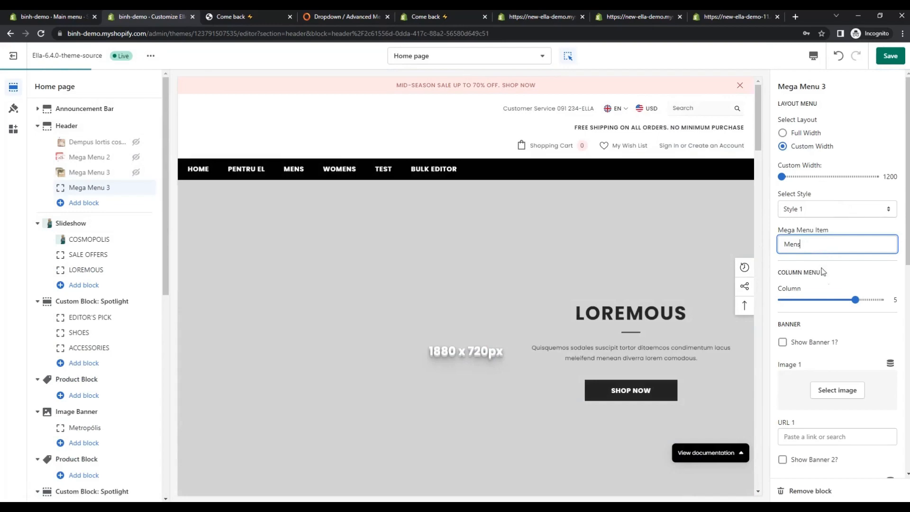
{"action": "left_click", "coordinate": [783, 342]}
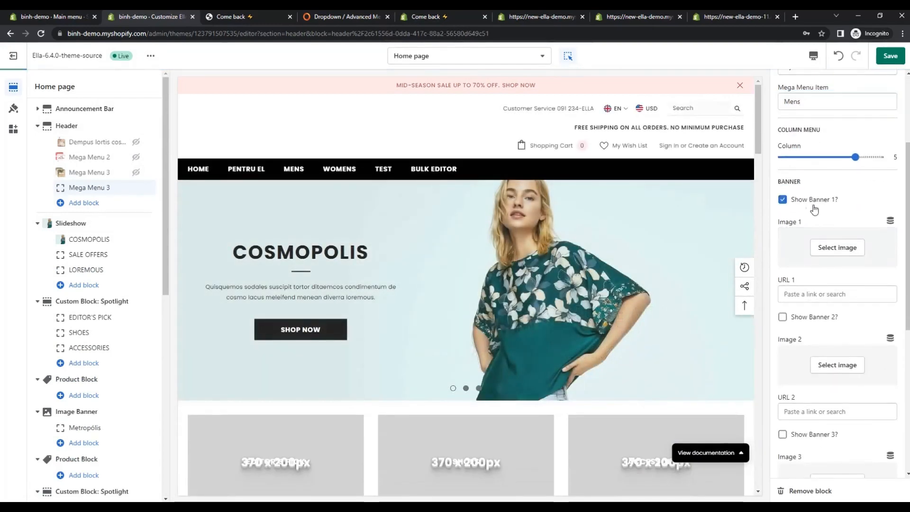
{"action": "left_click", "coordinate": [836, 247]}
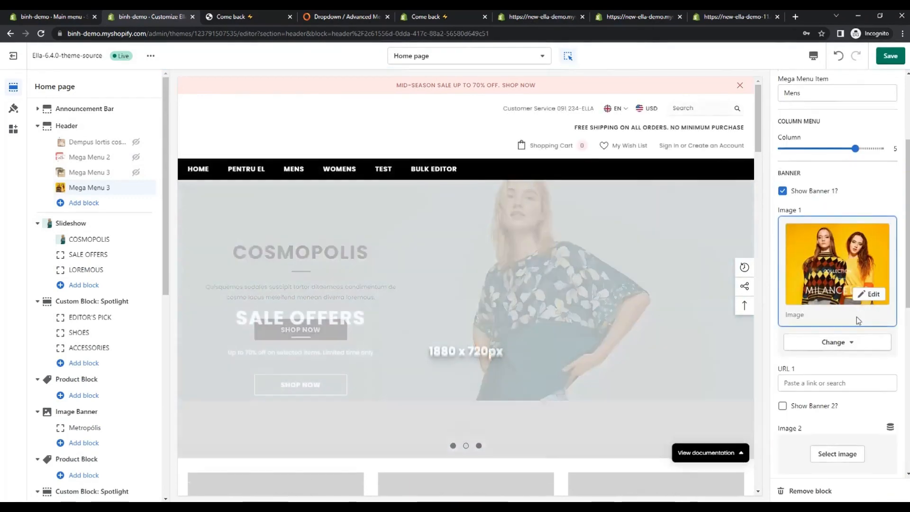
{"action": "left_click", "coordinate": [833, 342]}
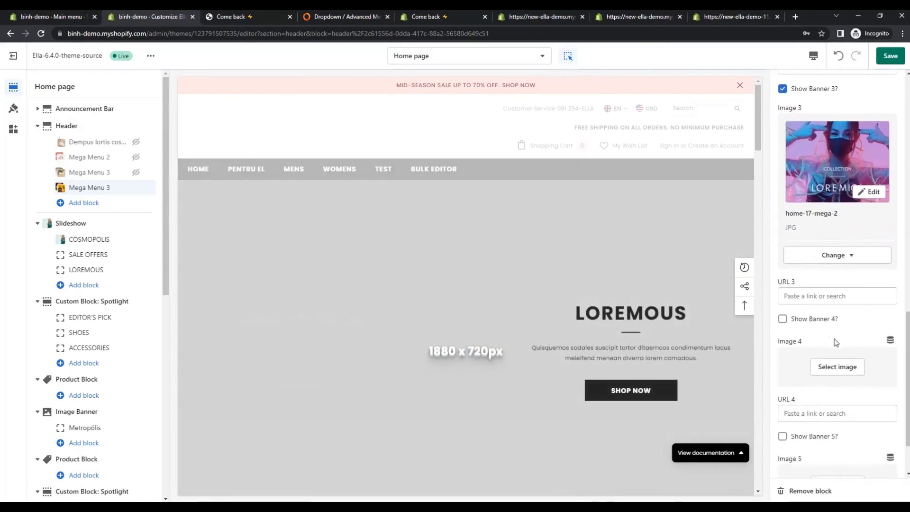
Enable banners 4 and 5 with images, set Style 2 and width 1670, and save.
{"action": "left_click", "coordinate": [837, 366]}
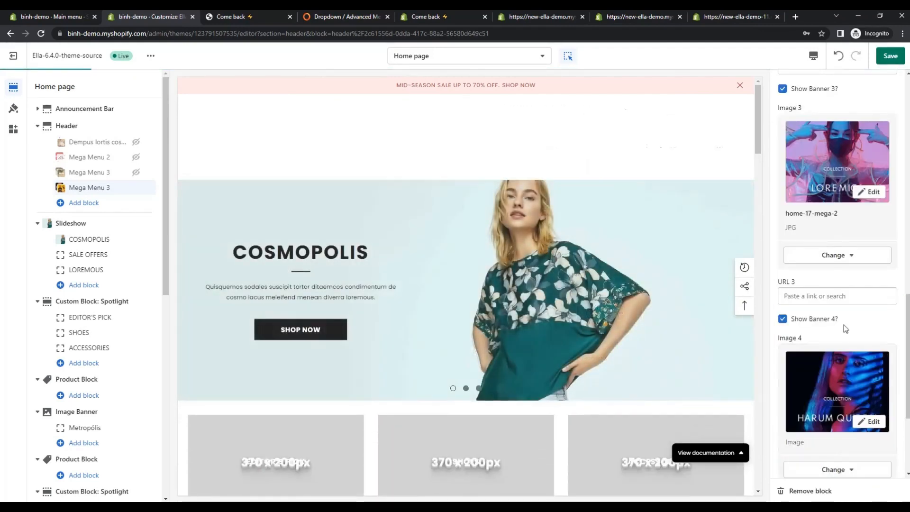
{"action": "scroll", "scroll_direction": "down", "scroll_amount": 3}
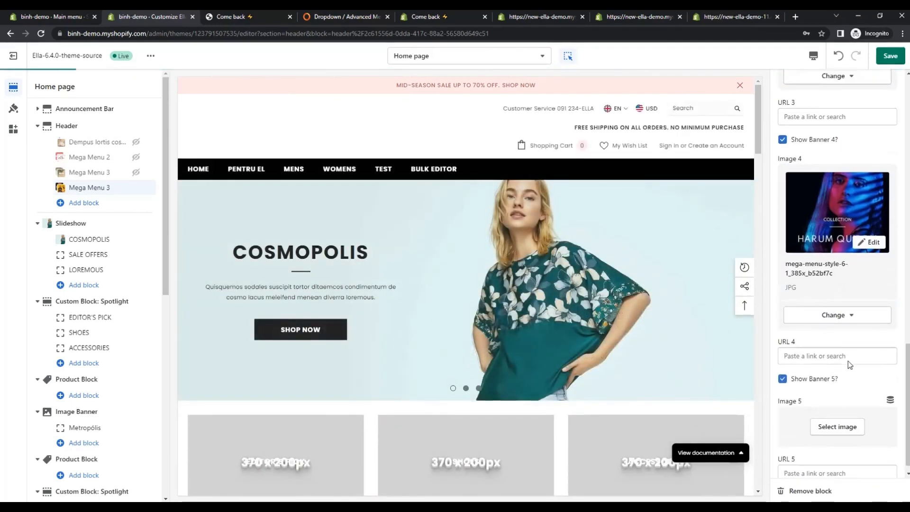
{"action": "left_click", "coordinate": [836, 426]}
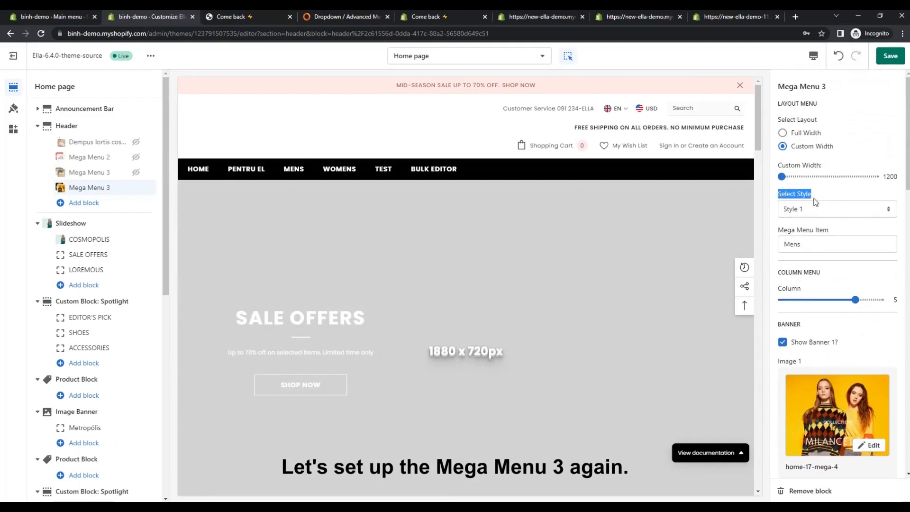
{"action": "left_click", "coordinate": [836, 208]}
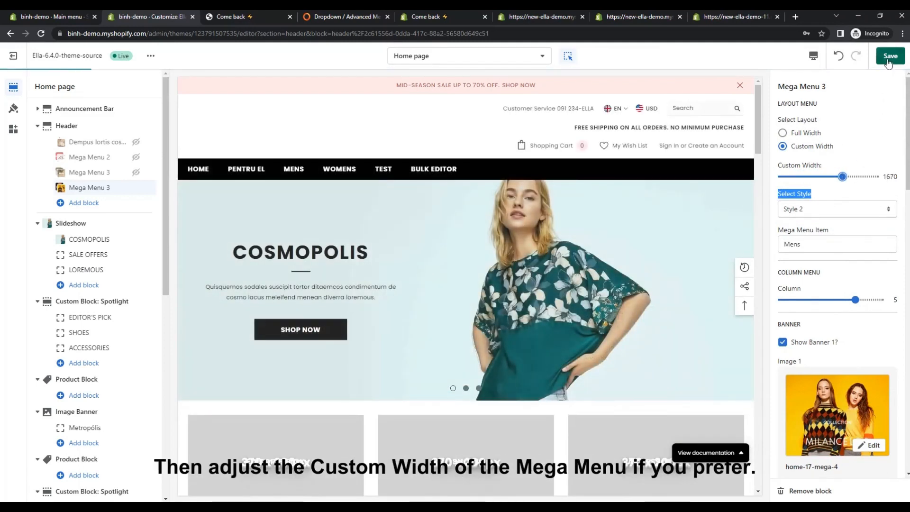
{"action": "left_click", "coordinate": [890, 56]}
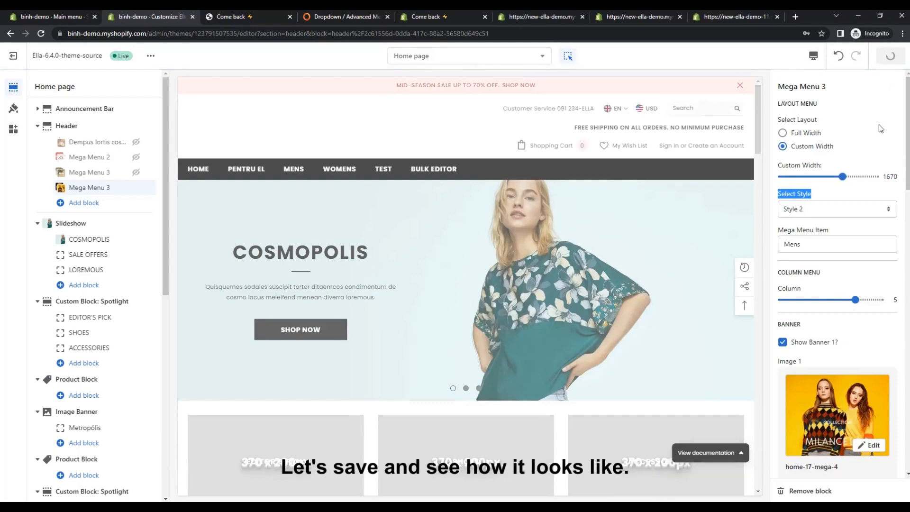
{"action": "left_click", "coordinate": [890, 56]}
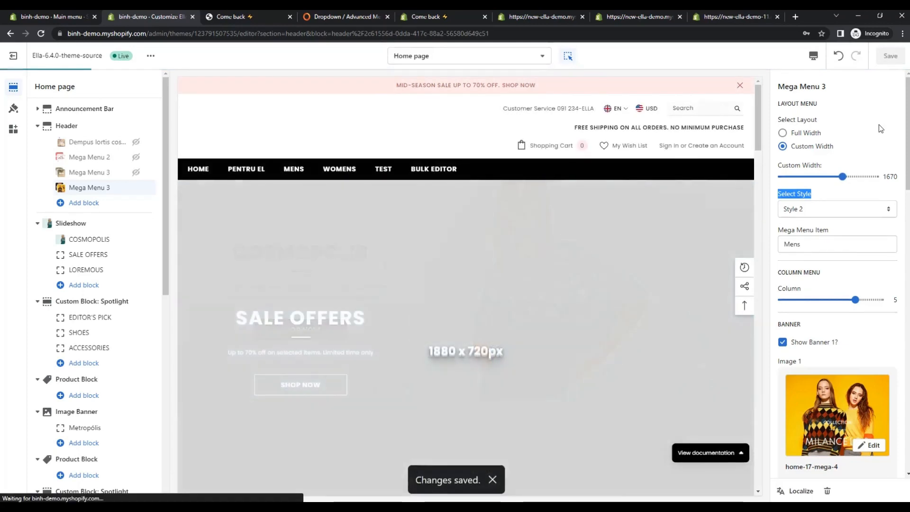
{"action": "mouse_move", "coordinate": [770, 125]}
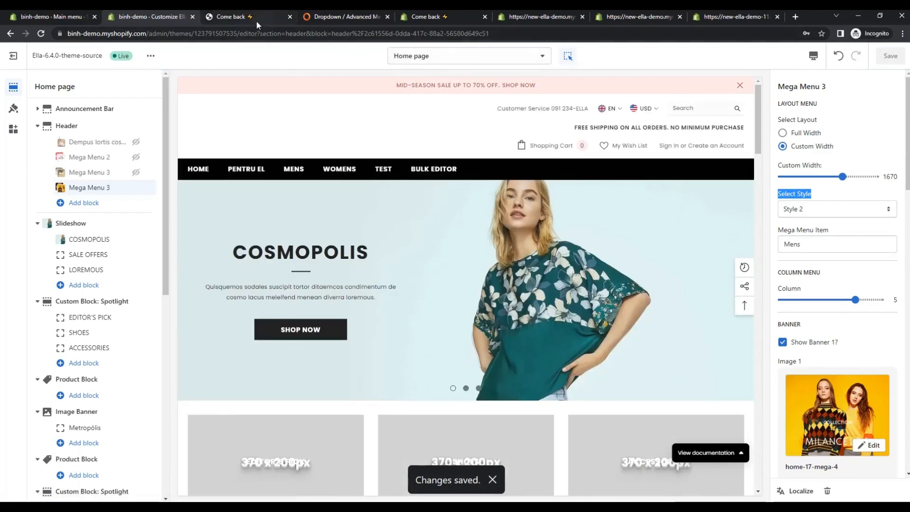
Review the Ella demo's TREND mega menu with Hotter and Mistress banners, then return to the store preview.
{"action": "left_click", "coordinate": [229, 16]}
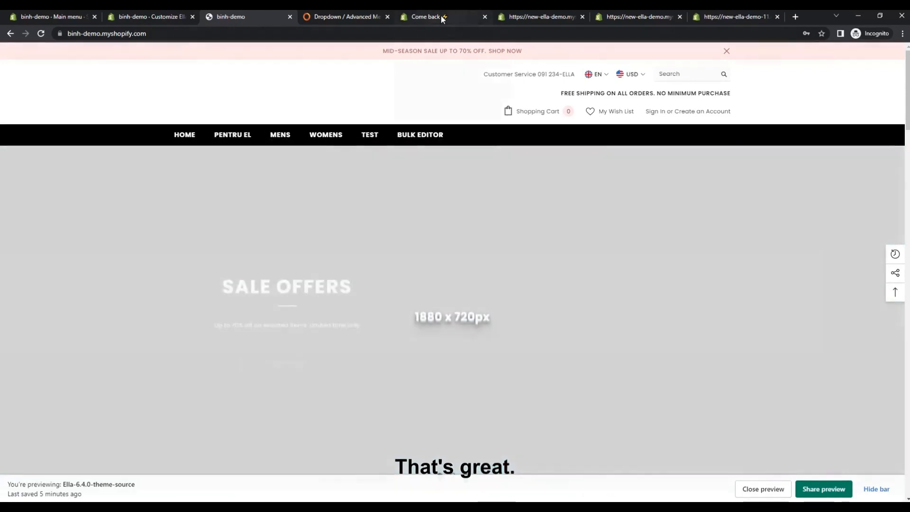
{"action": "left_click", "coordinate": [540, 16]}
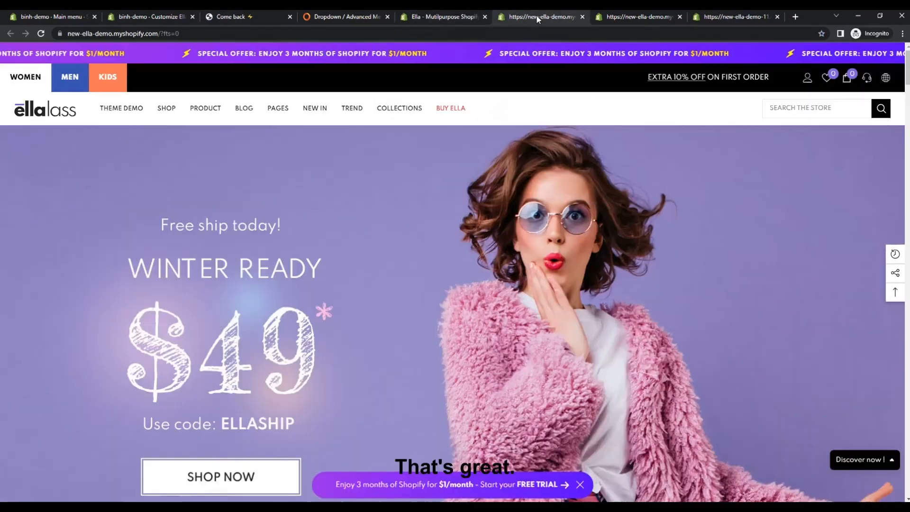
{"action": "left_click", "coordinate": [352, 108]}
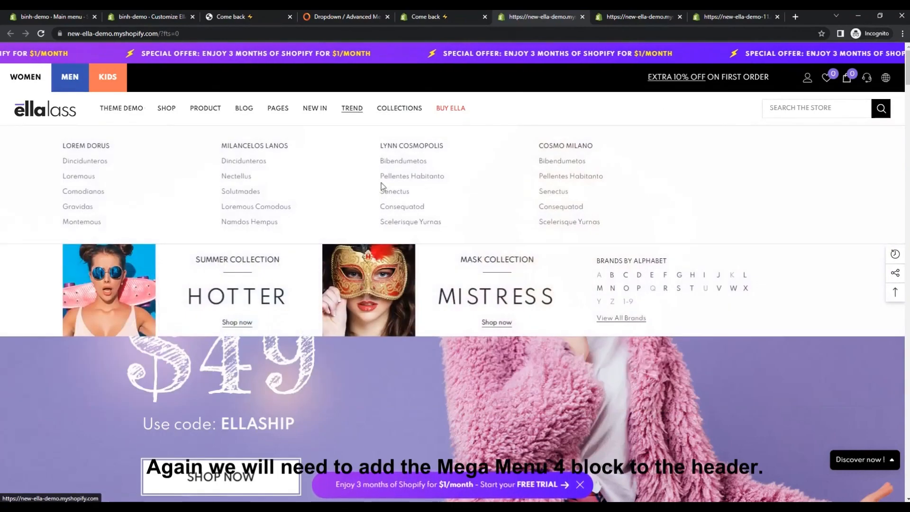
{"action": "left_click", "coordinate": [243, 16]}
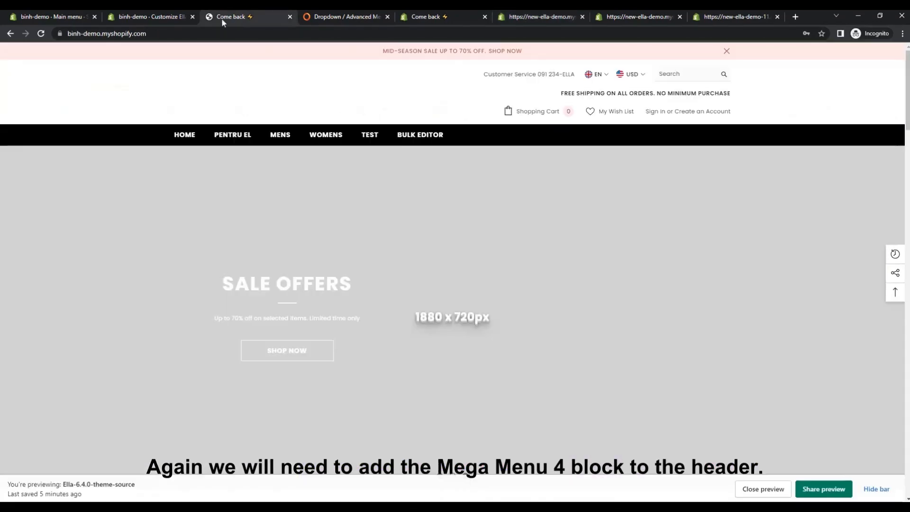
Add a Mega Menu 4 block to the header for the Mens item, width 1670.
{"action": "left_click", "coordinate": [150, 16]}
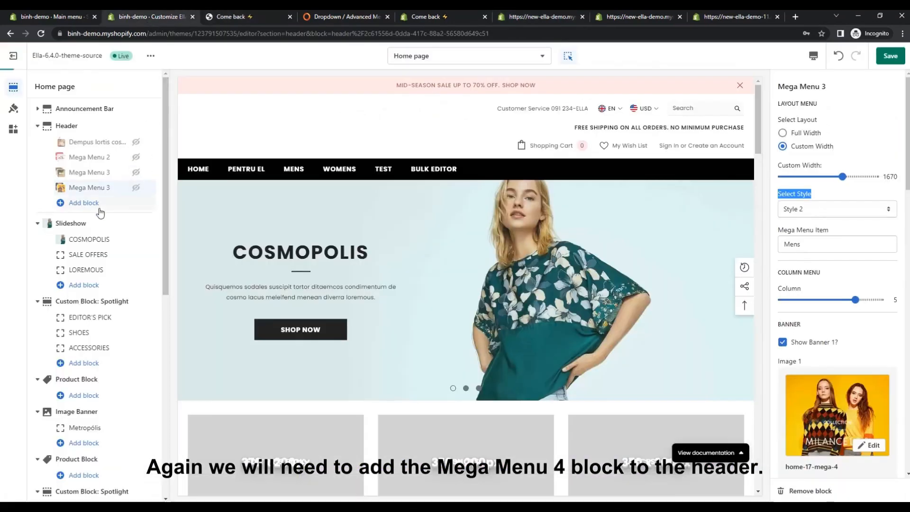
{"action": "left_click", "coordinate": [84, 203]}
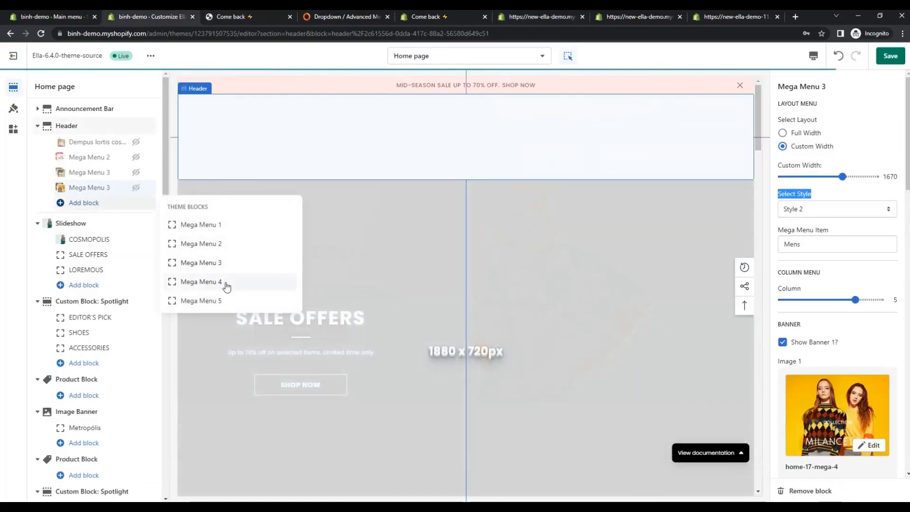
{"action": "left_click", "coordinate": [201, 281]}
{"action": "type", "text": "M"}
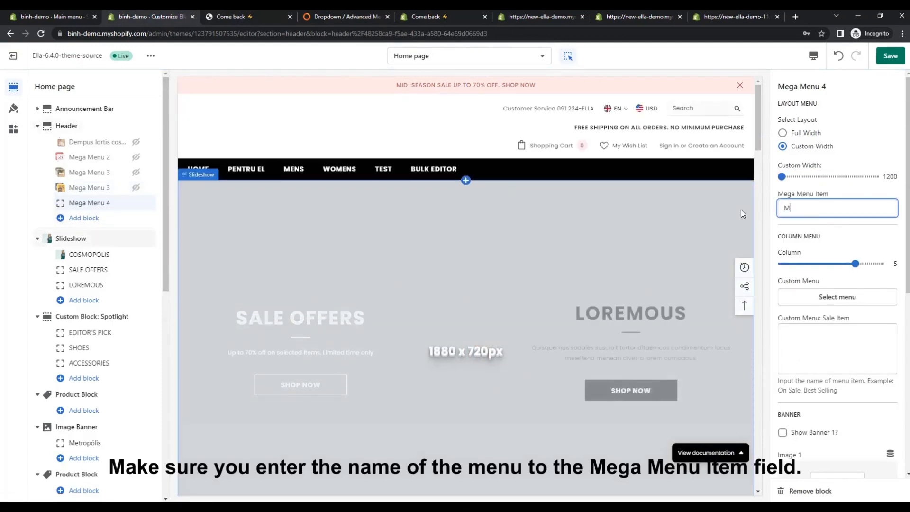
{"action": "type", "text": "ens"}
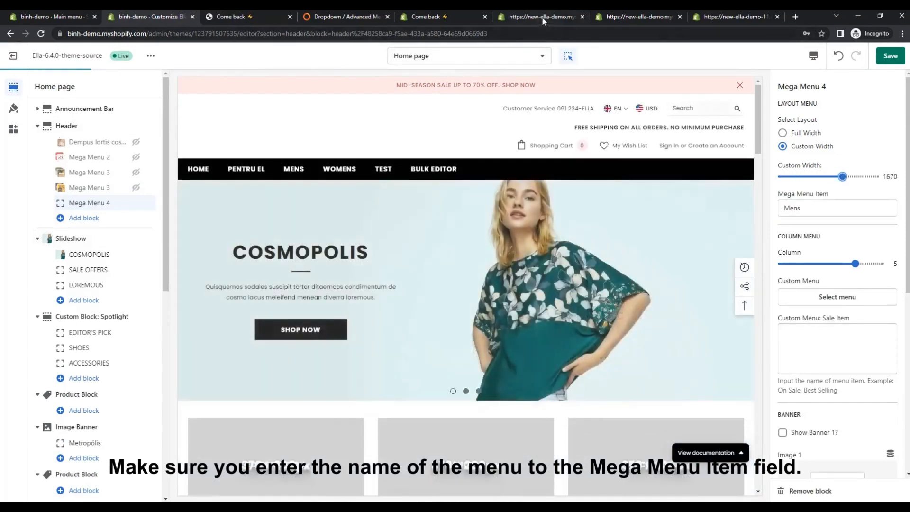
{"action": "left_click", "coordinate": [539, 16]}
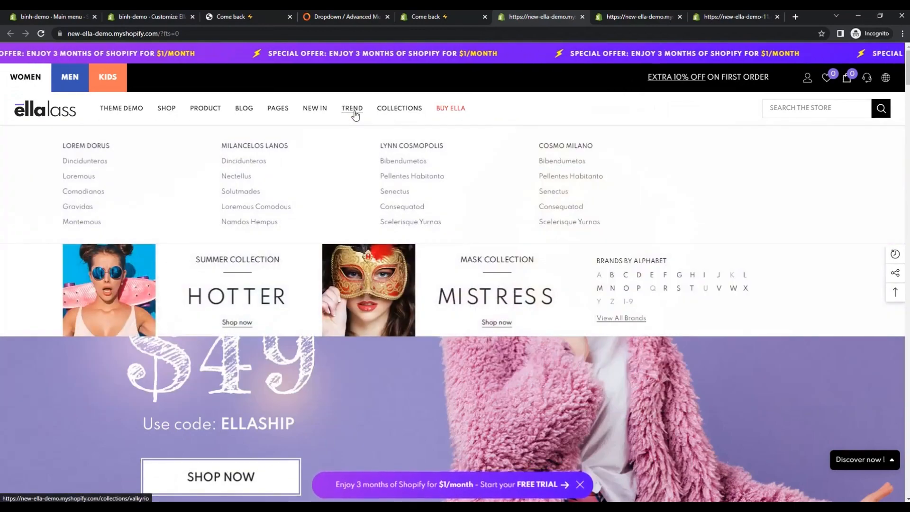
{"action": "left_click", "coordinate": [246, 16]}
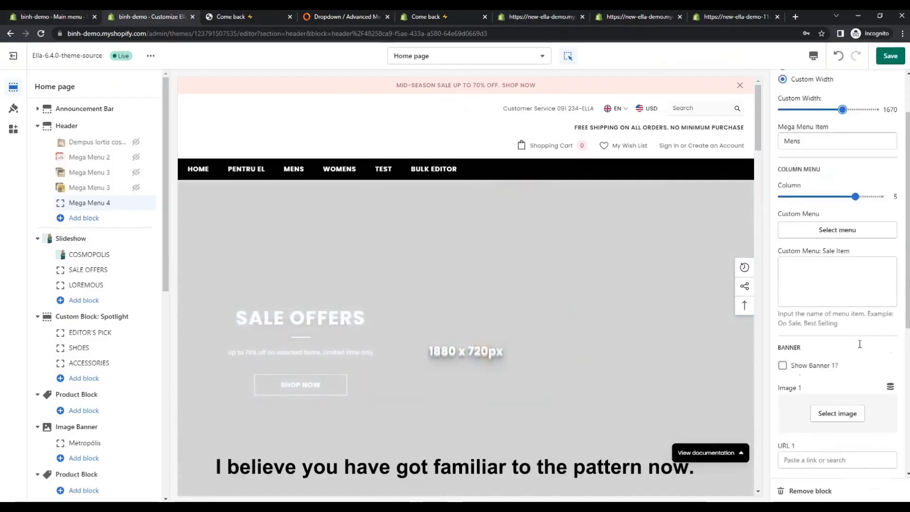
Enable Banner 1 and Banner 2 and assign the Hotter and Mistress images.
{"action": "scroll", "scroll_direction": "down", "scroll_amount": 3}
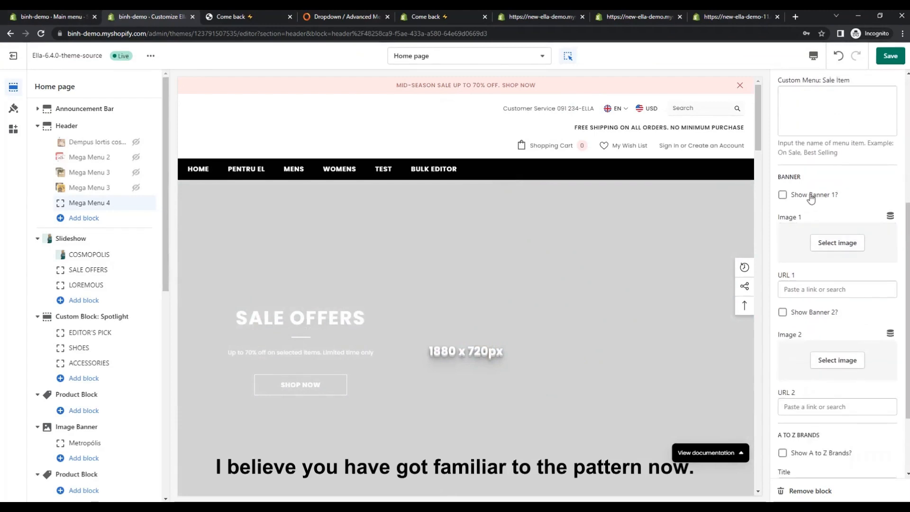
{"action": "left_click", "coordinate": [783, 195]}
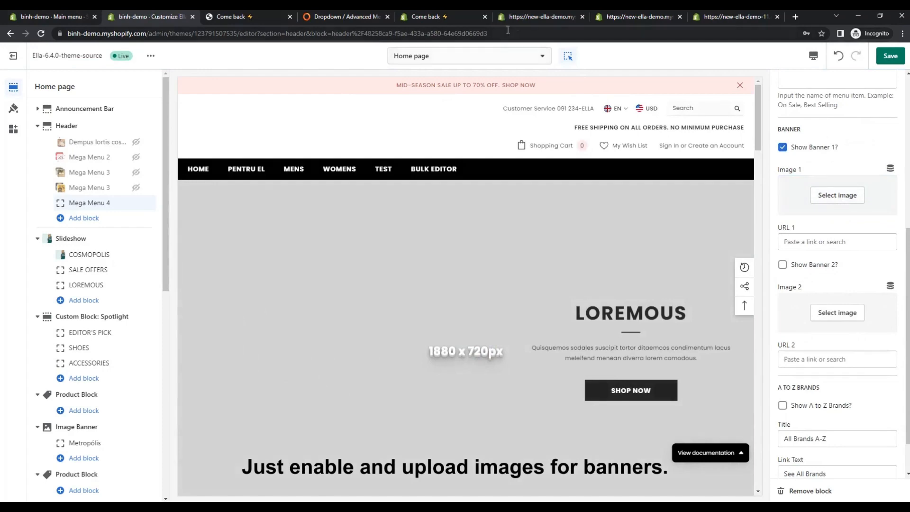
{"action": "left_click", "coordinate": [540, 16]}
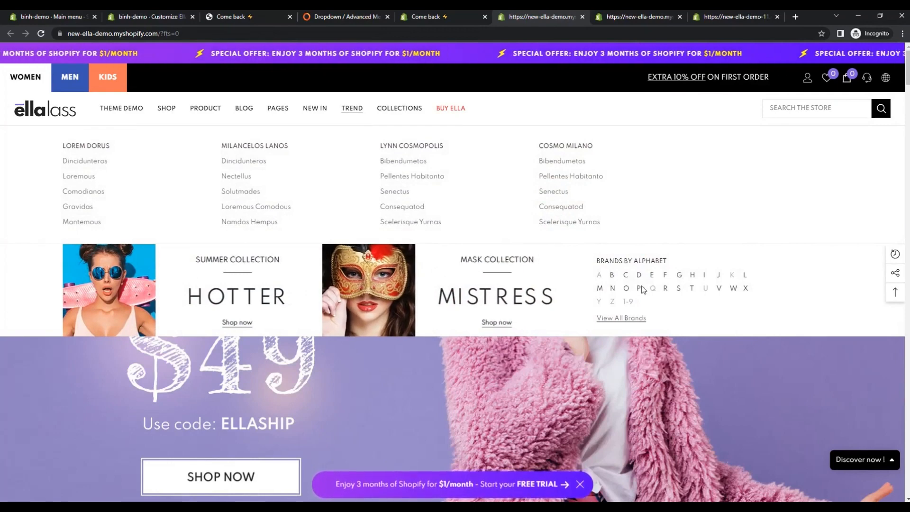
{"action": "left_click", "coordinate": [147, 16]}
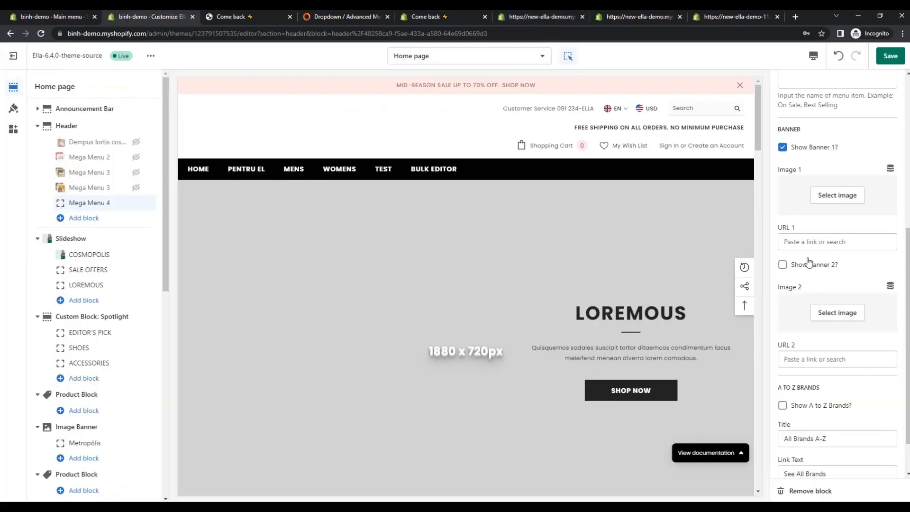
{"action": "left_click", "coordinate": [837, 194]}
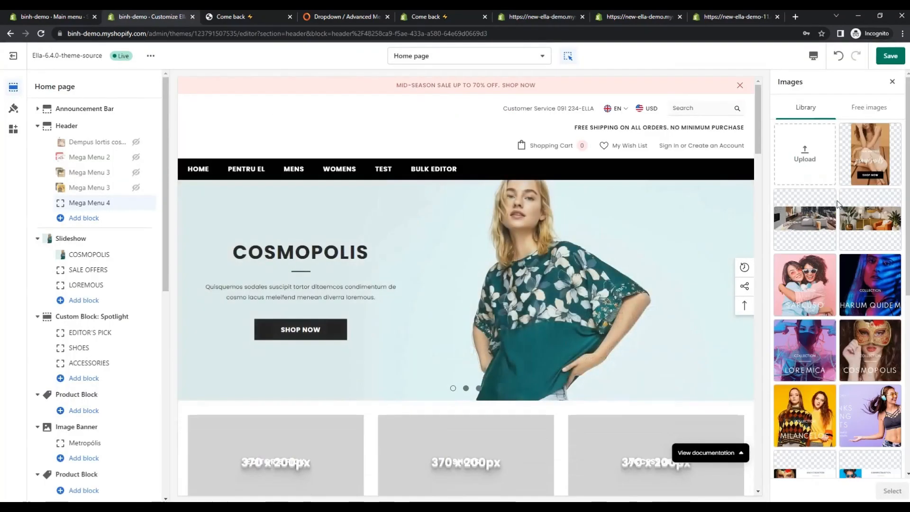
{"action": "scroll", "scroll_direction": "down", "scroll_amount": 3}
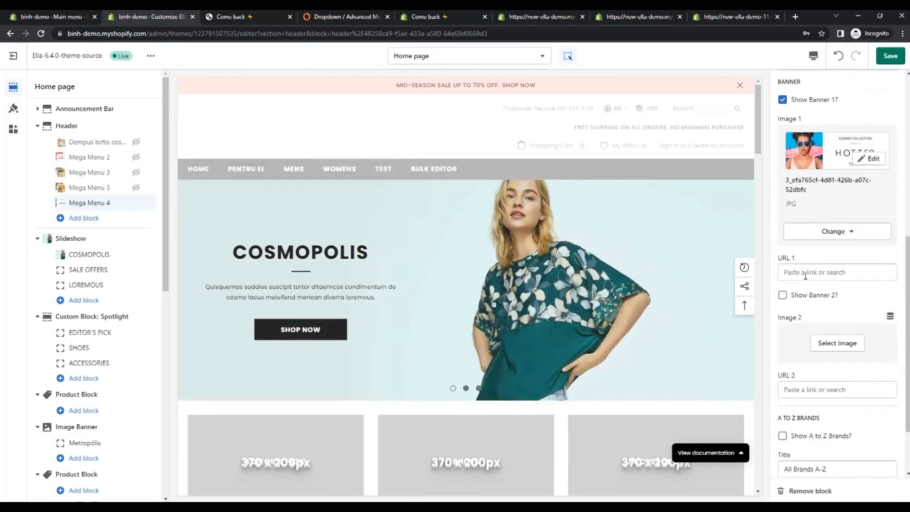
{"action": "left_click", "coordinate": [836, 231]}
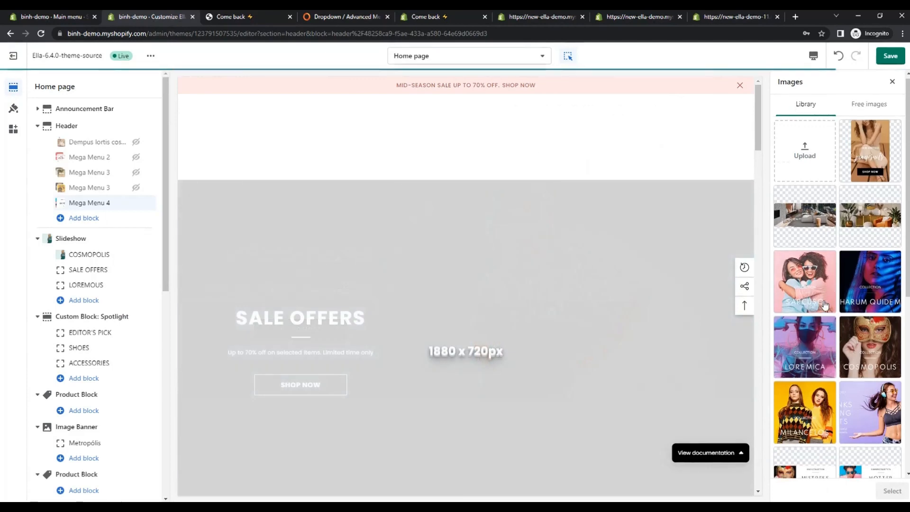
{"action": "left_click", "coordinate": [892, 81]}
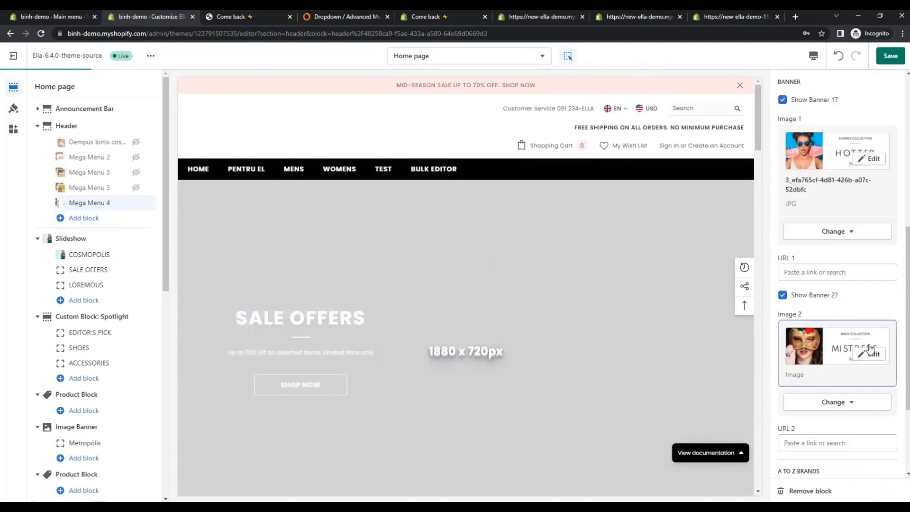
{"action": "scroll", "scroll_direction": "down", "scroll_amount": 3}
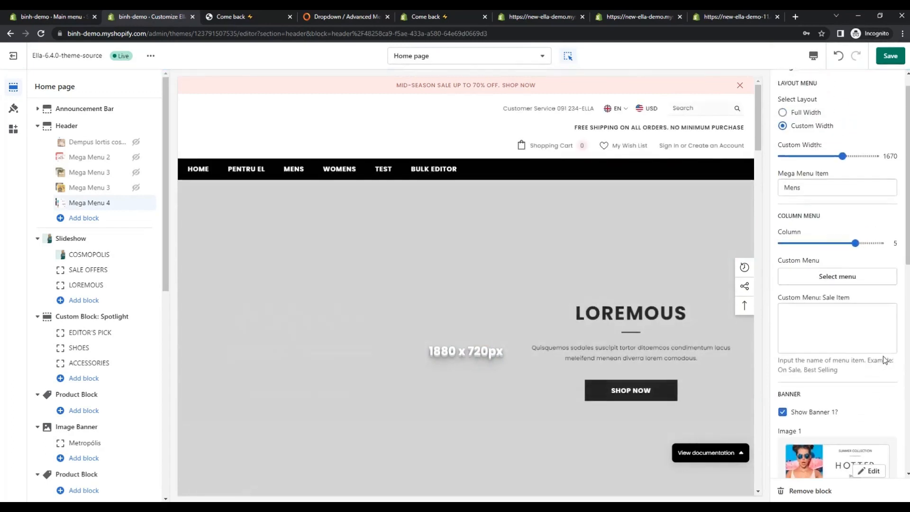
Browse the admin navigation, preview and Ella demo tabs to view the New In mega menu.
{"action": "scroll", "scroll_direction": "up", "scroll_amount": 3}
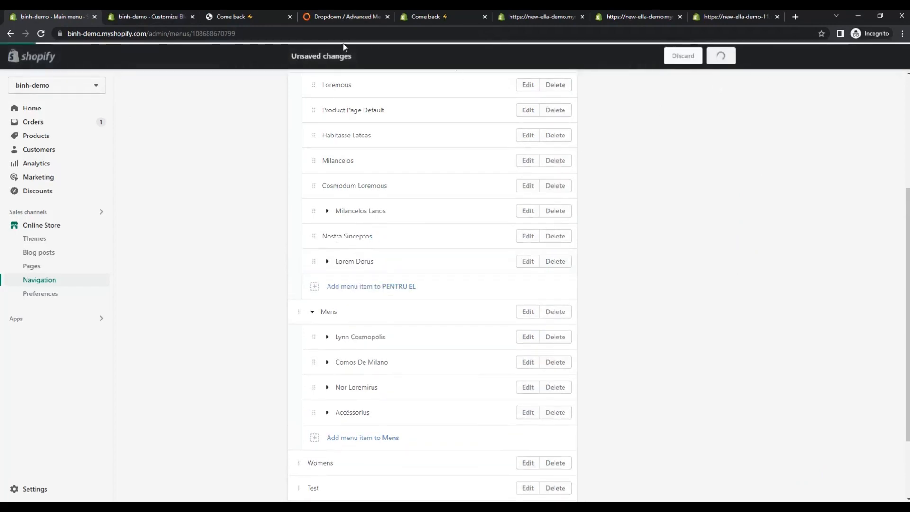
{"action": "left_click", "coordinate": [238, 16]}
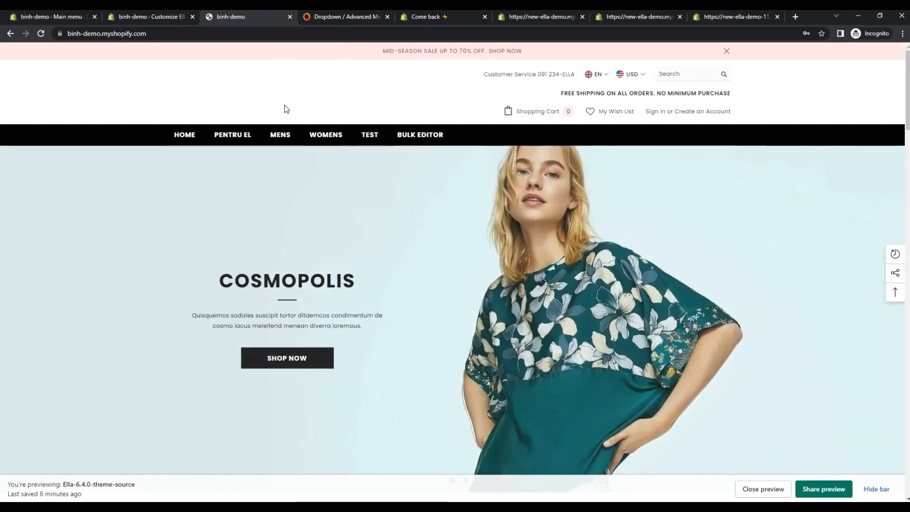
{"action": "mouse_move", "coordinate": [279, 134]}
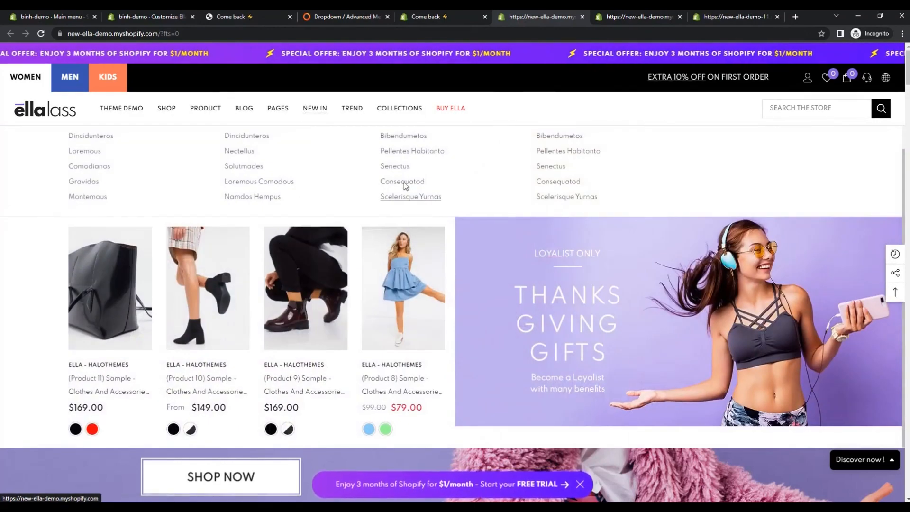
{"action": "scroll", "scroll_direction": "down", "scroll_amount": 3}
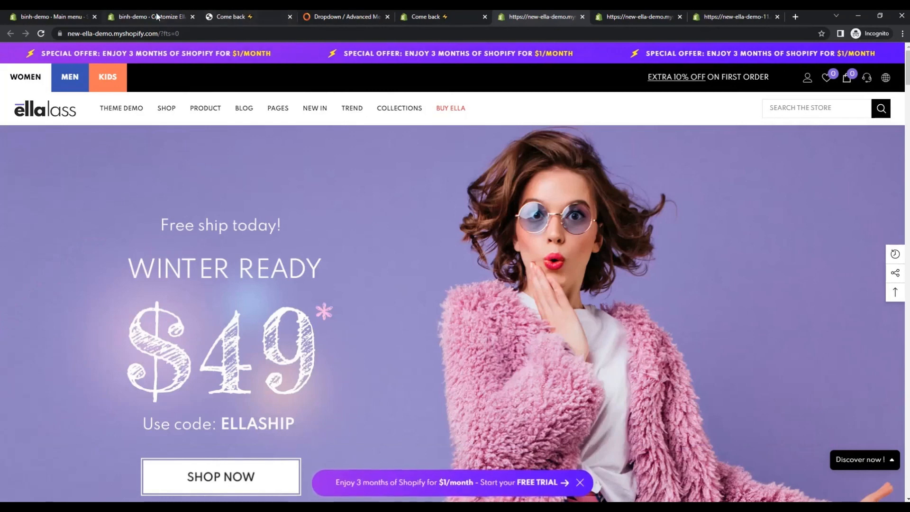
Add a Mega Menu 5 block to the header for the Mens item.
{"action": "left_click", "coordinate": [150, 16]}
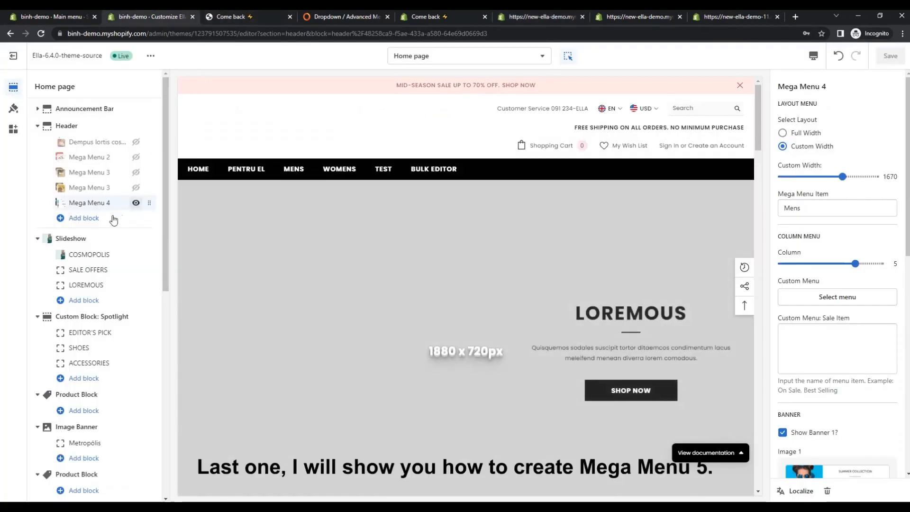
{"action": "left_click", "coordinate": [83, 218]}
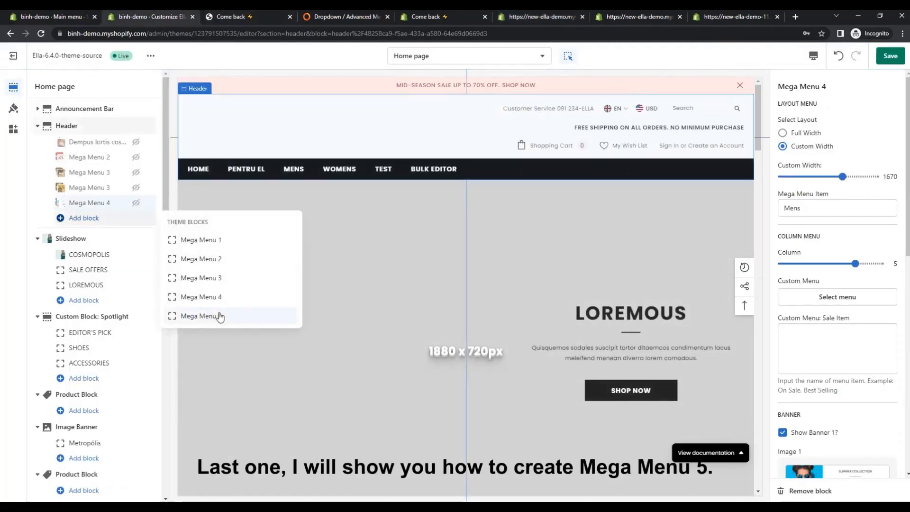
{"action": "left_click", "coordinate": [201, 316]}
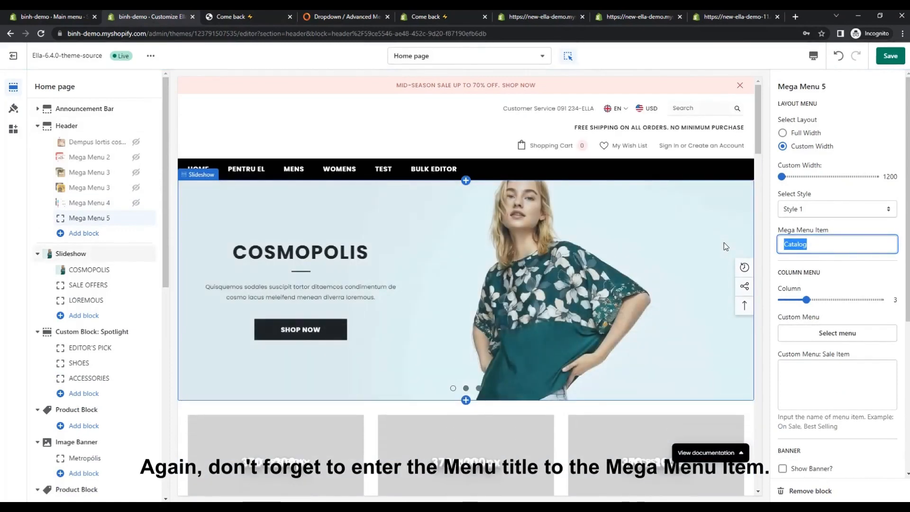
{"action": "type", "text": "Mens"}
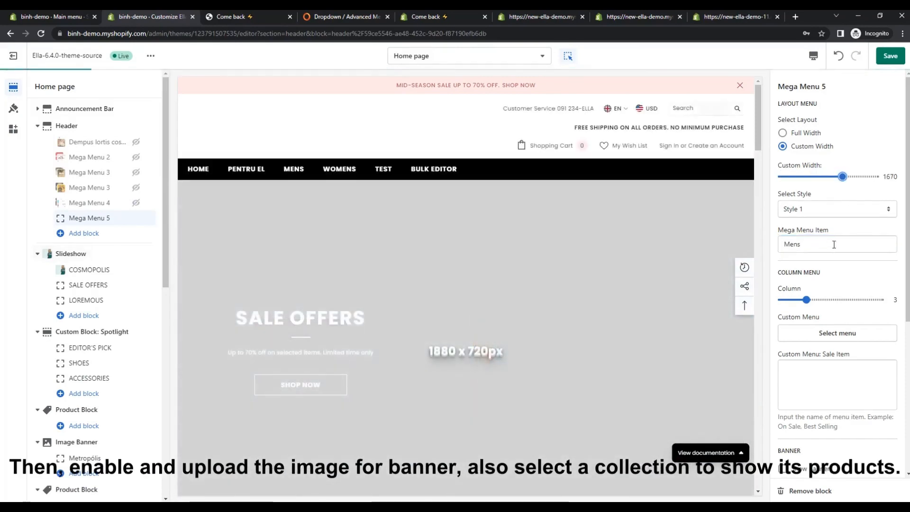
Enable the banner with an uploaded Thanks Giving image and set the product block to Collection 1.
{"action": "scroll", "scroll_direction": "down", "scroll_amount": 3}
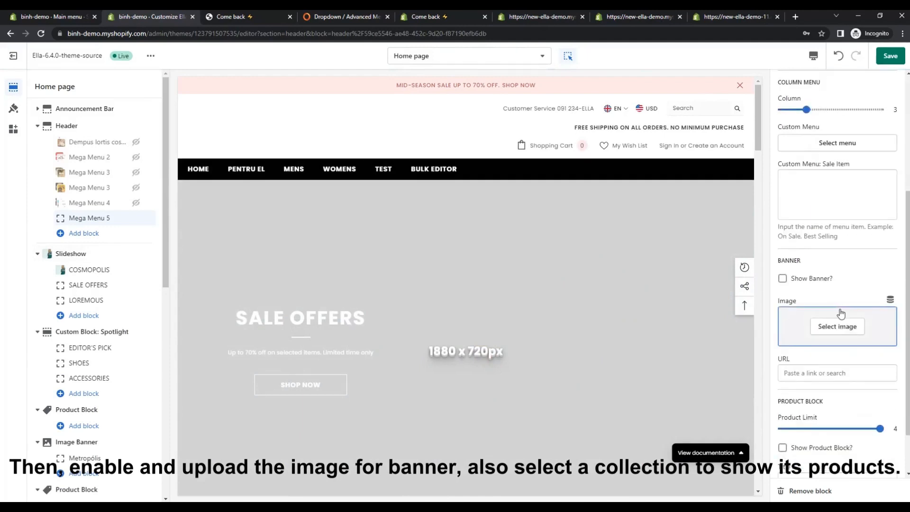
{"action": "scroll", "scroll_direction": "down", "scroll_amount": 3}
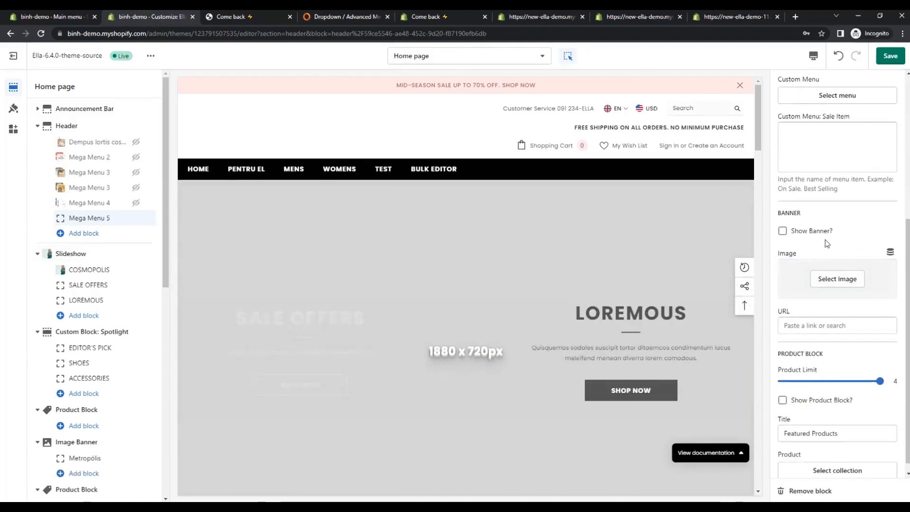
{"action": "left_click", "coordinate": [782, 231]}
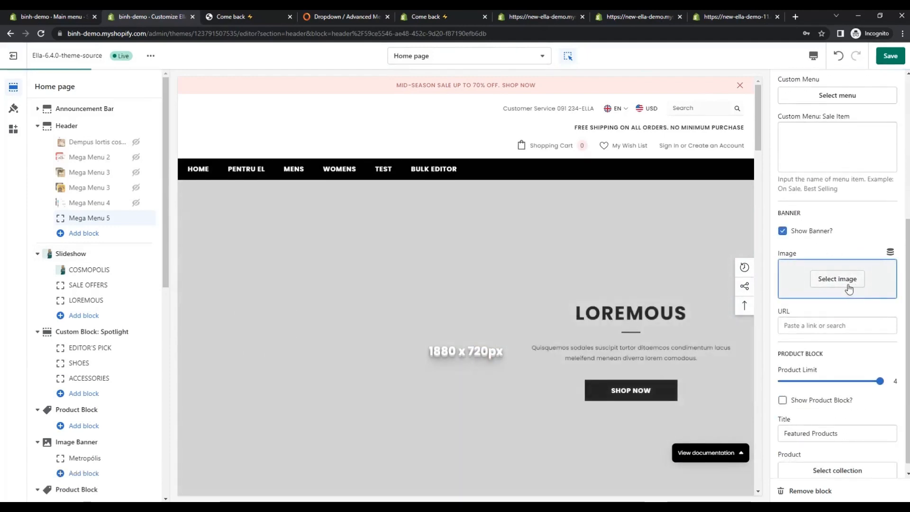
{"action": "left_click", "coordinate": [836, 278]}
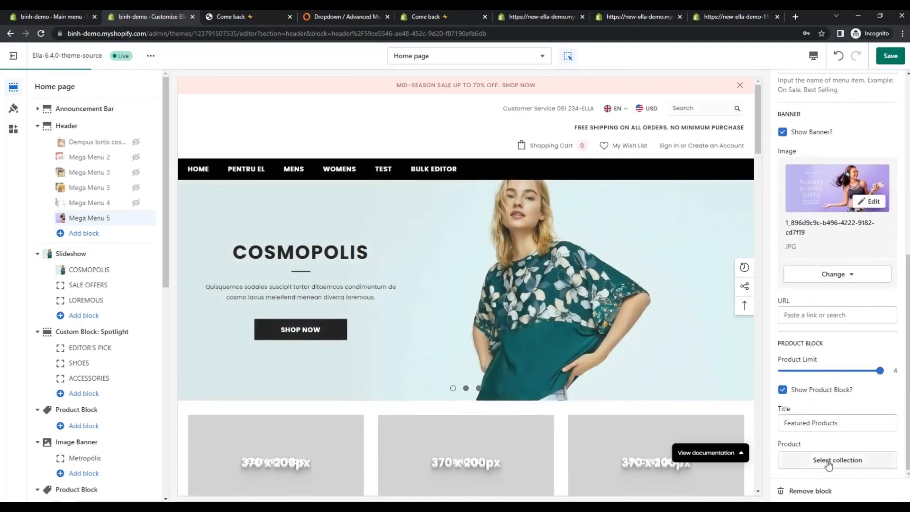
{"action": "left_click", "coordinate": [836, 460]}
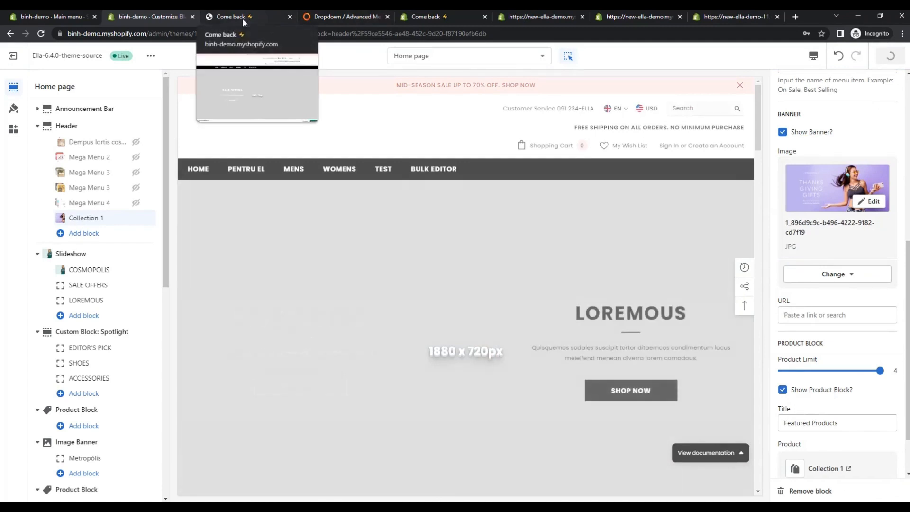
Check the MENS mega menu in the preview against the Ella demo, set Column to 5 and save.
{"action": "left_click", "coordinate": [890, 55]}
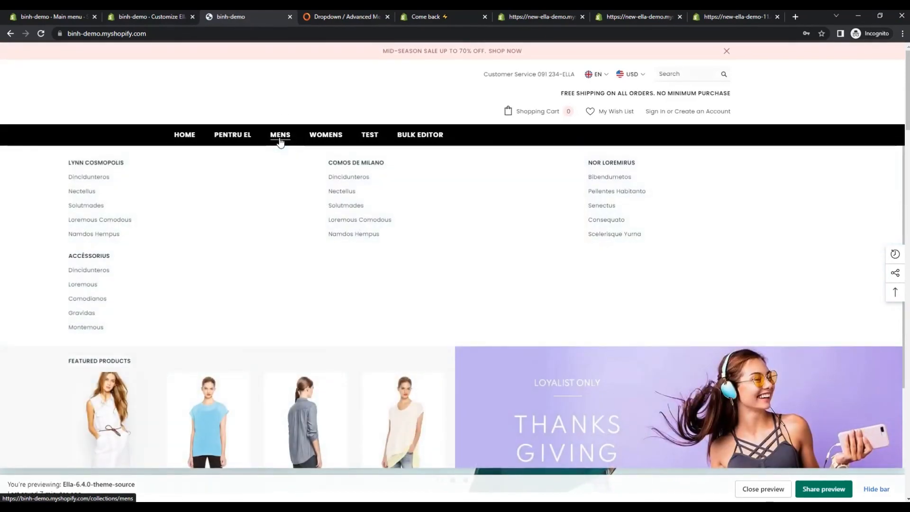
{"action": "scroll", "scroll_direction": "down", "scroll_amount": 3}
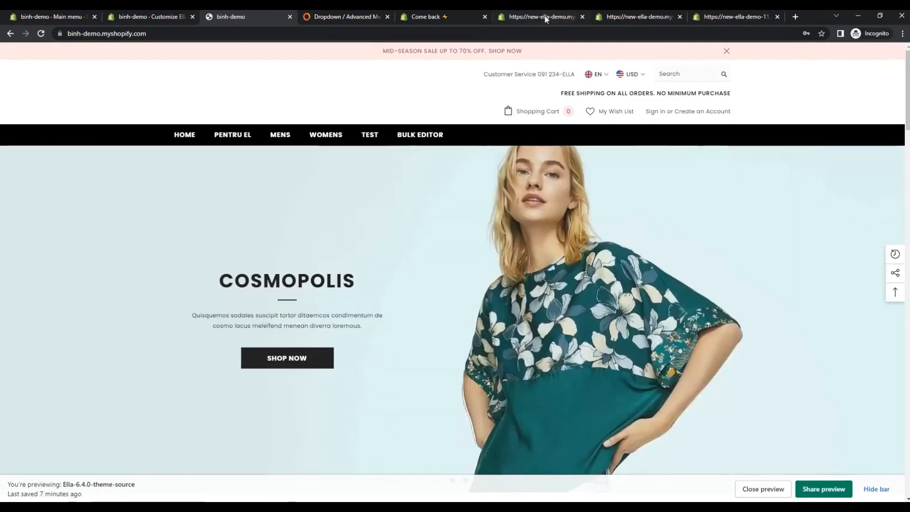
{"action": "left_click", "coordinate": [247, 16]}
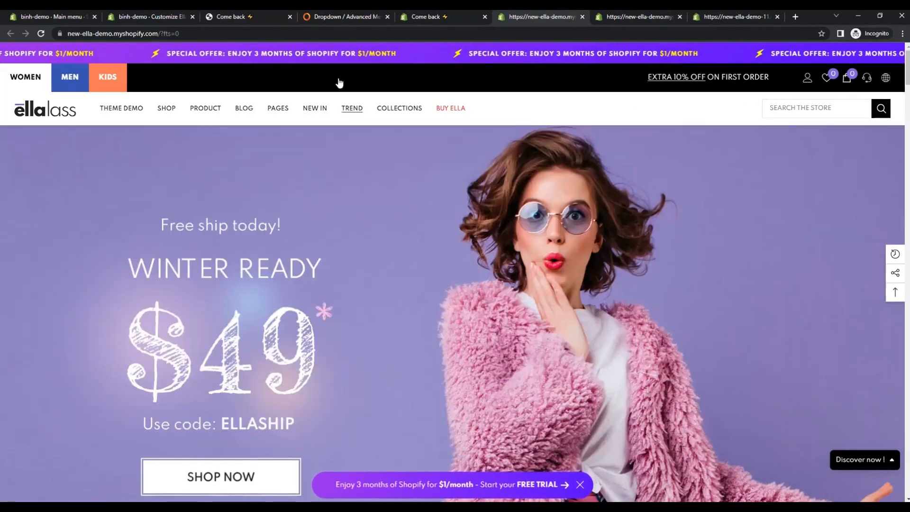
{"action": "left_click", "coordinate": [148, 16]}
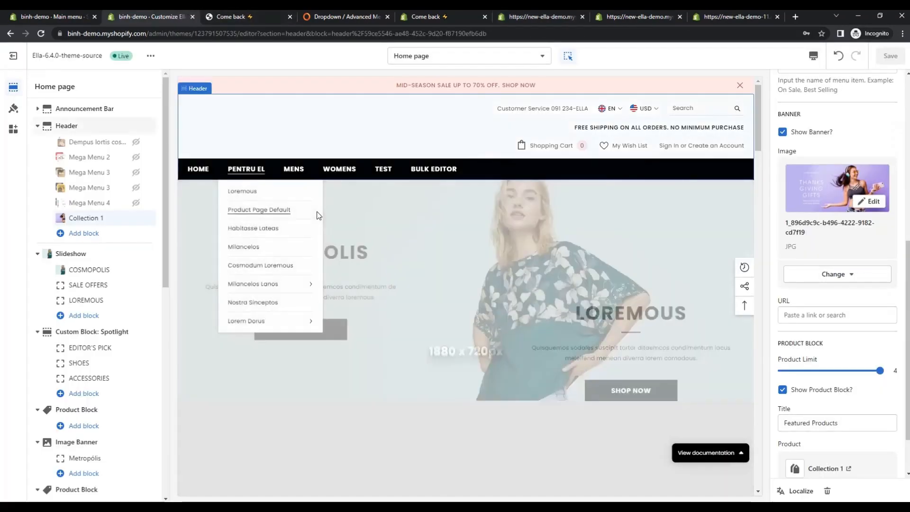
{"action": "left_click", "coordinate": [244, 16]}
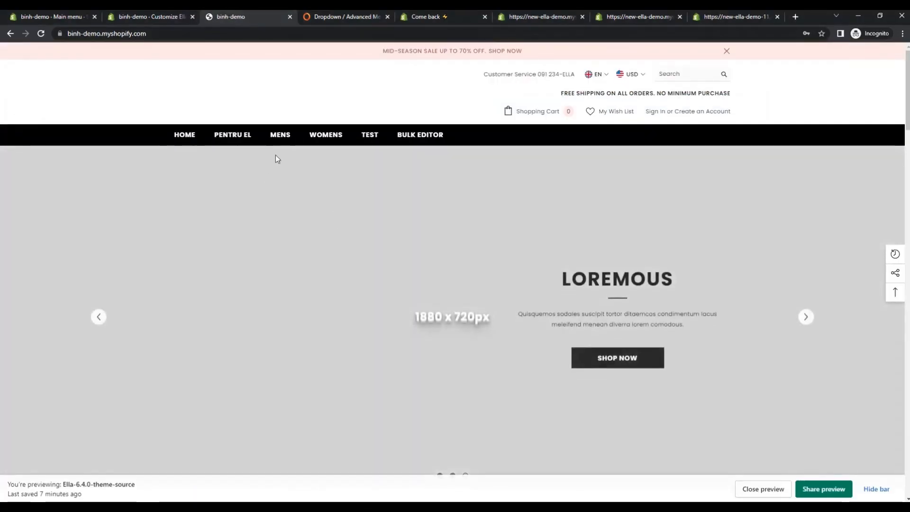
{"action": "mouse_move", "coordinate": [232, 133]}
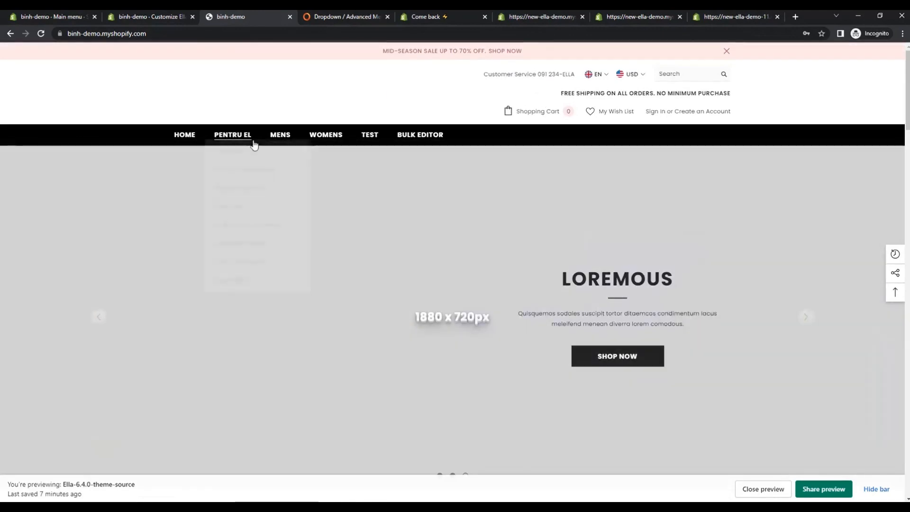
{"action": "mouse_move", "coordinate": [279, 134]}
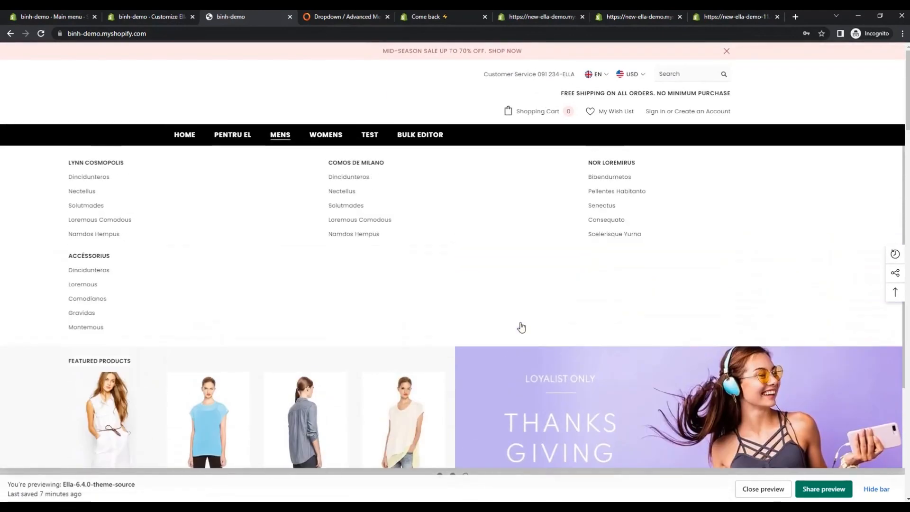
{"action": "left_click", "coordinate": [148, 16]}
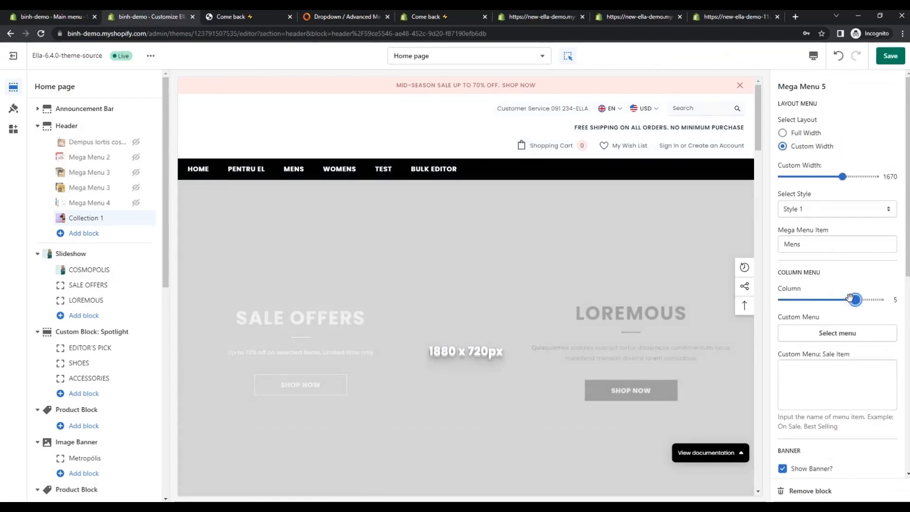
{"action": "left_click", "coordinate": [889, 56]}
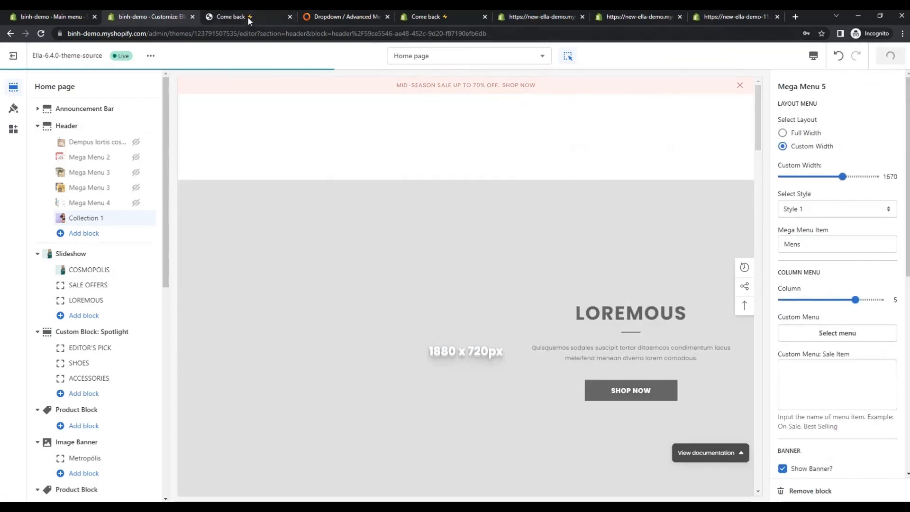
Recheck the MENS menu in the preview and compare with the Ella demo's Collections menu.
{"action": "left_click", "coordinate": [243, 16]}
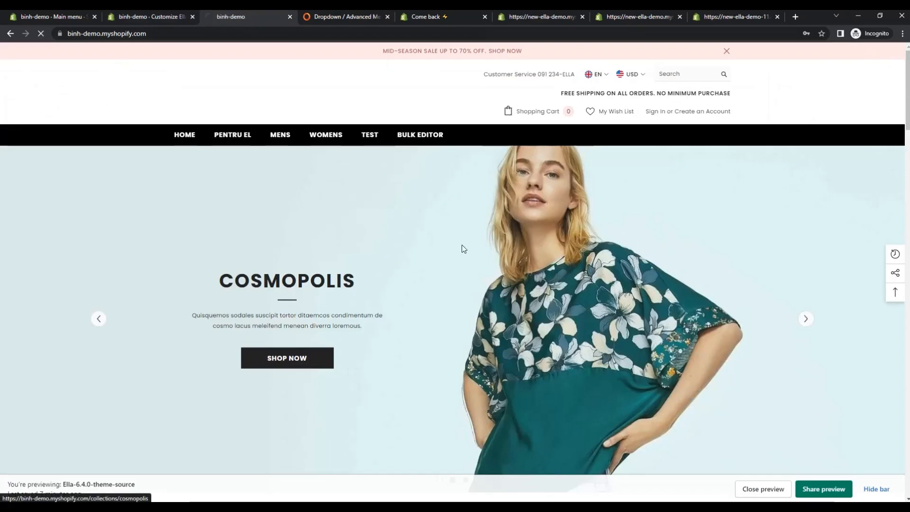
{"action": "mouse_move", "coordinate": [459, 249]}
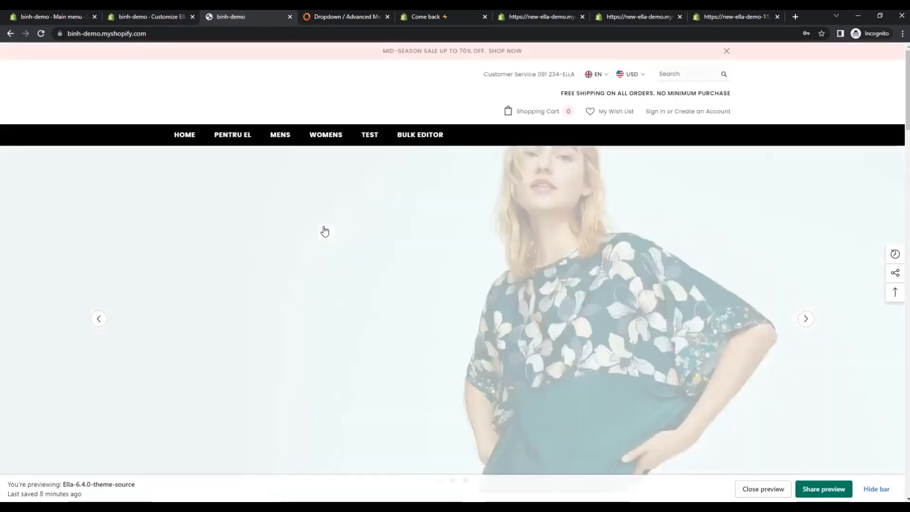
{"action": "mouse_move", "coordinate": [279, 134]}
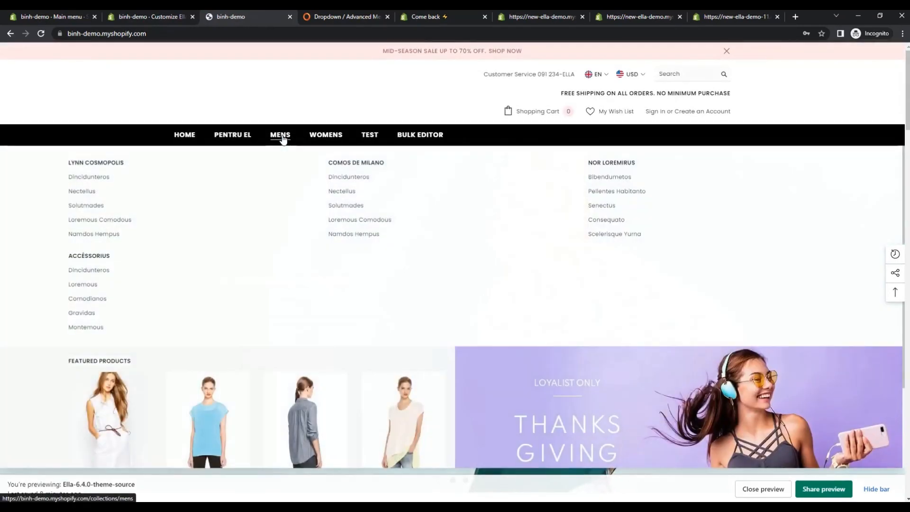
{"action": "left_click", "coordinate": [279, 135]}
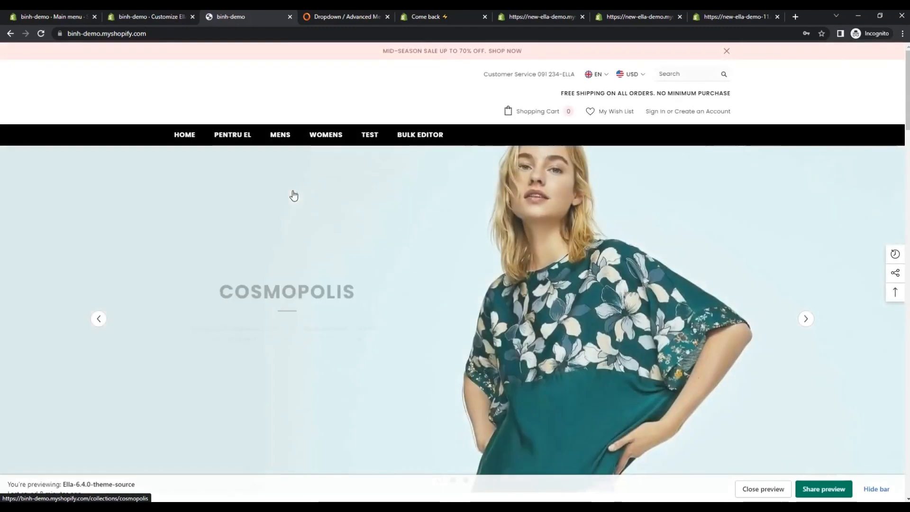
{"action": "left_click", "coordinate": [280, 134]}
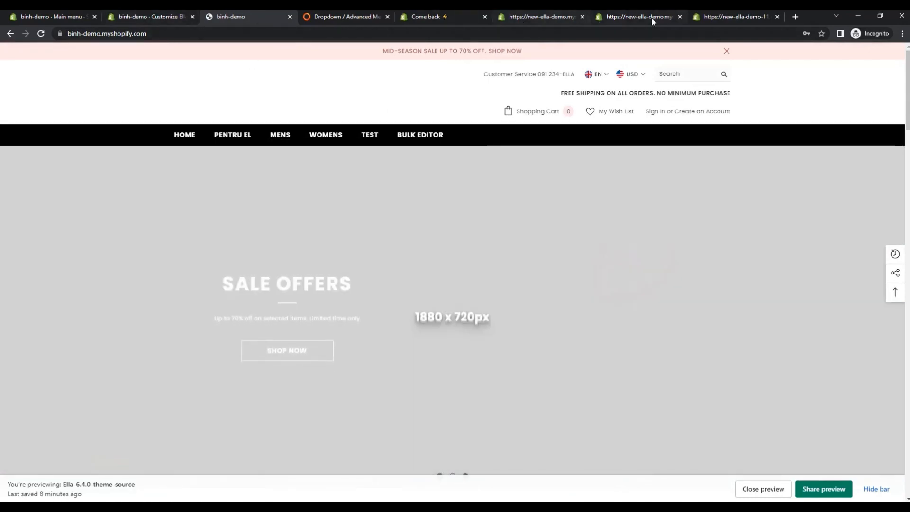
{"action": "left_click", "coordinate": [539, 16]}
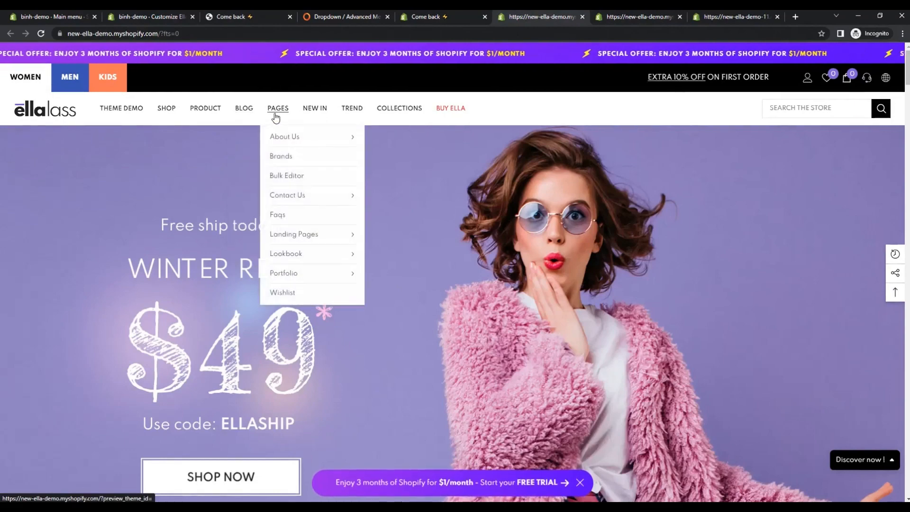
{"action": "mouse_move", "coordinate": [592, 39]}
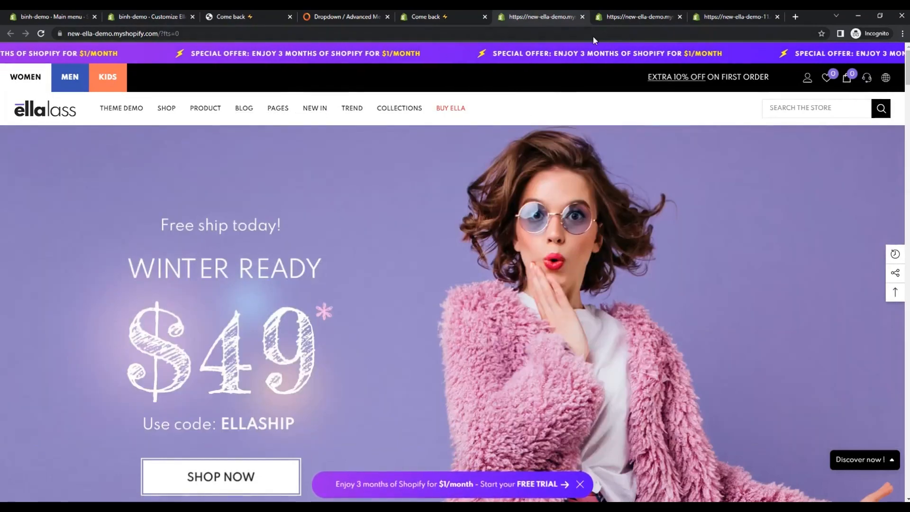
{"action": "left_click", "coordinate": [637, 16]}
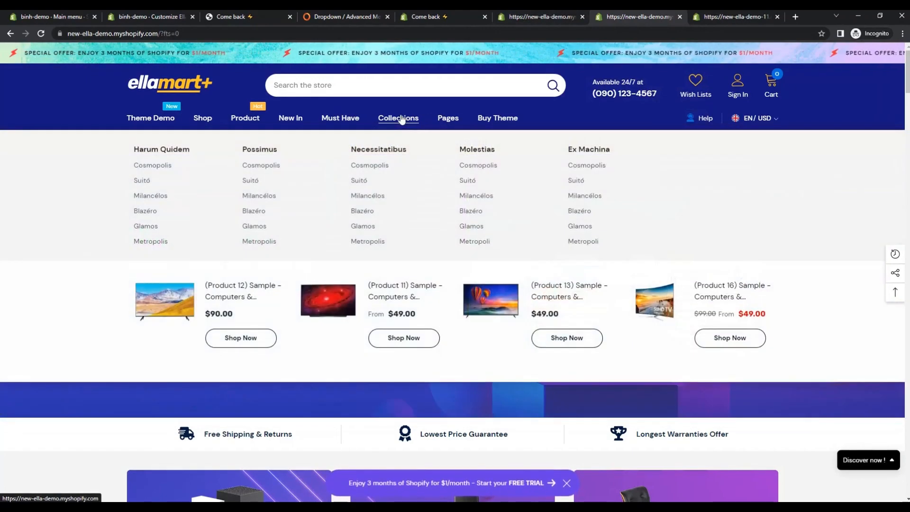
{"action": "mouse_move", "coordinate": [545, 242]}
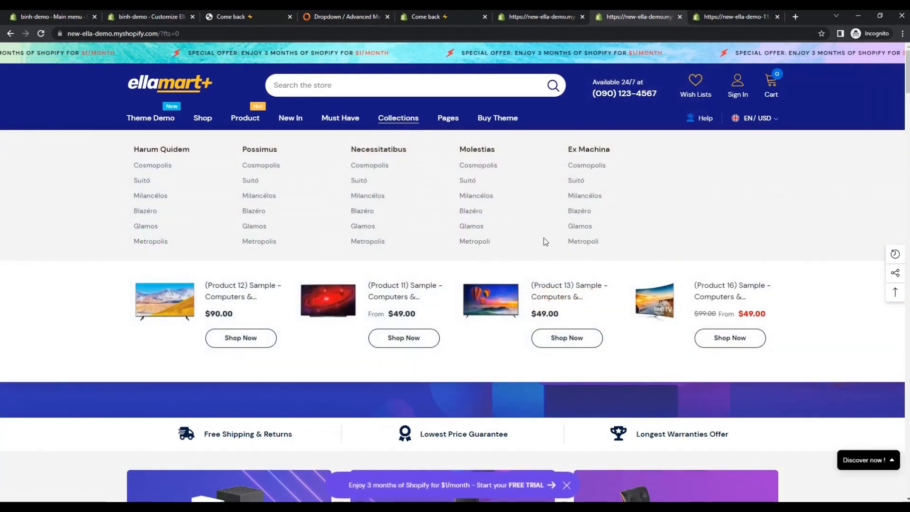
{"action": "mouse_move", "coordinate": [538, 242]}
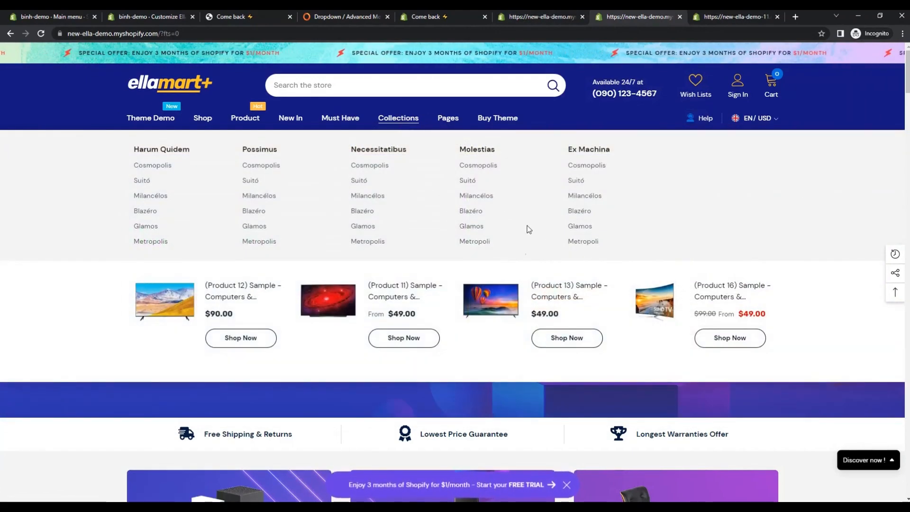
Add a second Mega Menu 5 block to the header for the Mens item.
{"action": "left_click", "coordinate": [148, 16]}
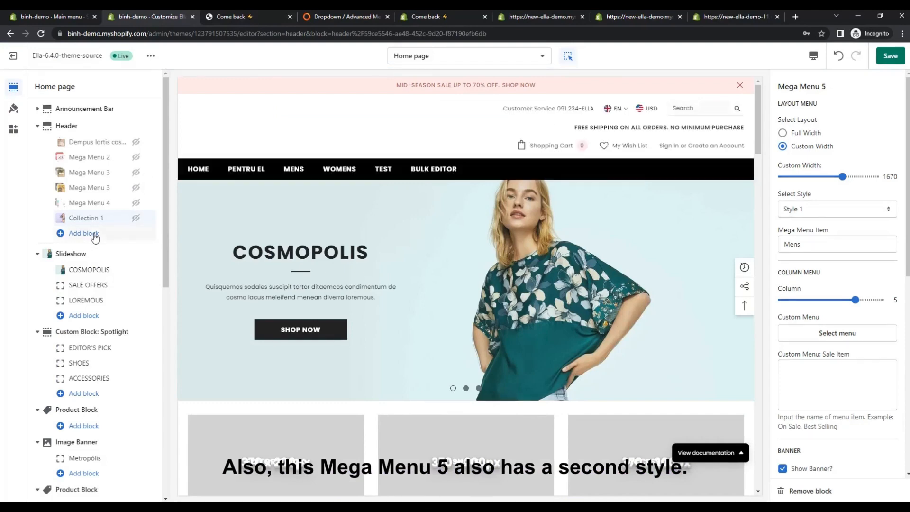
{"action": "scroll", "scroll_direction": "down", "scroll_amount": 3}
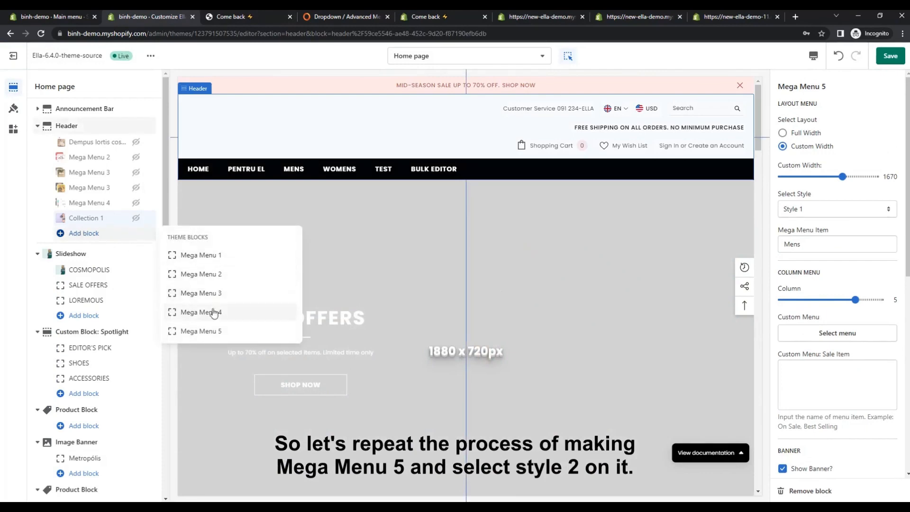
{"action": "left_click", "coordinate": [200, 331]}
{"action": "type", "text": "M"}
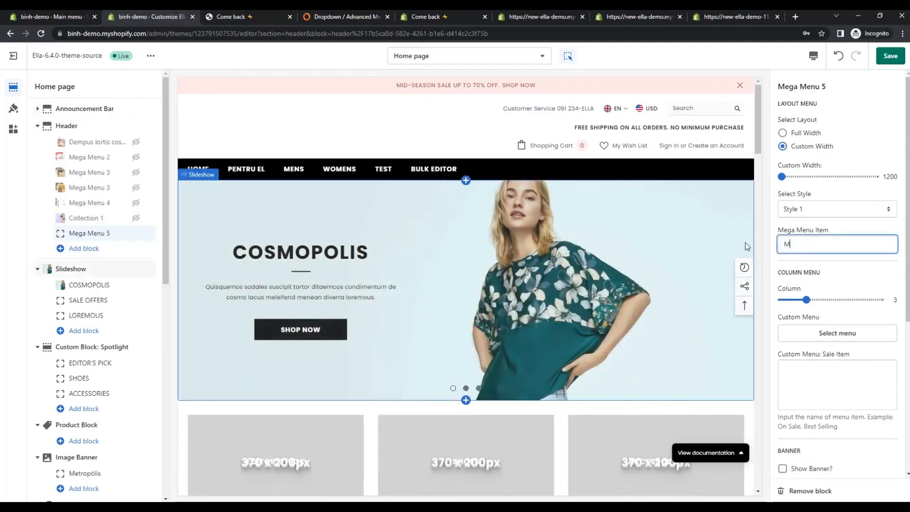
{"action": "type", "text": "ens"}
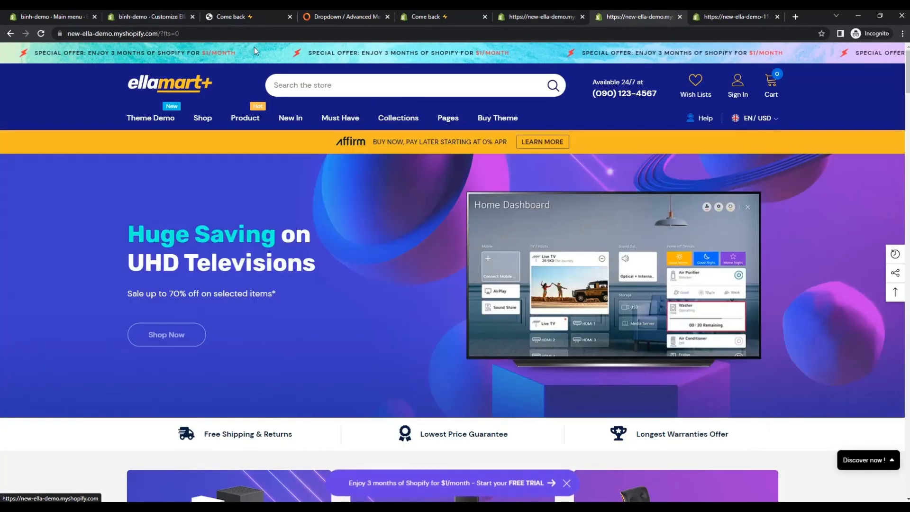
{"action": "left_click", "coordinate": [243, 16]}
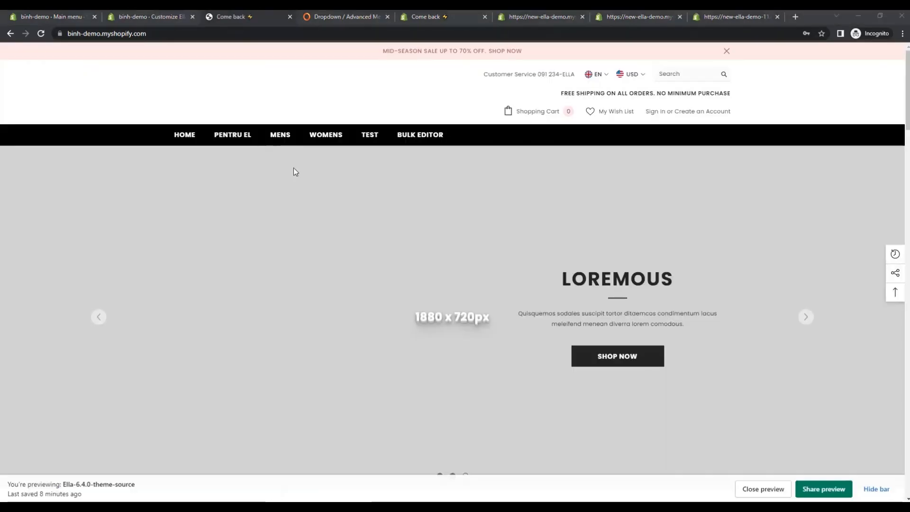
{"action": "left_click", "coordinate": [150, 16]}
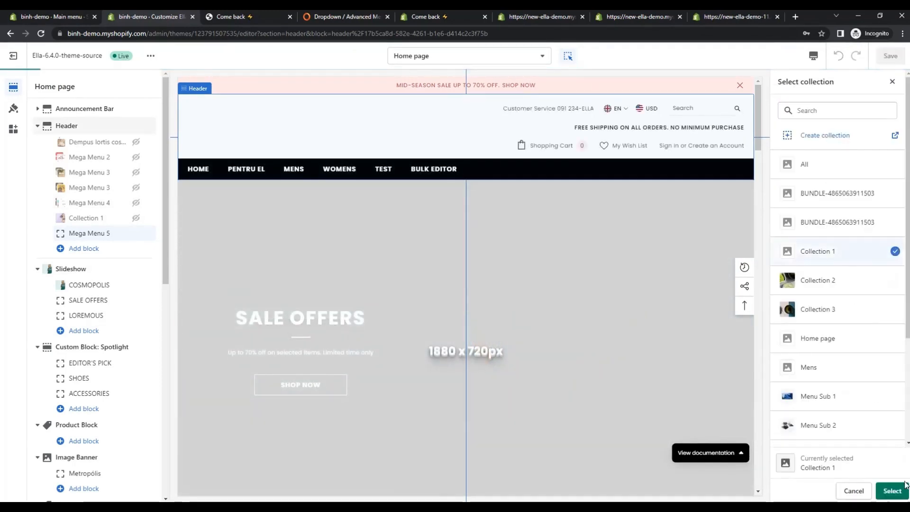
Choose Collection 1 for the collection block, set Mega Menu 5 to Style 2 and save.
{"action": "left_click", "coordinate": [890, 489]}
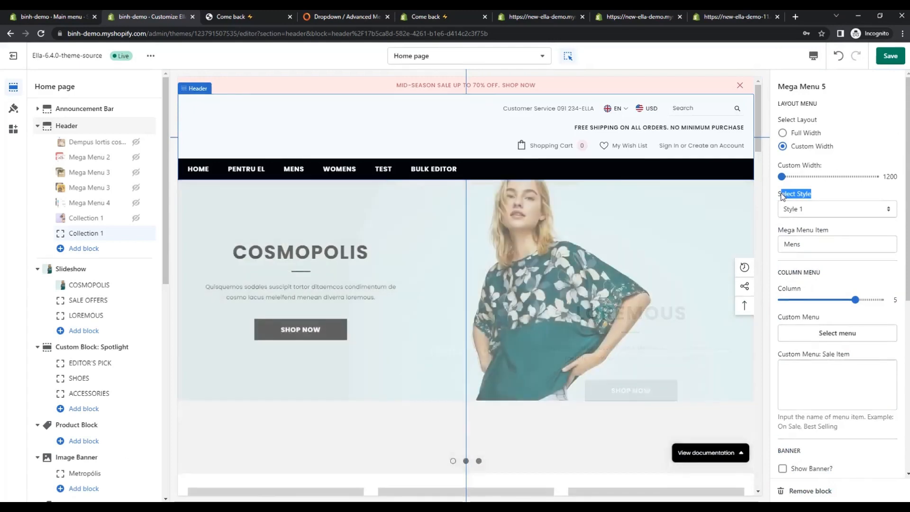
{"action": "left_click", "coordinate": [835, 209]}
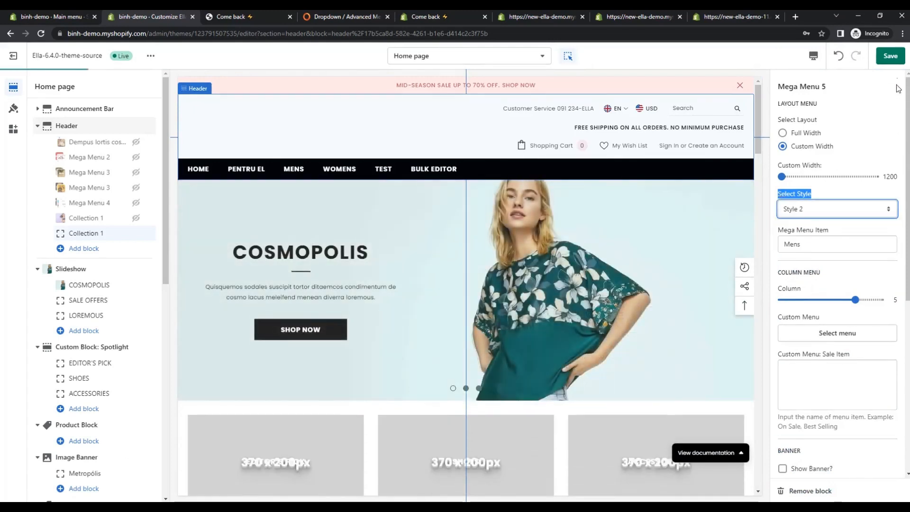
{"action": "left_click", "coordinate": [889, 56]}
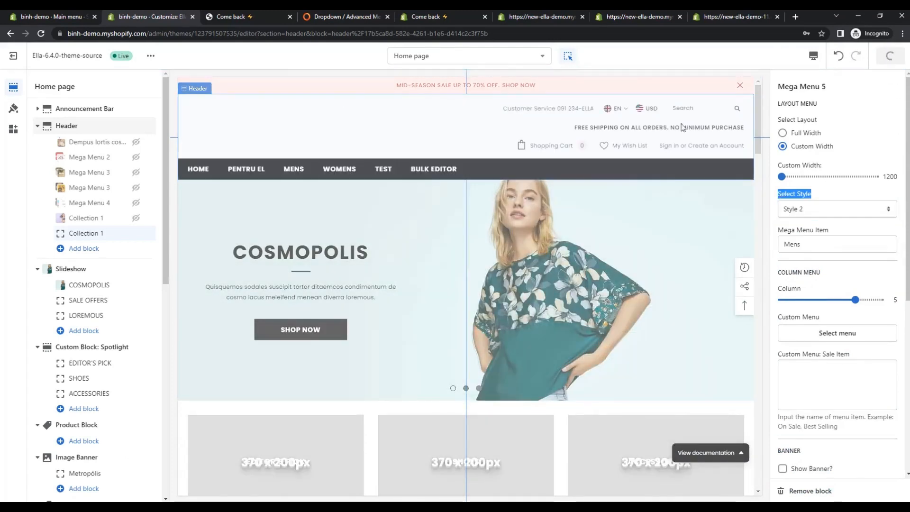
Reload the preview to see the five-column MENS menu, browse both Ella demos, return to the editor.
{"action": "left_click", "coordinate": [247, 16]}
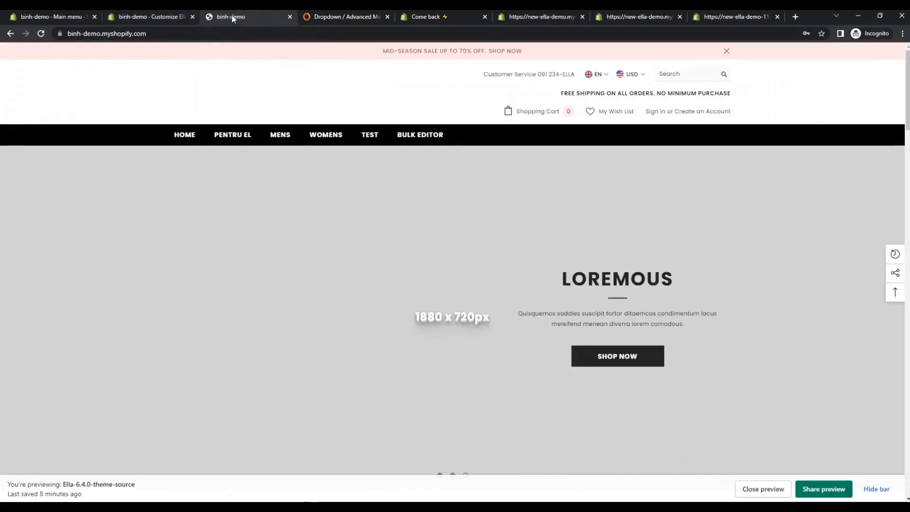
{"action": "mouse_move", "coordinate": [523, 272]}
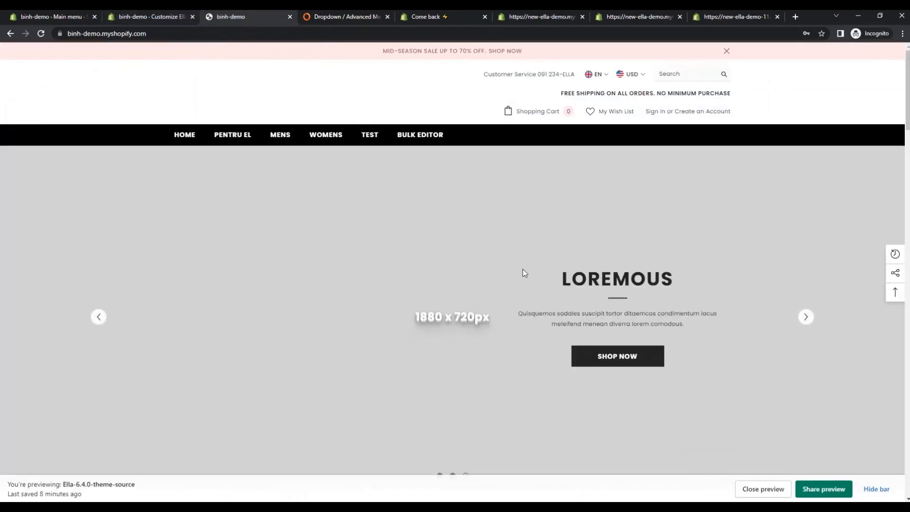
{"action": "left_click", "coordinate": [41, 33]}
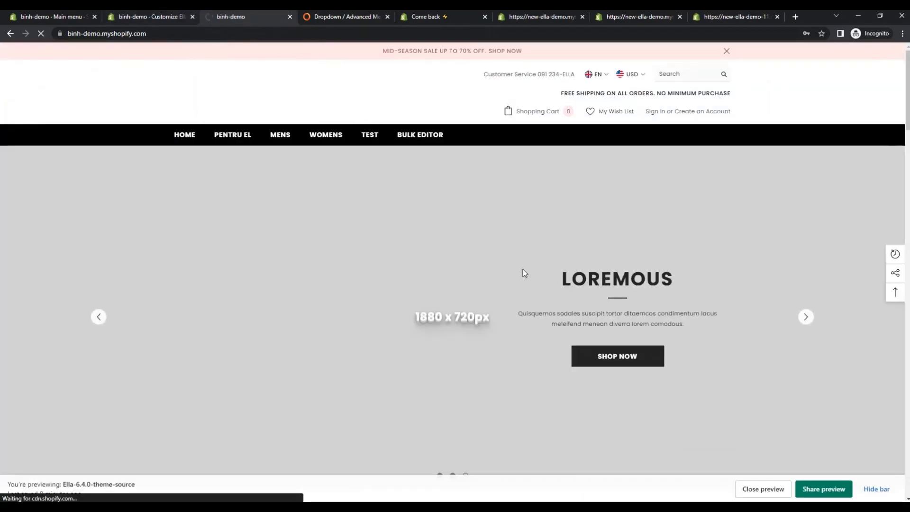
{"action": "mouse_move", "coordinate": [534, 272]}
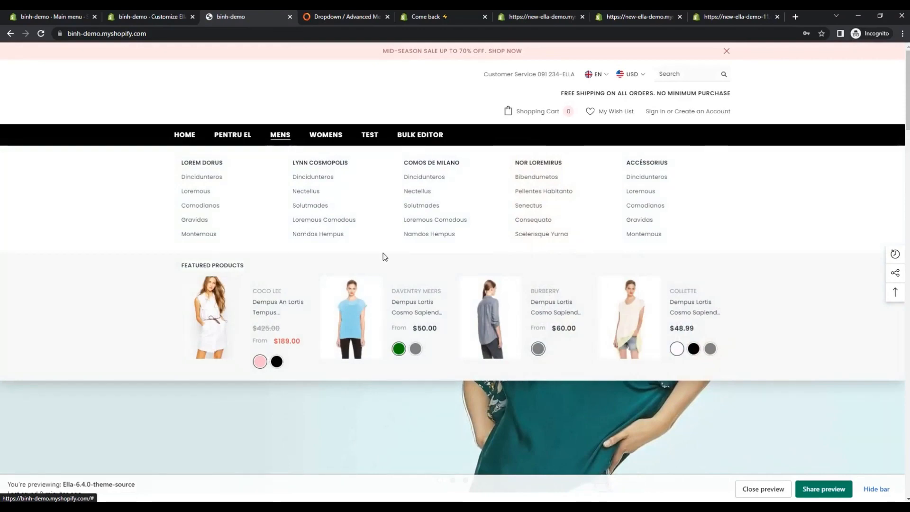
{"action": "left_click", "coordinate": [230, 16]}
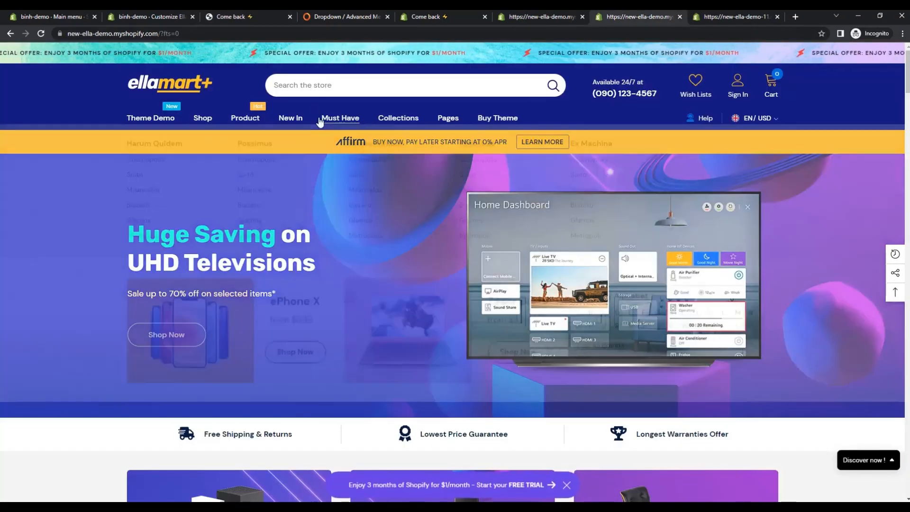
{"action": "left_click", "coordinate": [398, 117]}
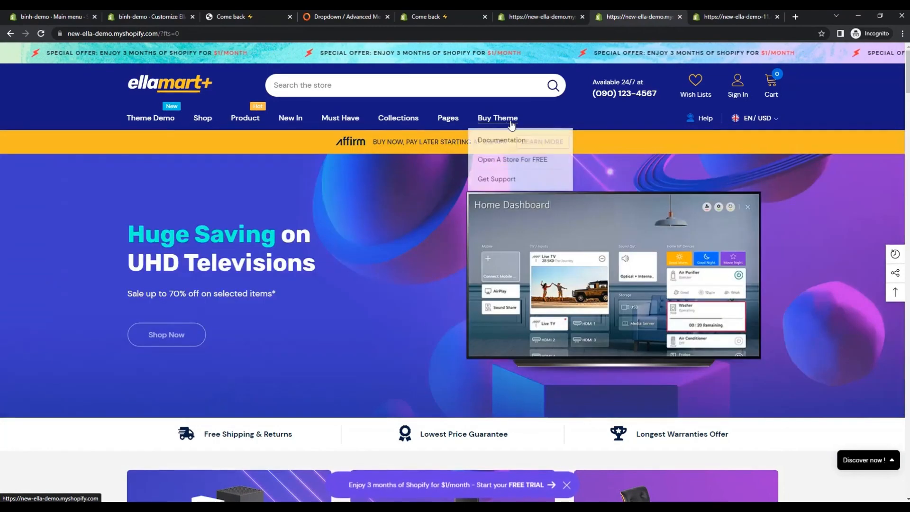
{"action": "mouse_move", "coordinate": [607, 81]}
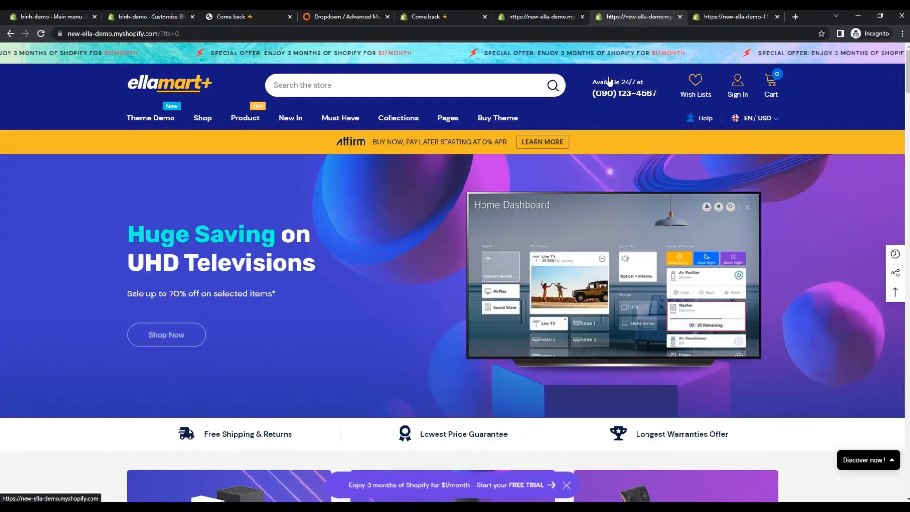
{"action": "mouse_move", "coordinate": [733, 16]}
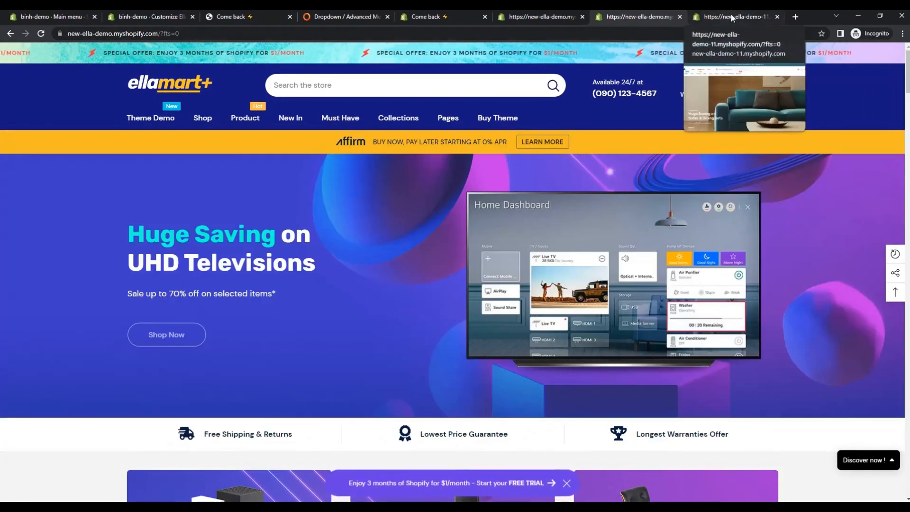
{"action": "left_click", "coordinate": [733, 17]}
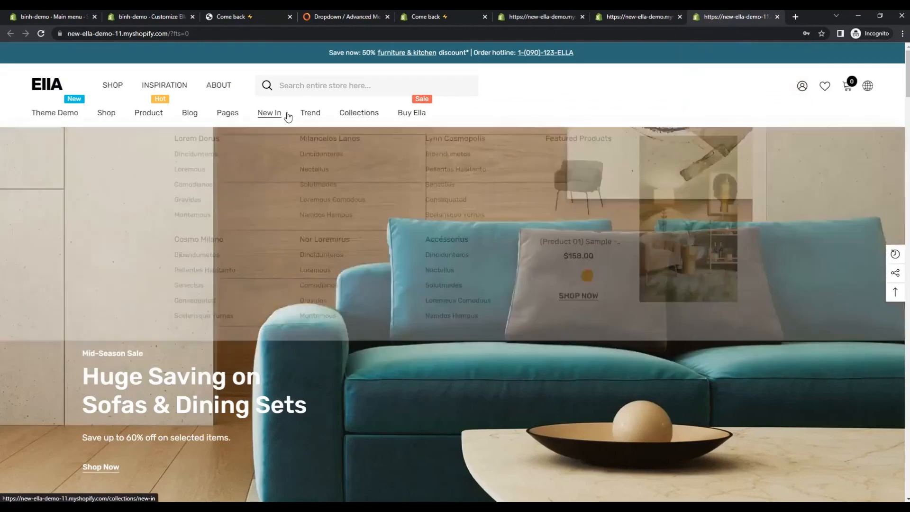
{"action": "mouse_move", "coordinate": [310, 113]}
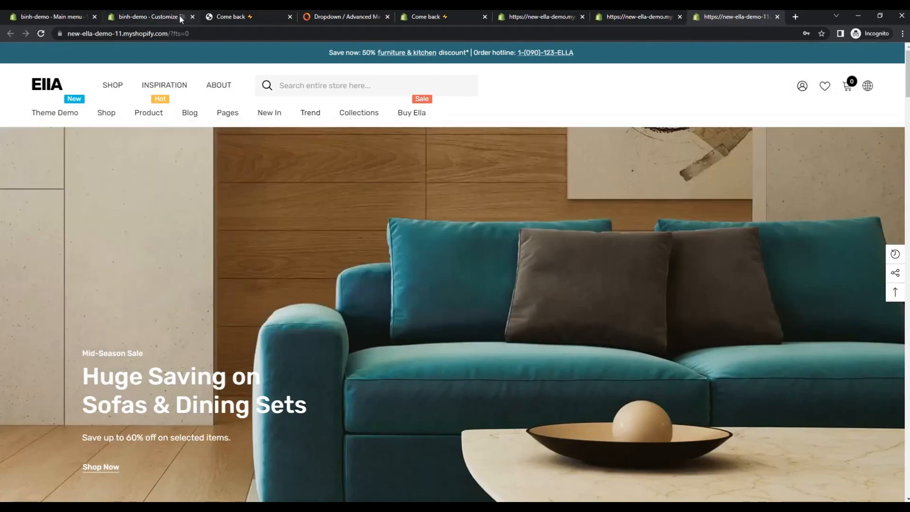
{"action": "left_click", "coordinate": [148, 16]}
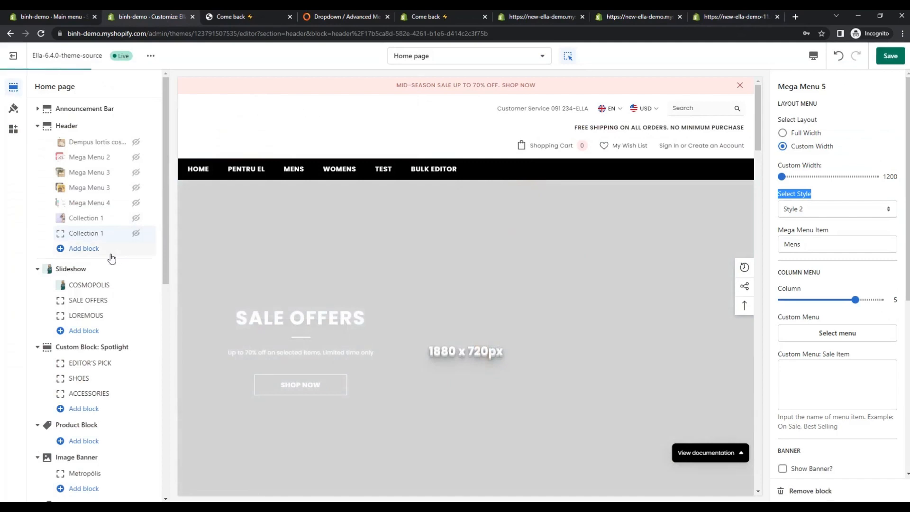
Add a Mega Menu 2 block to the header for the Mens item with 3 columns.
{"action": "left_click", "coordinate": [84, 248]}
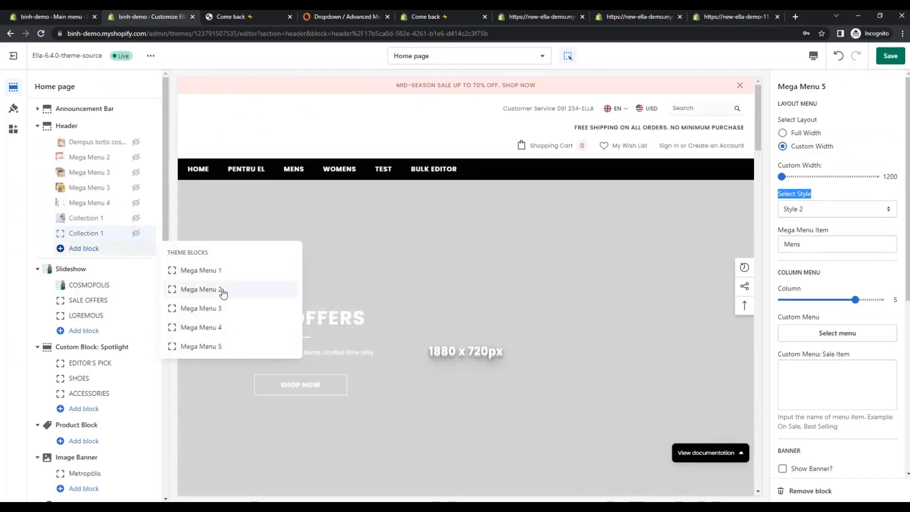
{"action": "left_click", "coordinate": [201, 289]}
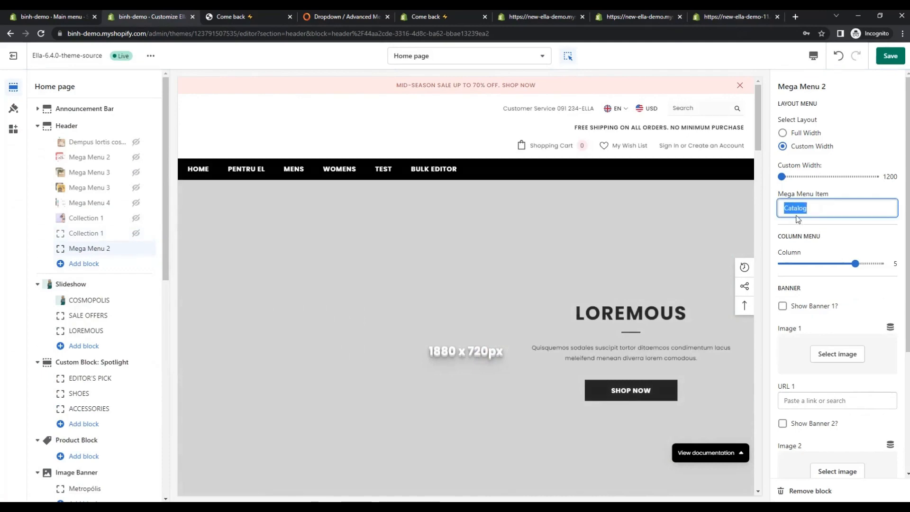
{"action": "type", "text": "Mens"}
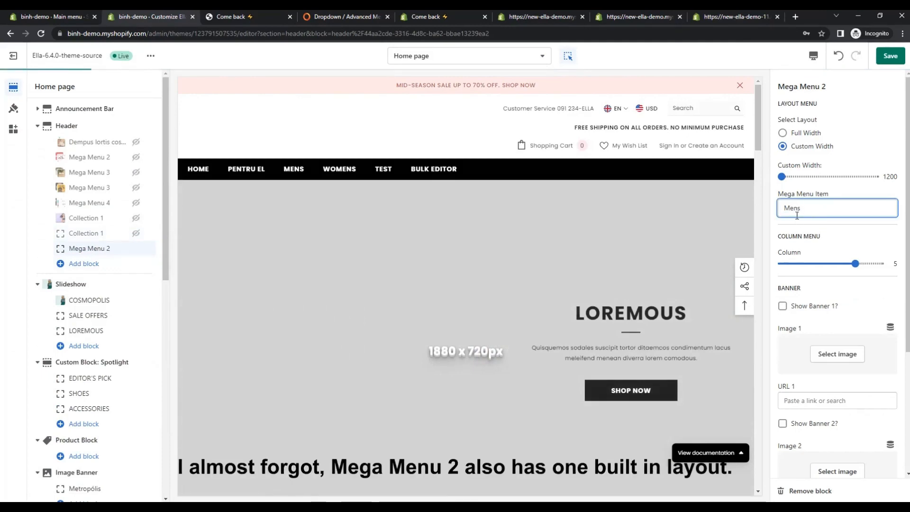
{"action": "mouse_move", "coordinate": [736, 16]}
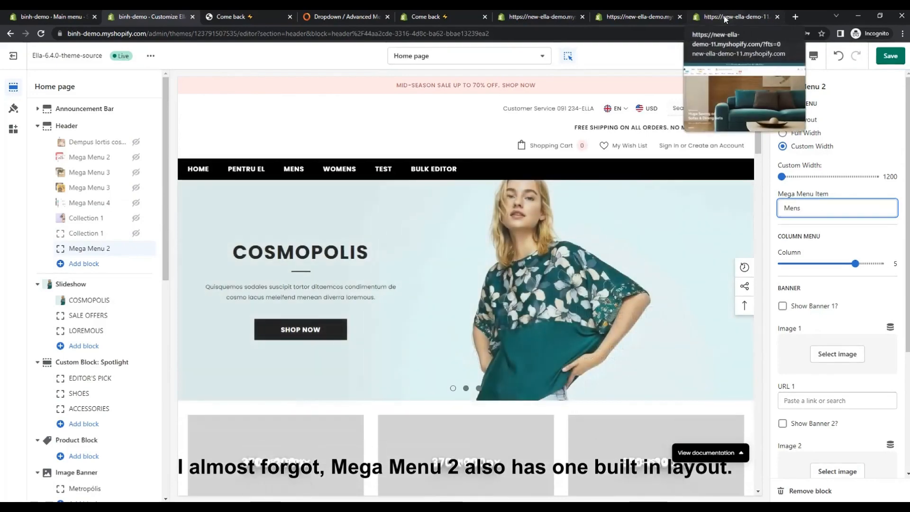
{"action": "left_click", "coordinate": [733, 17]}
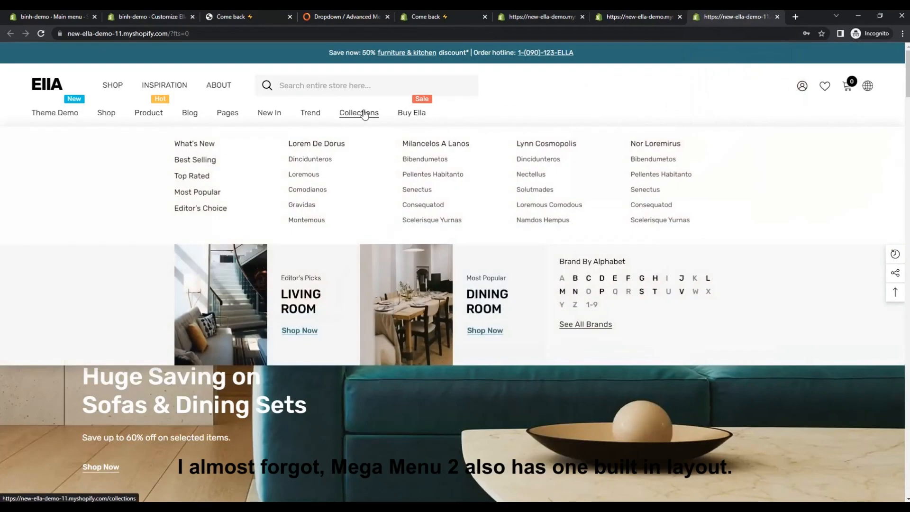
{"action": "mouse_move", "coordinate": [310, 112]}
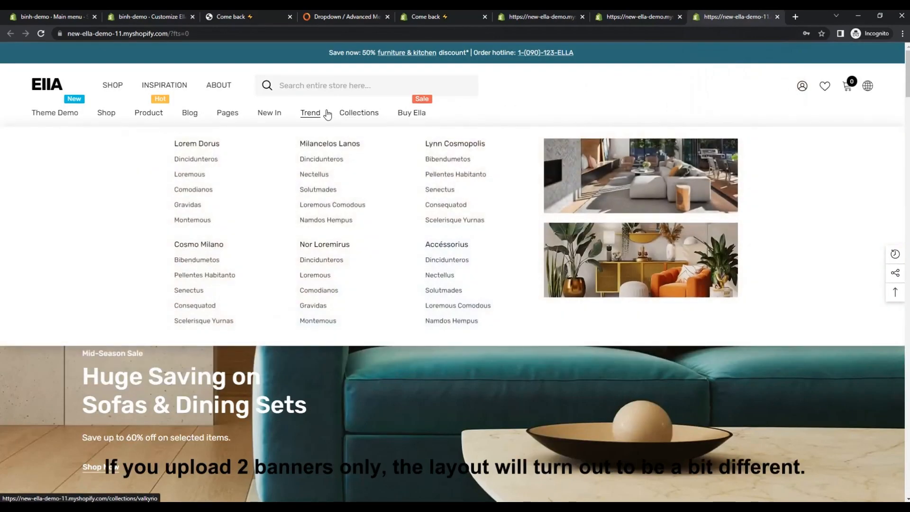
{"action": "left_click", "coordinate": [147, 16]}
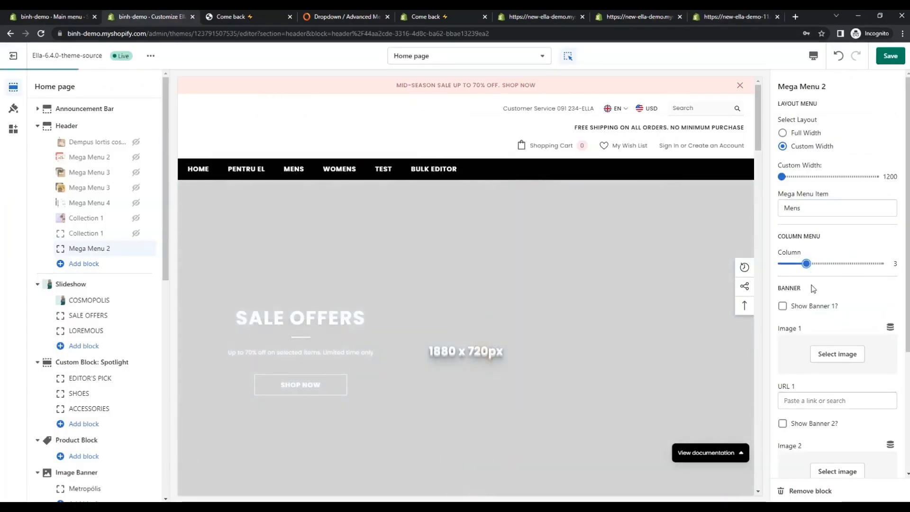
Enable Banner 1 with the living-room sofa image and save the changes.
{"action": "left_click", "coordinate": [783, 306]}
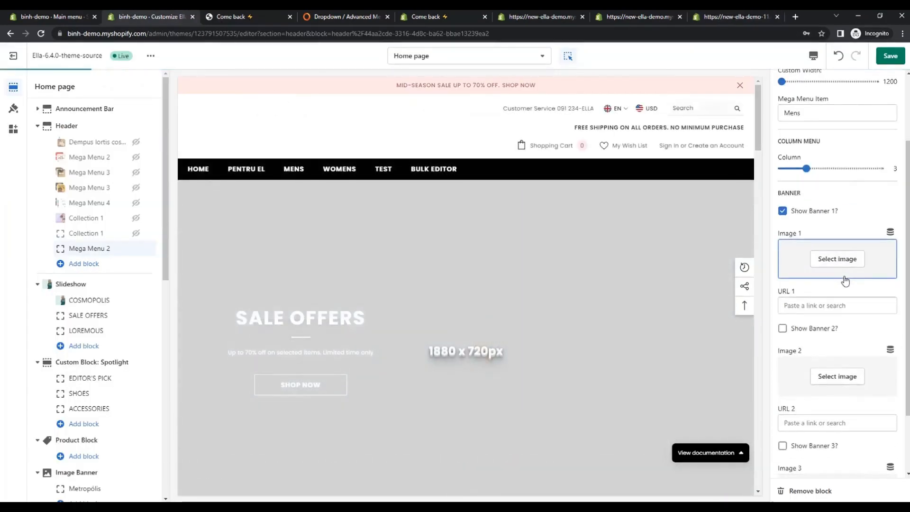
{"action": "left_click", "coordinate": [835, 258]}
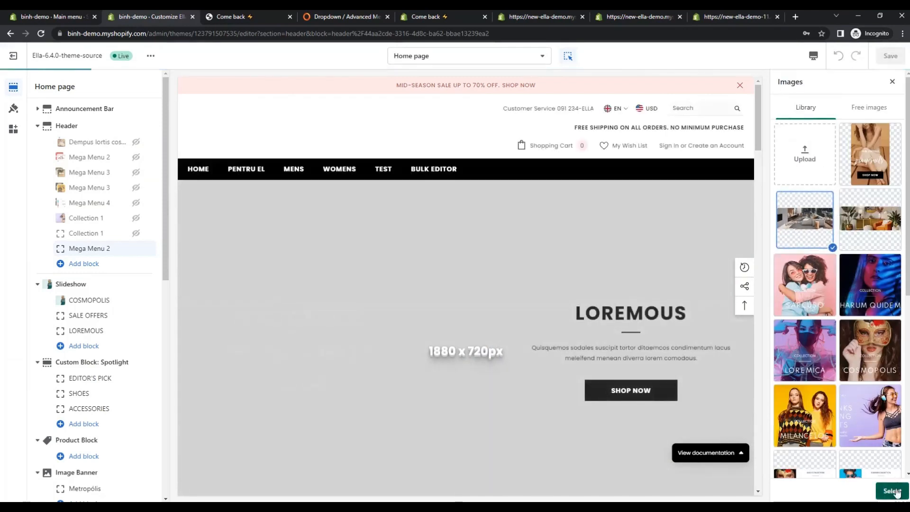
{"action": "left_click", "coordinate": [891, 490]}
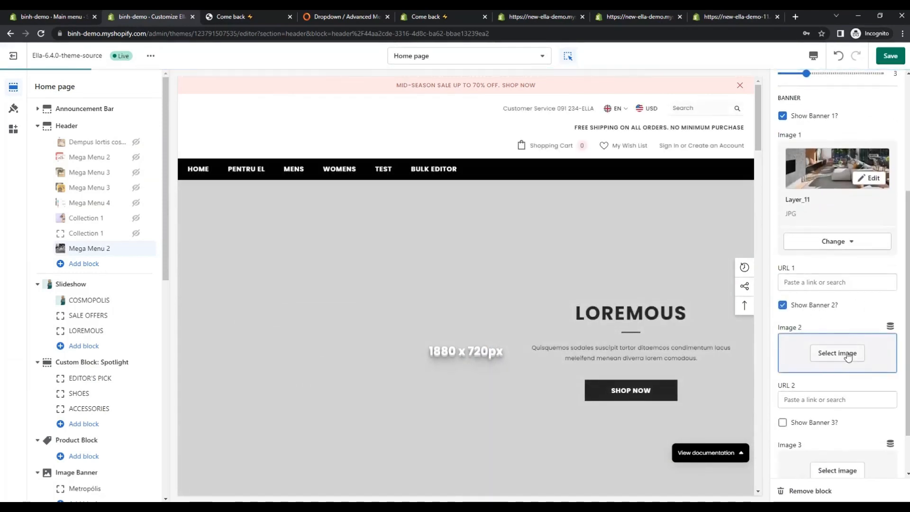
{"action": "left_click", "coordinate": [837, 352]}
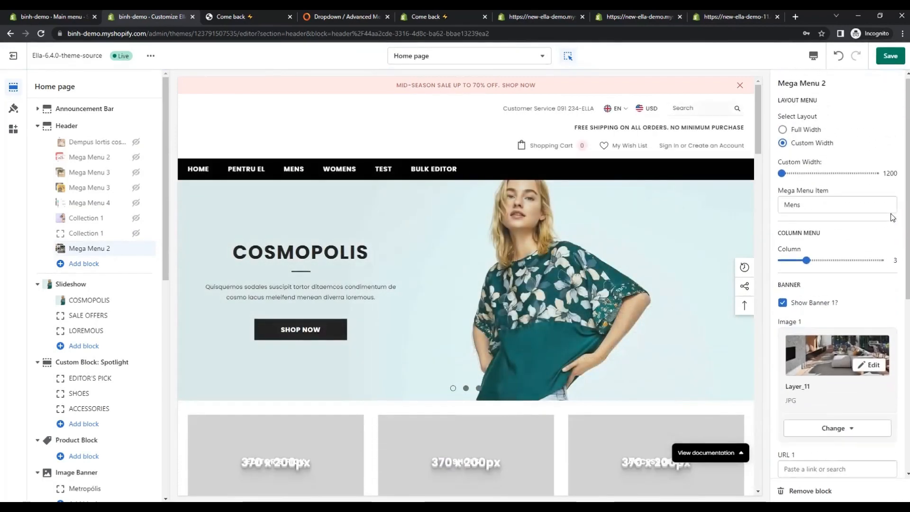
{"action": "left_click", "coordinate": [890, 56]}
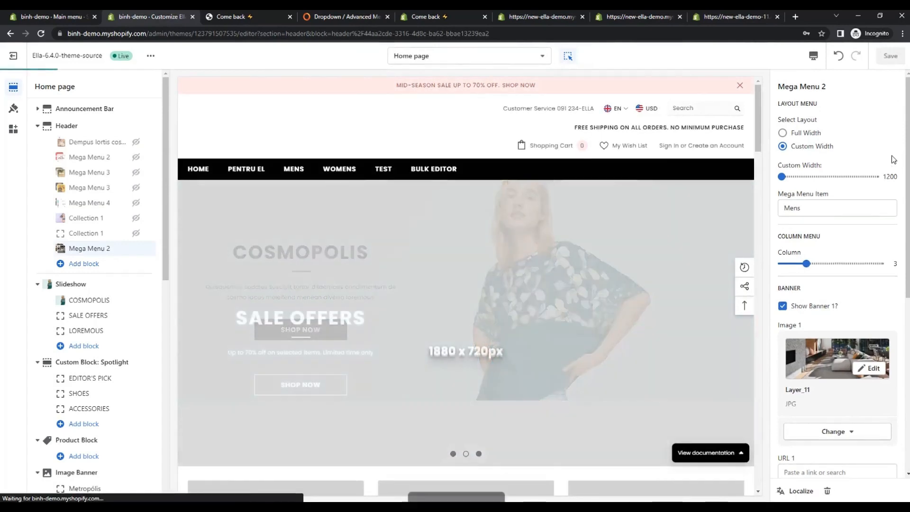
{"action": "mouse_move", "coordinate": [240, 16]}
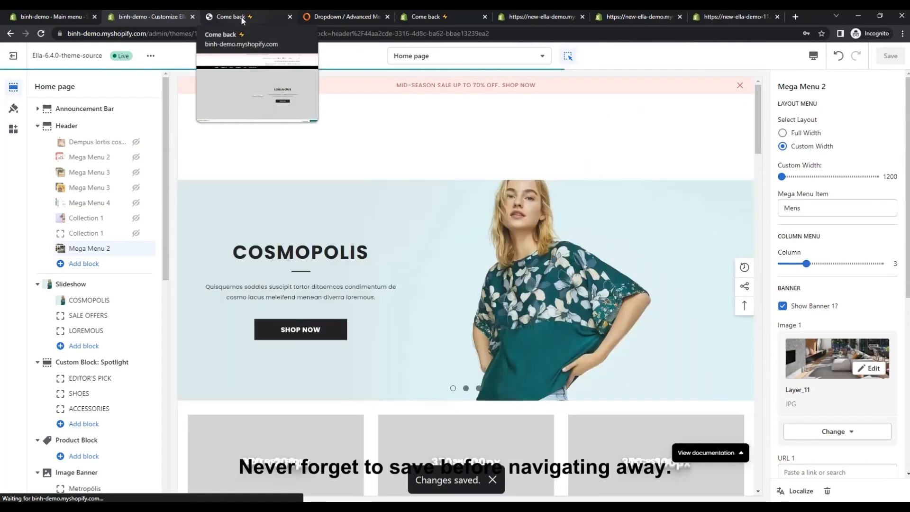
Switch to the store preview showing the COSMOPOLIS slide after the save.
{"action": "left_click", "coordinate": [229, 16]}
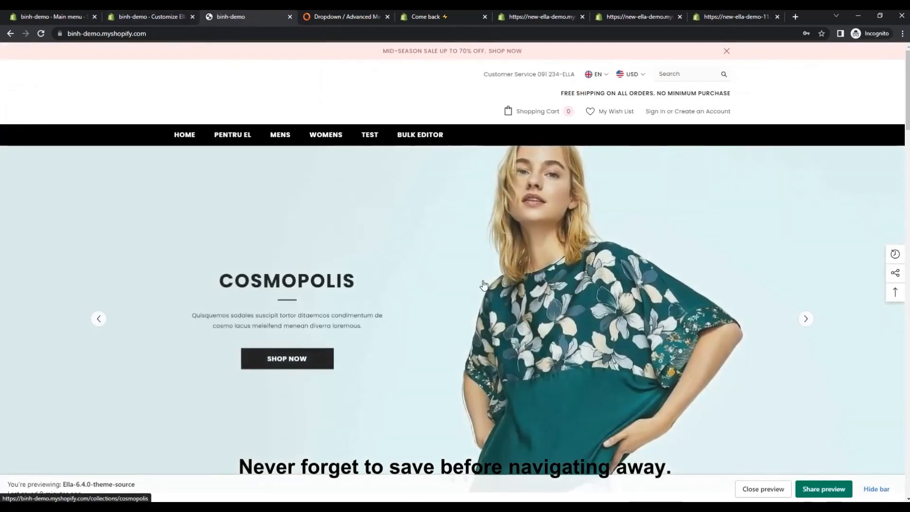